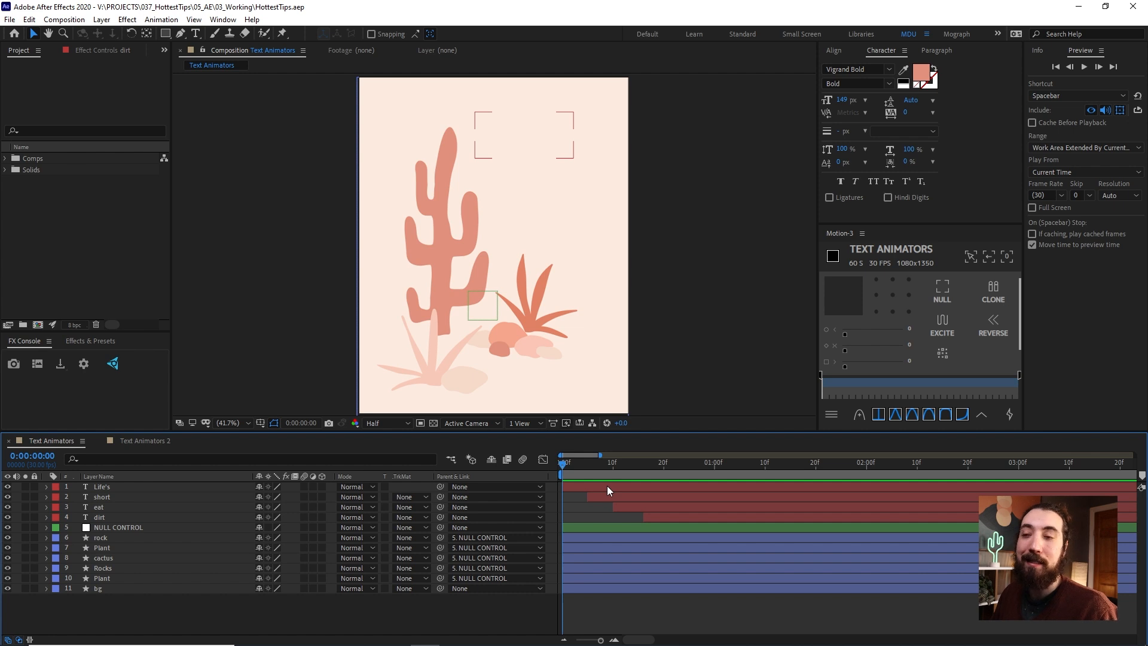
Show Life's Position and reposition Life's, eat and short on the poster at 1:29
{"action": "left_click", "coordinate": [102, 487]}
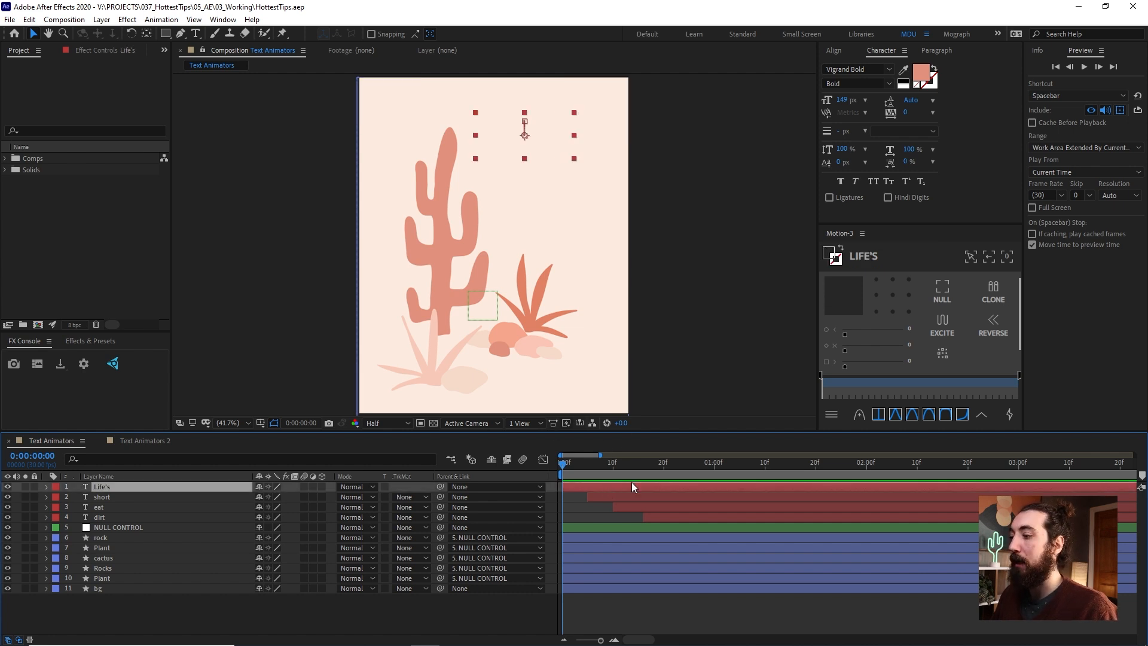
{"action": "left_click", "coordinate": [50, 487]}
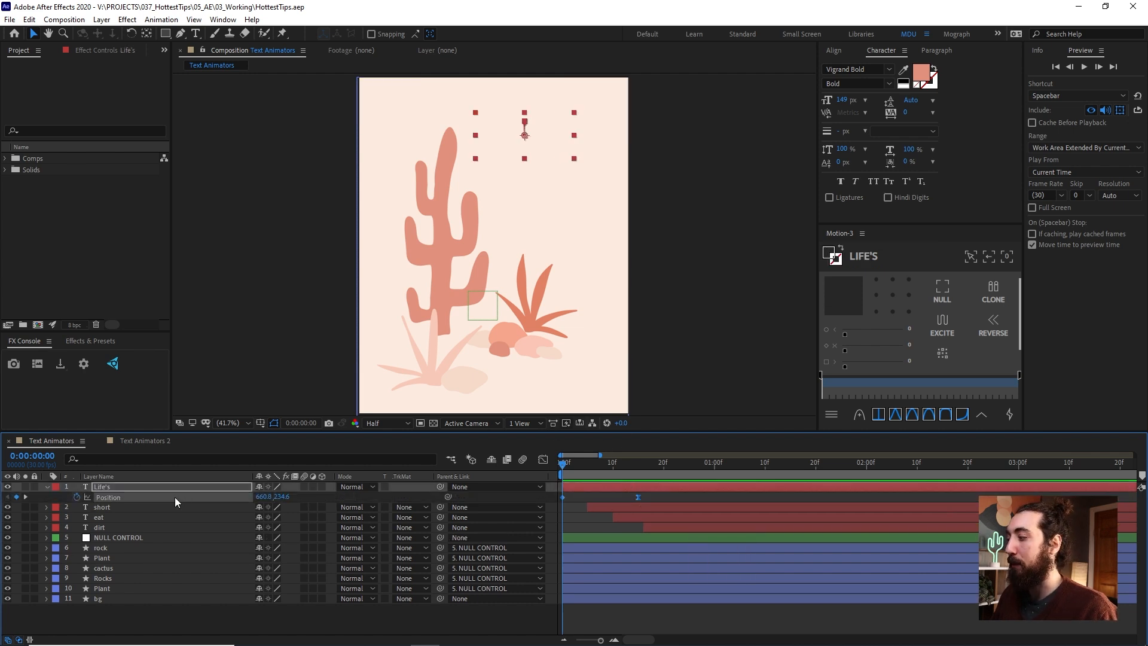
{"action": "key", "text": "space"}
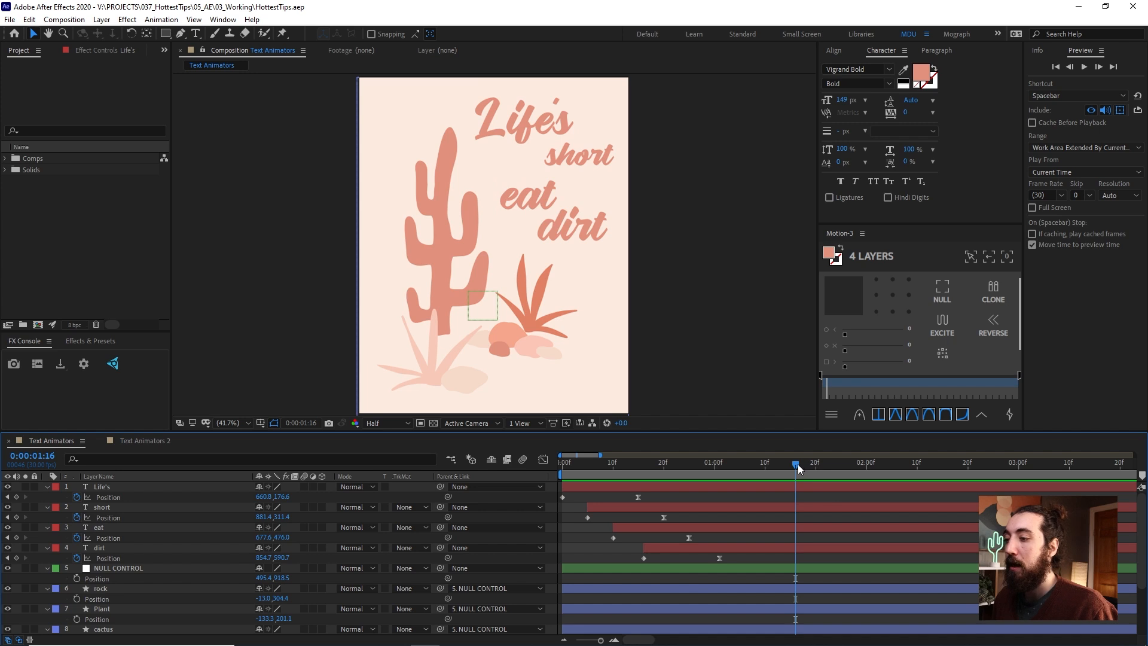
{"action": "key", "text": "Space"}
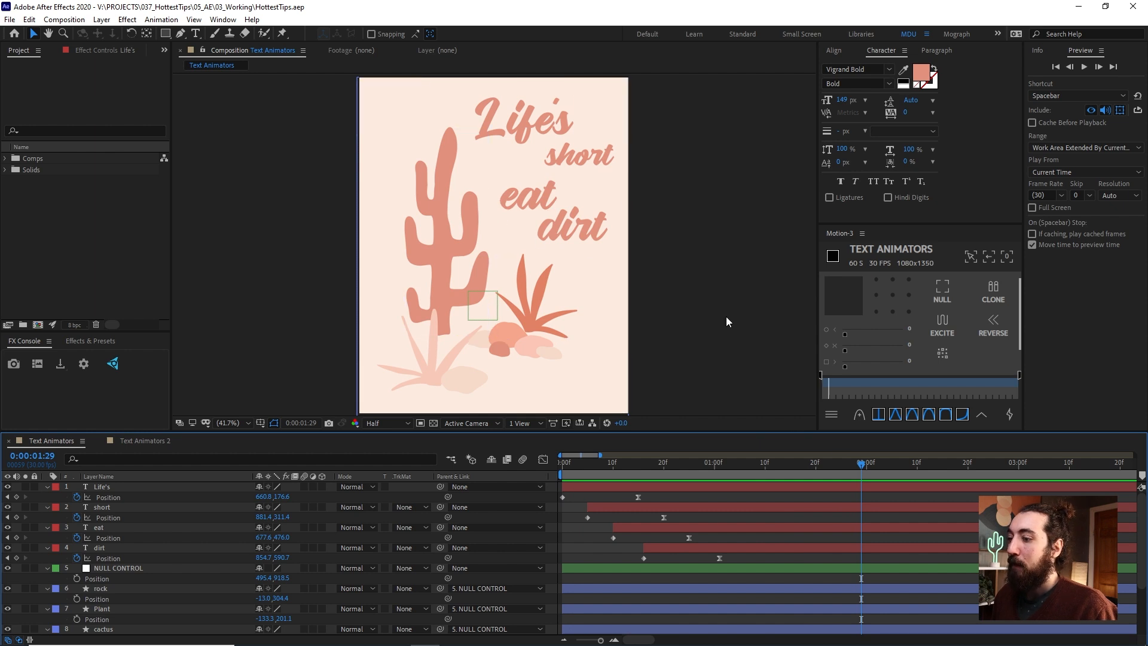
{"action": "left_click", "coordinate": [524, 120]}
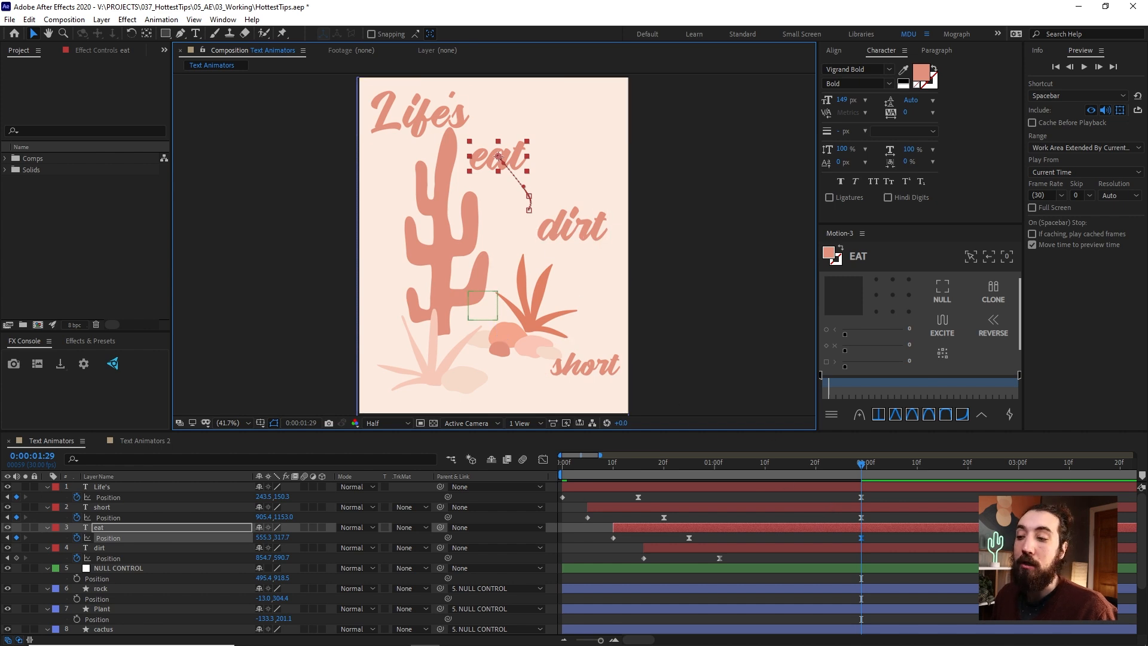
{"action": "mouse_move", "coordinate": [792, 429]}
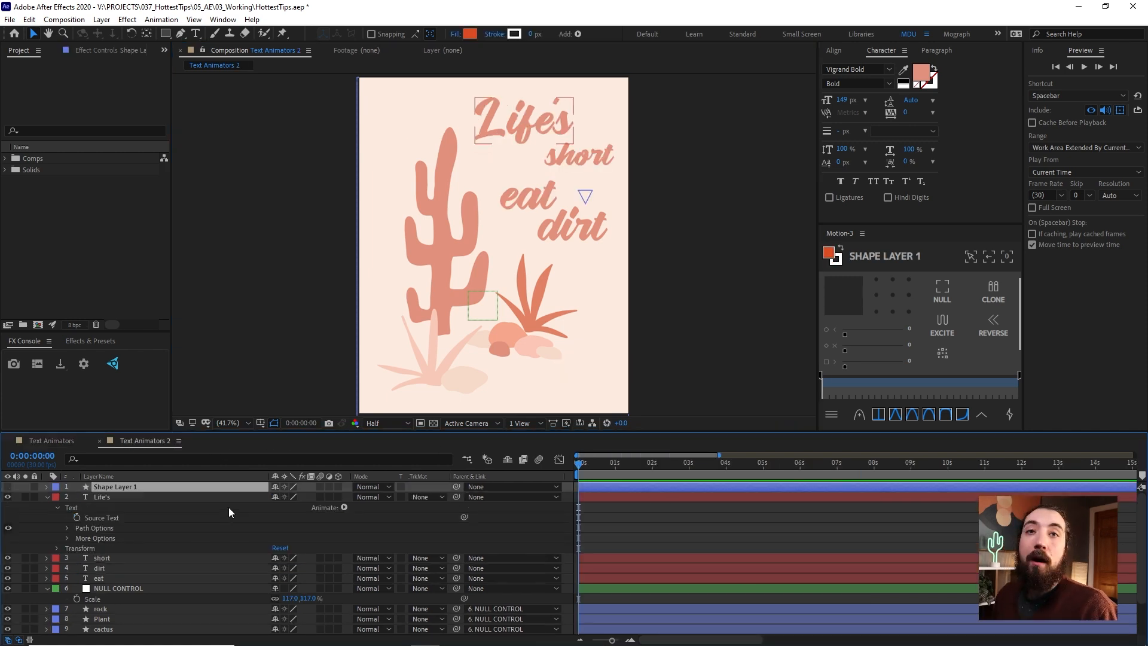
{"action": "mouse_move", "coordinate": [141, 522]}
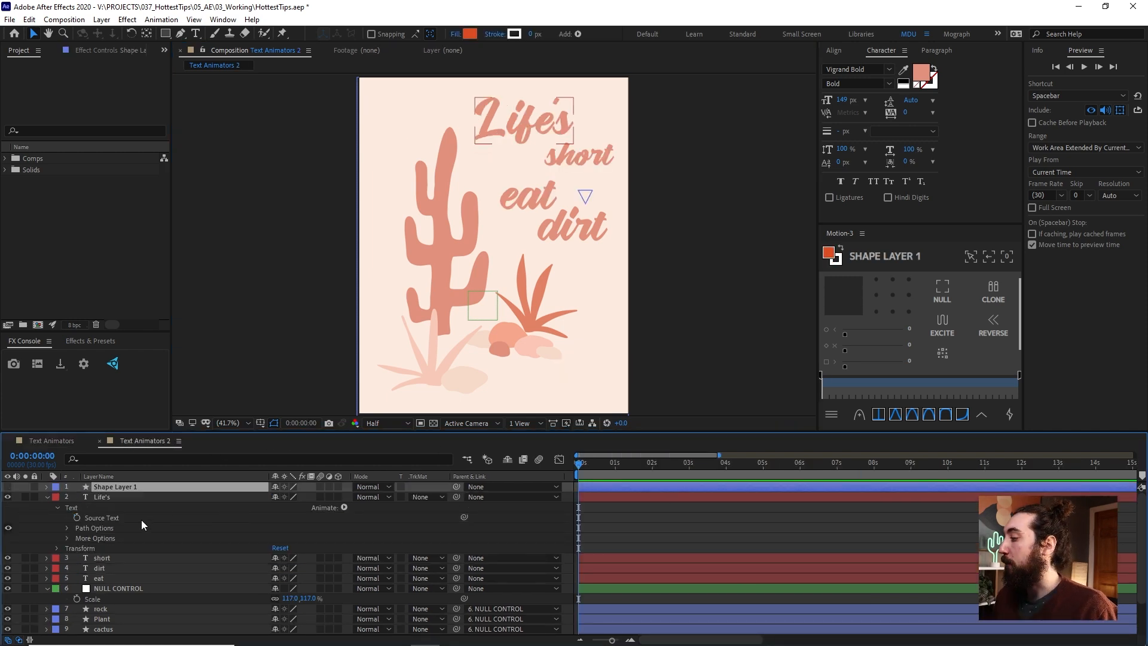
Add a Position and Opacity animator to Life's, keyframed at offset 0,32 and 0% opacity
{"action": "left_click", "coordinate": [102, 497]}
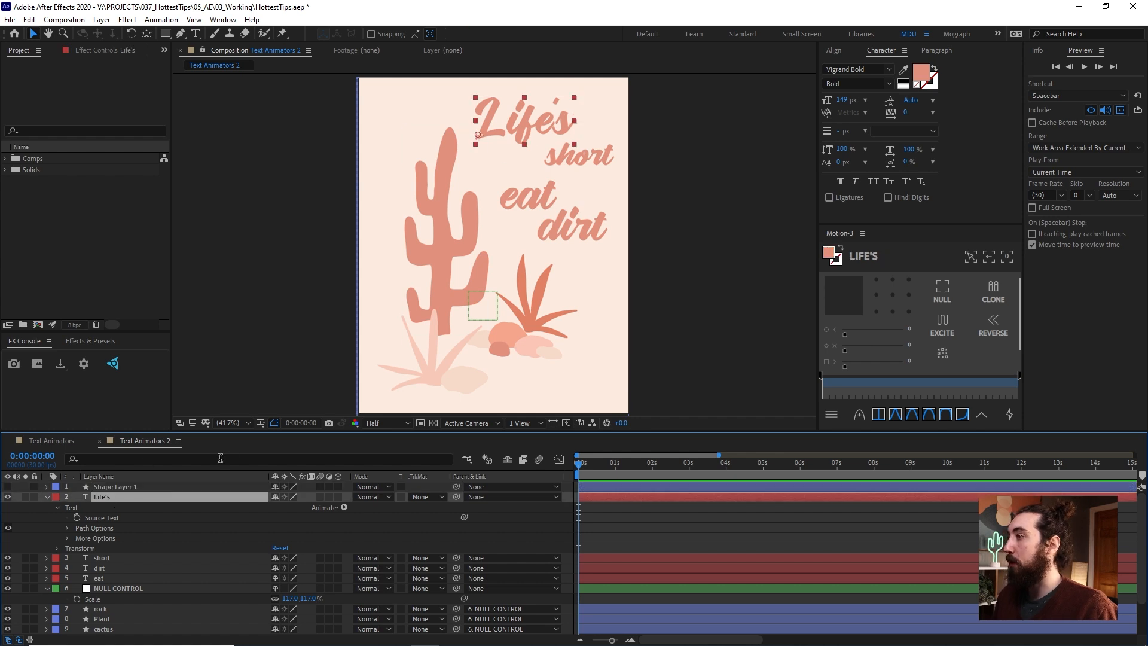
{"action": "mouse_move", "coordinate": [56, 515]}
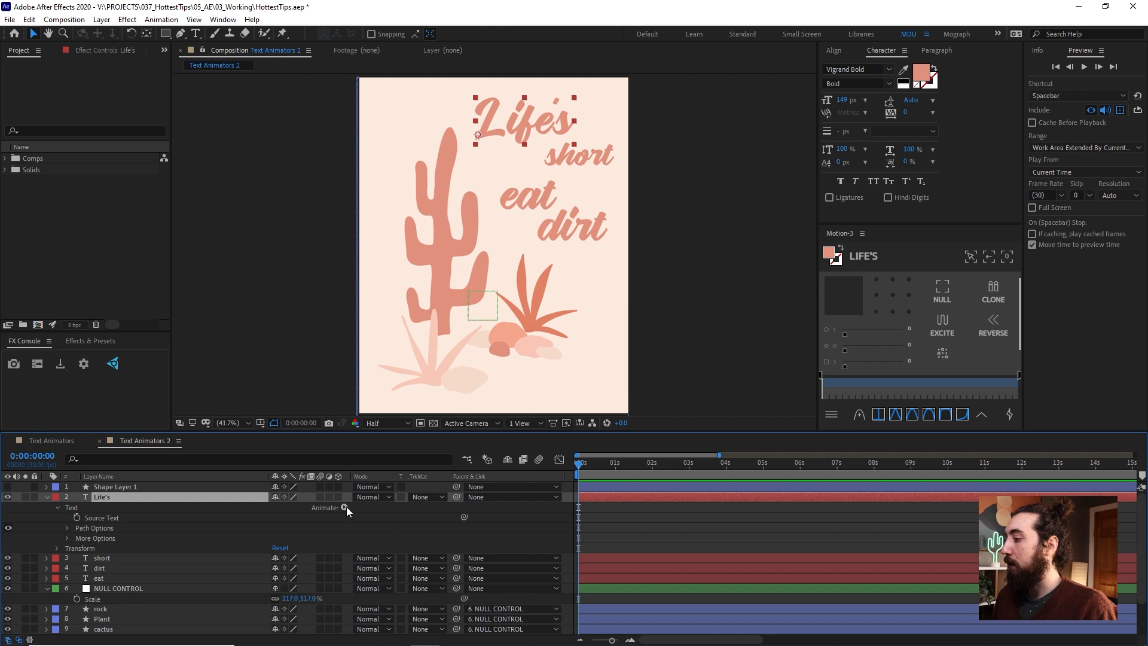
{"action": "left_click", "coordinate": [343, 508]}
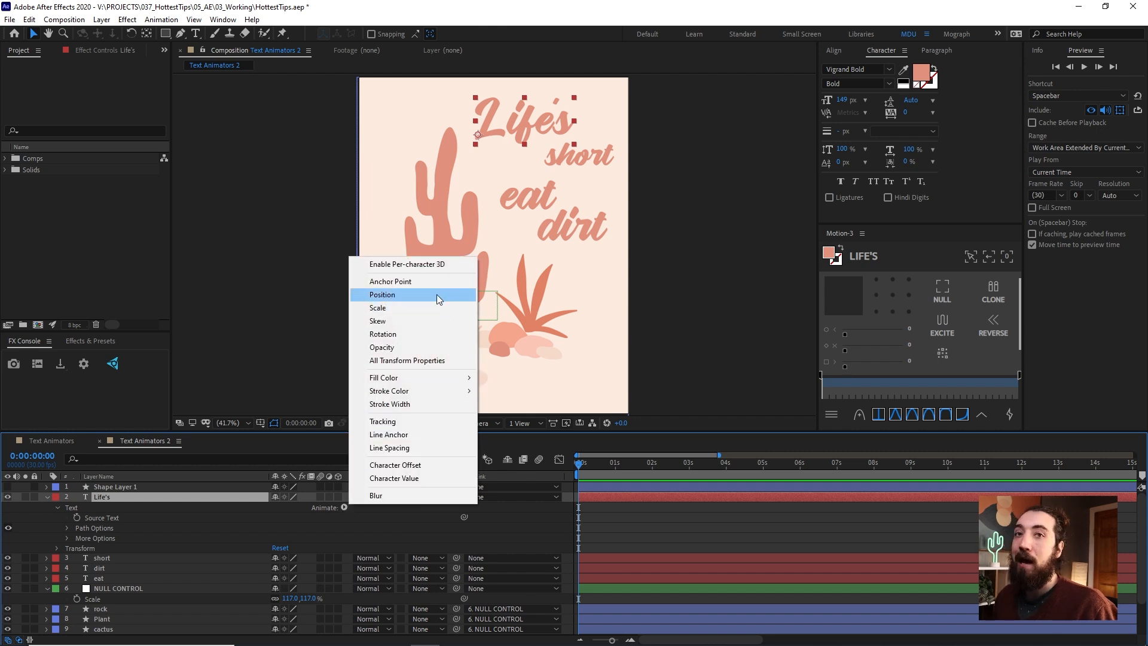
{"action": "mouse_move", "coordinate": [414, 299]}
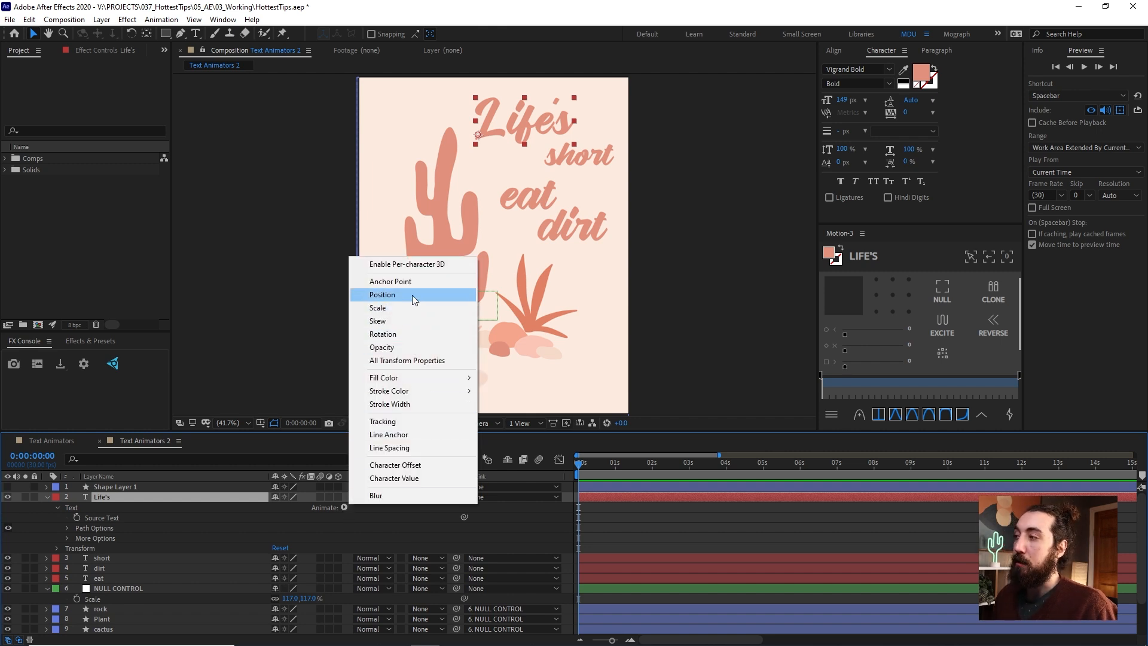
{"action": "left_click", "coordinate": [382, 294]}
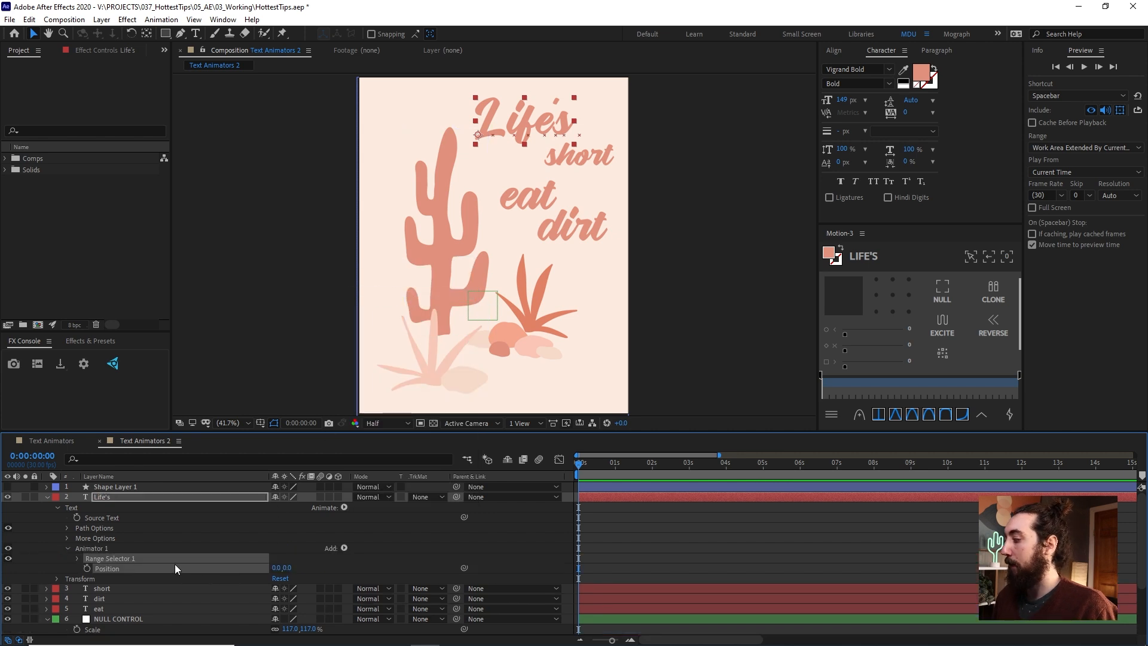
{"action": "left_click", "coordinate": [344, 548]}
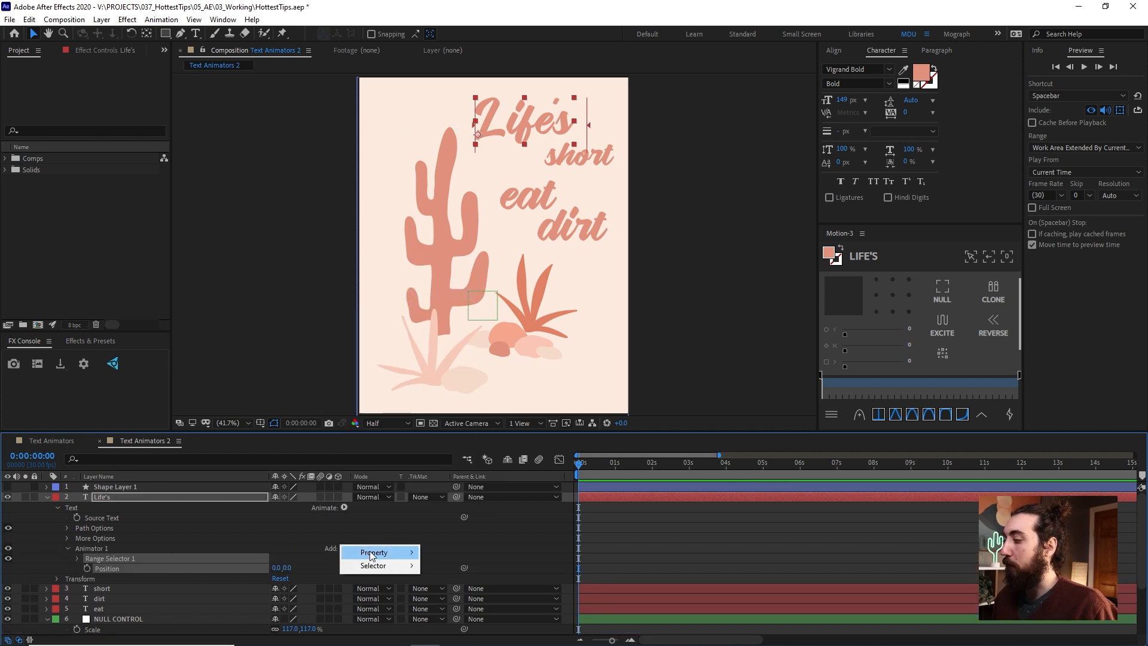
{"action": "left_click", "coordinate": [374, 552]}
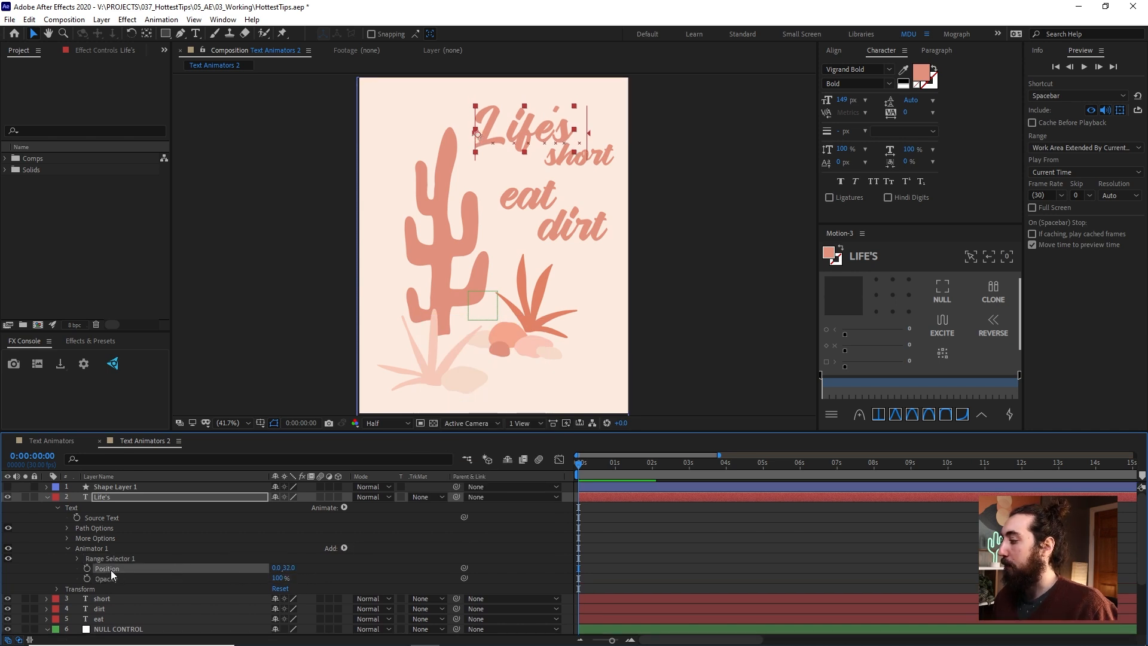
{"action": "left_click", "coordinate": [590, 463]}
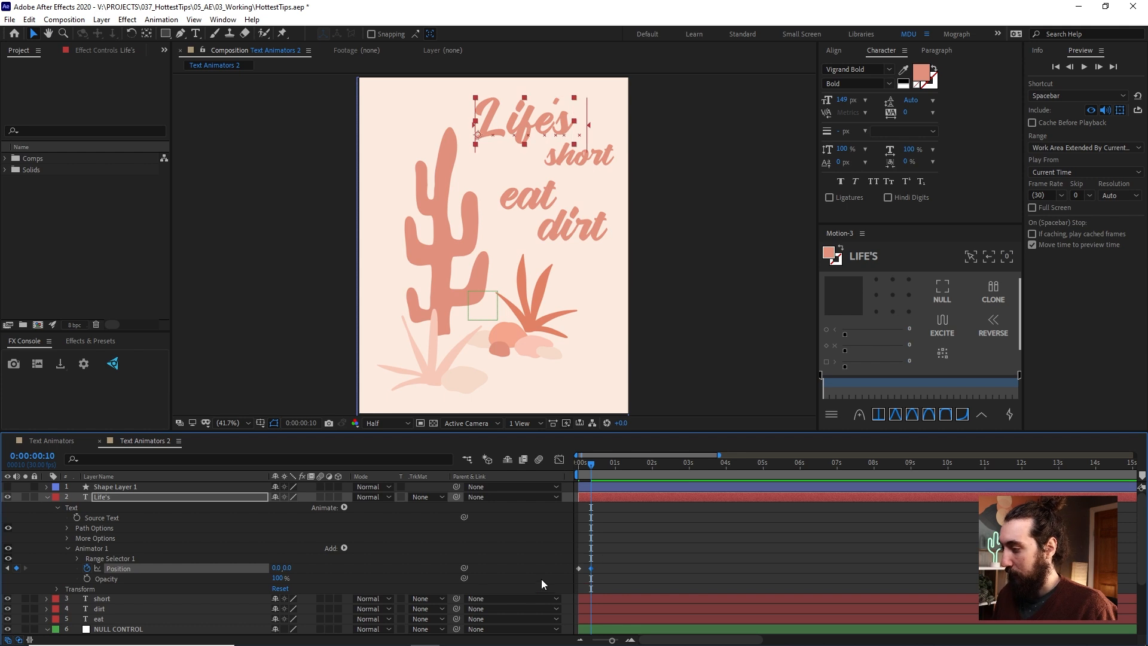
{"action": "key", "text": "F9"}
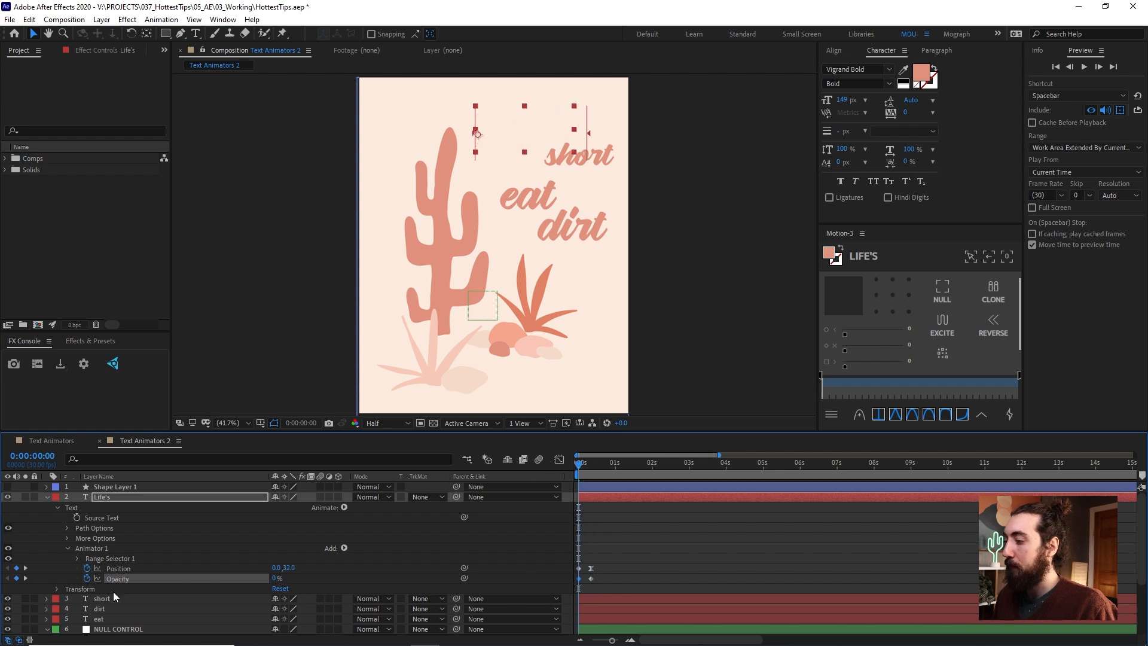
Preview Life's fade-up, drag it left on the poster, and copy its animator
{"action": "left_click", "coordinate": [617, 463]}
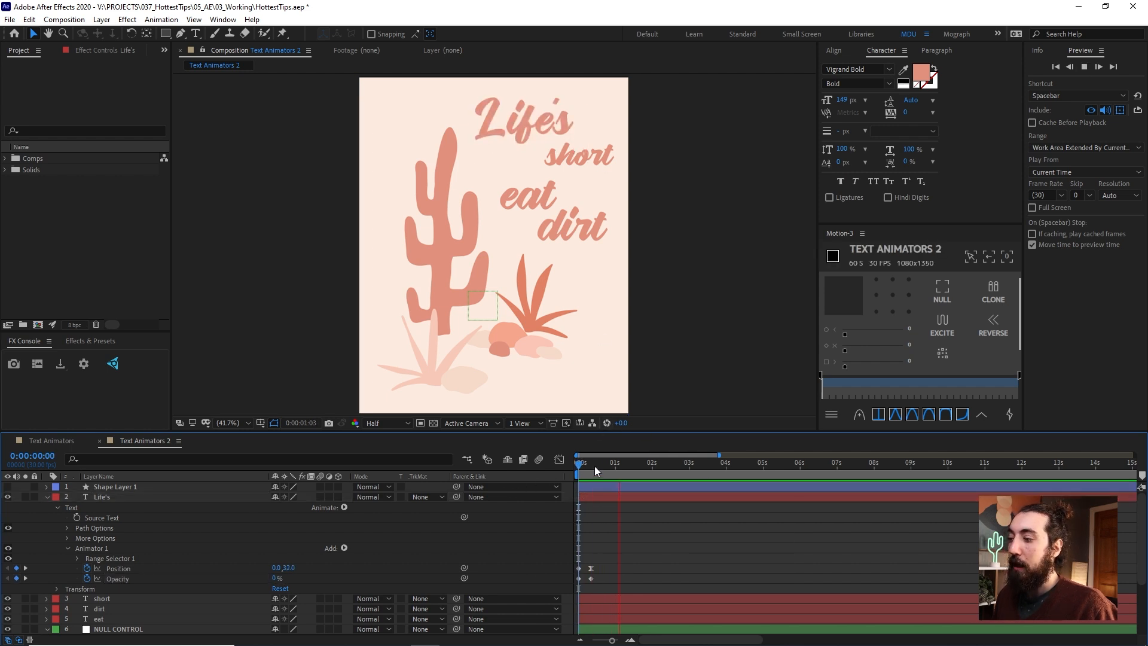
{"action": "left_click", "coordinate": [580, 463]}
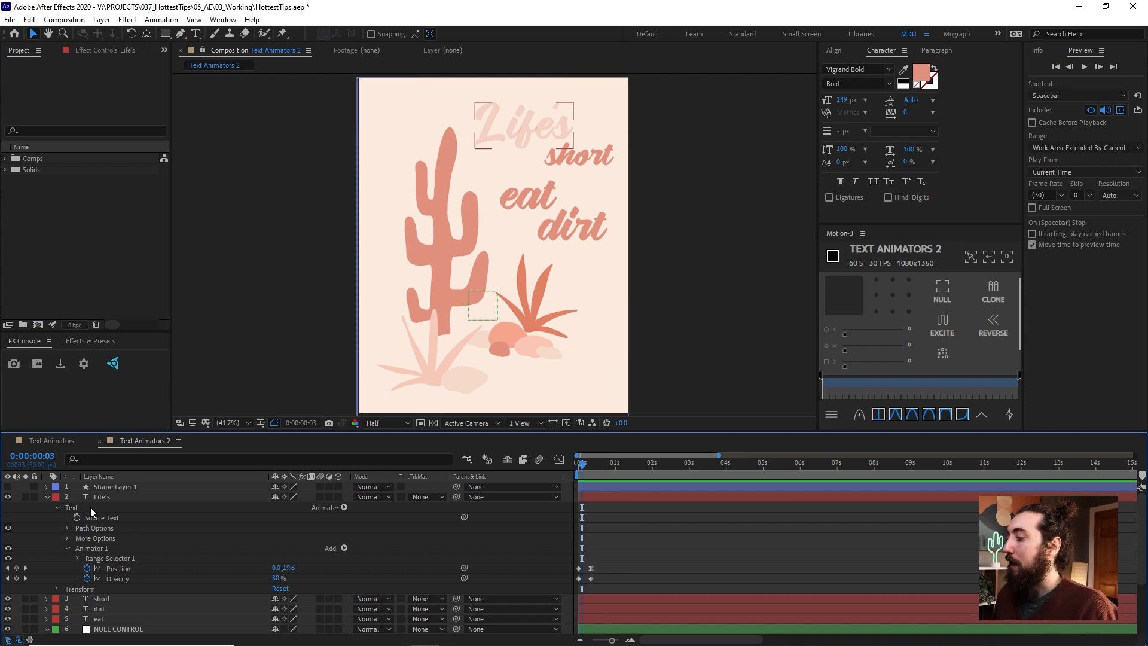
{"action": "left_click", "coordinate": [102, 497]}
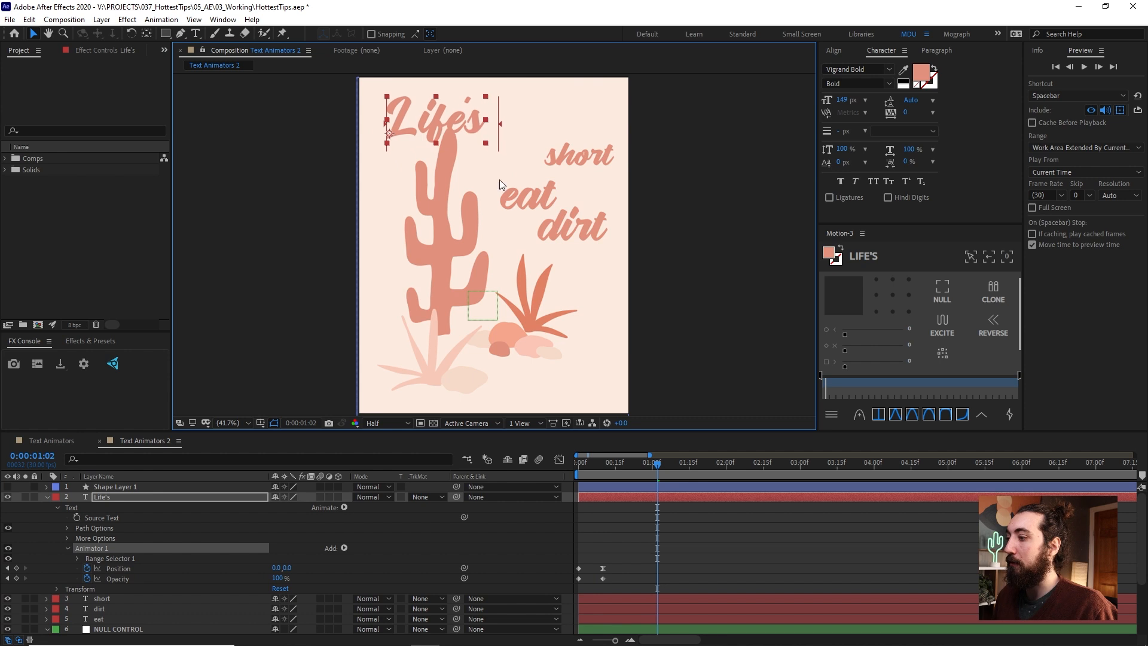
{"action": "key", "text": "space"}
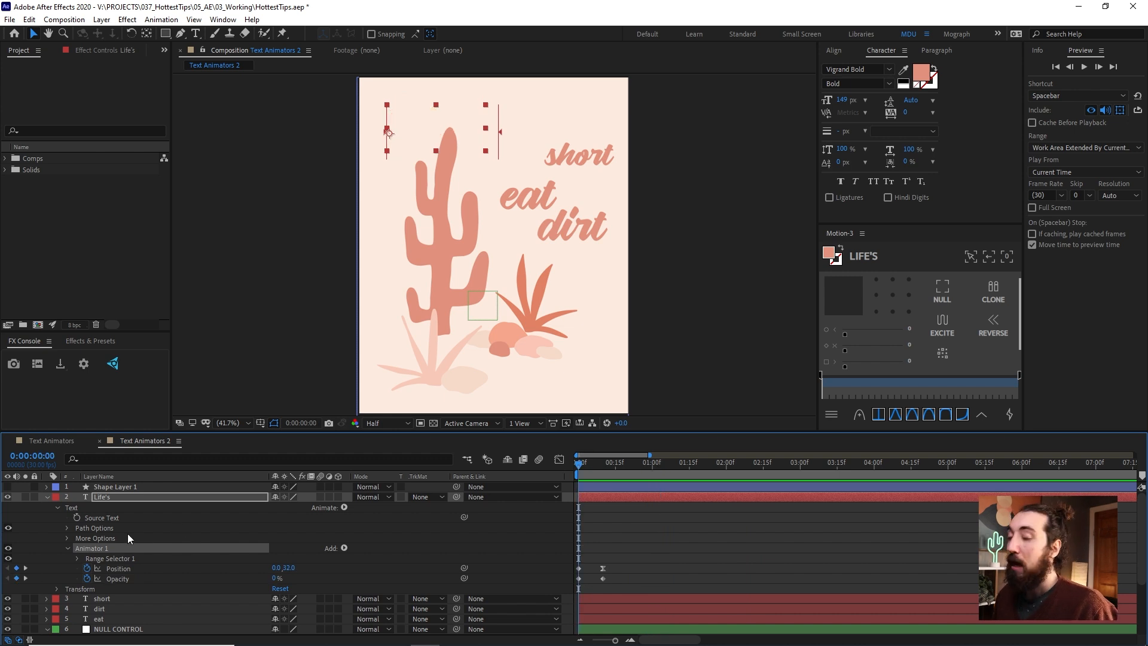
{"action": "key", "text": "Ctrl+c"}
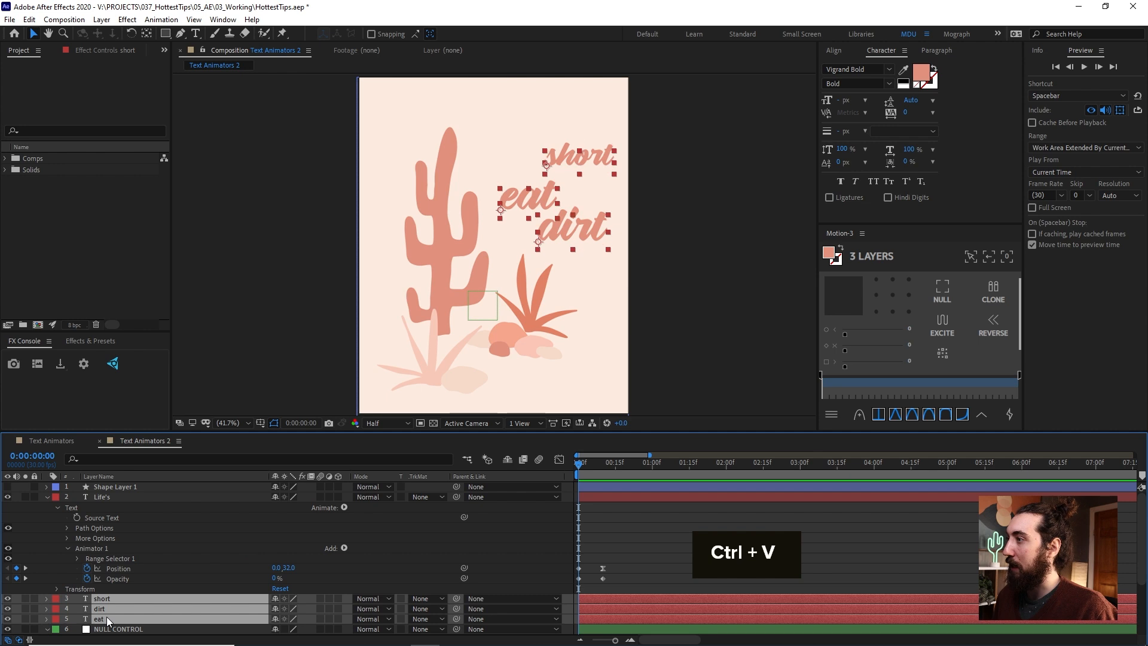
Paste Life's animator onto short, eat and dirt, and retype dirt as 'my shorts'
{"action": "key", "text": "Space"}
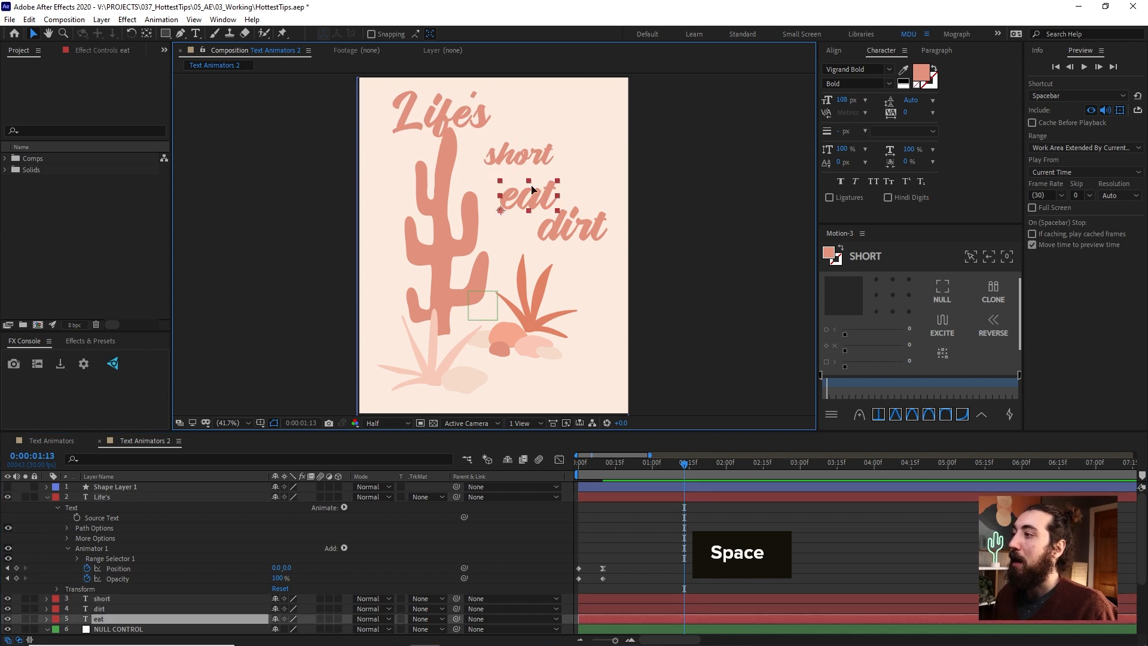
{"action": "type", "text": "my shorts"}
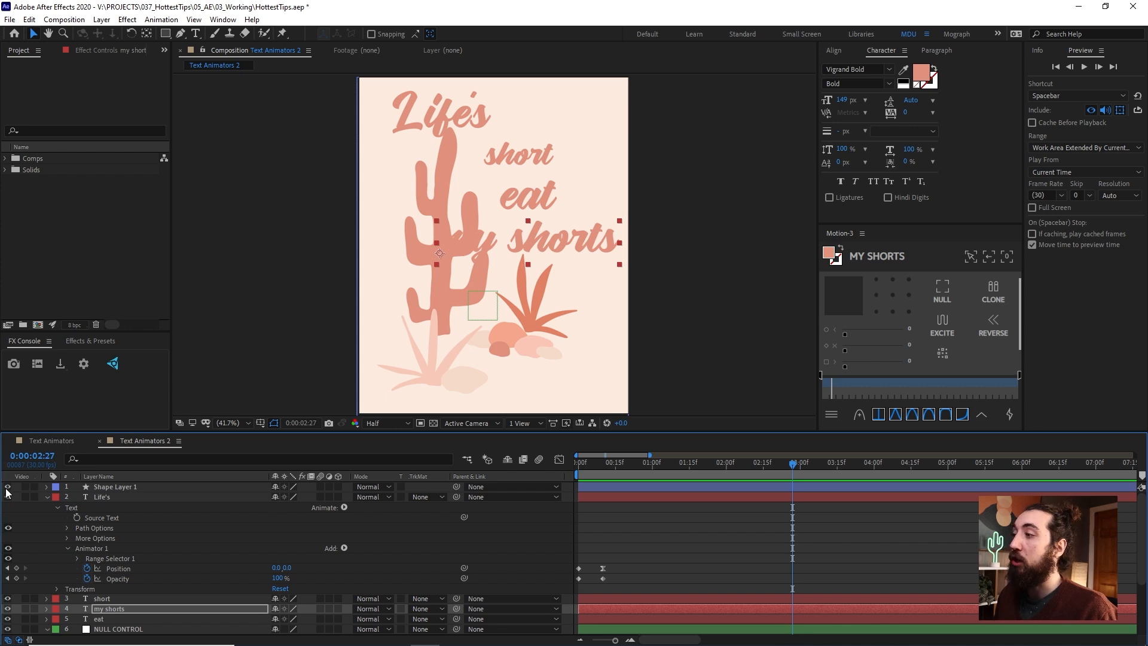
{"action": "left_click", "coordinate": [116, 487]}
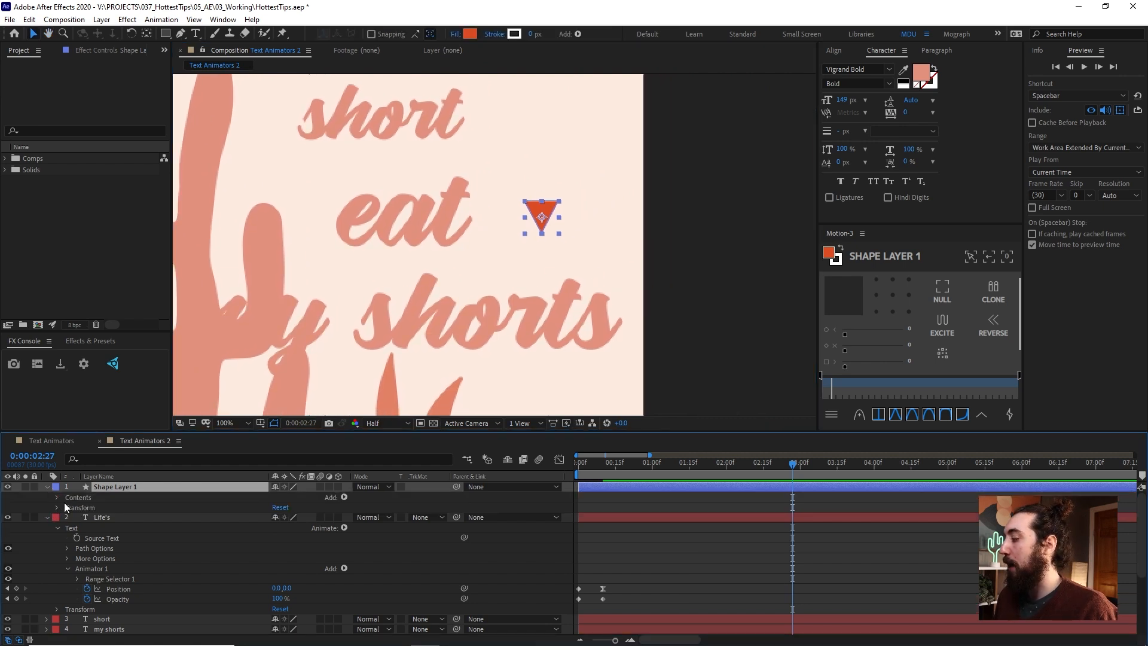
Keyframe Shape 1's Position at successive frames so the triangle bobs above 'eat'
{"action": "left_click", "coordinate": [56, 497]}
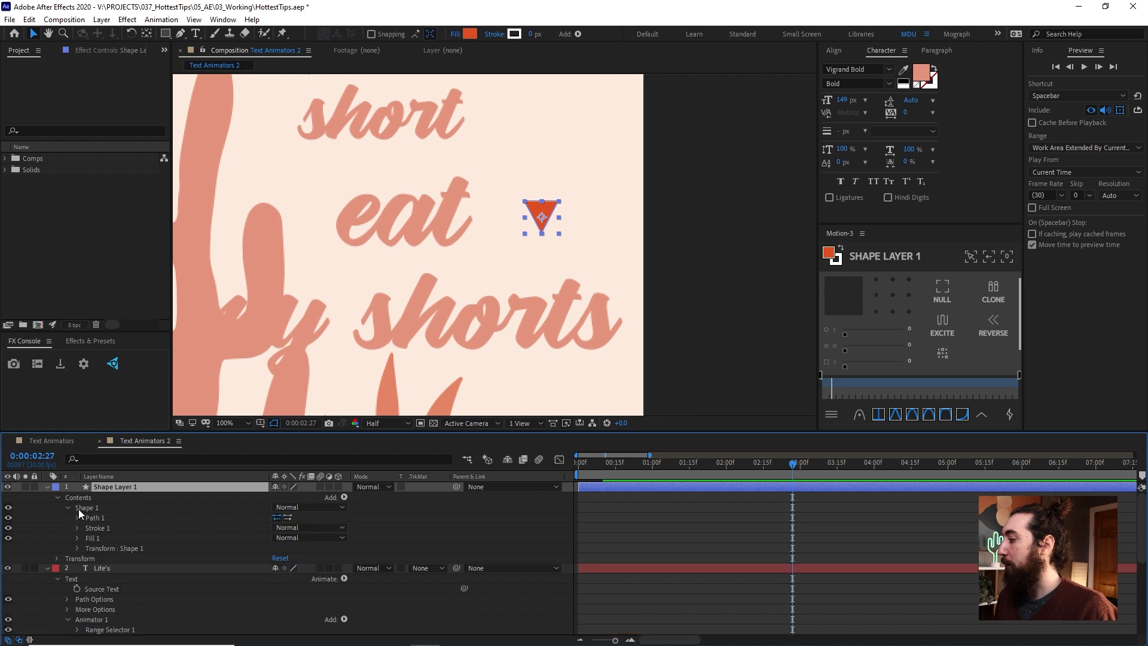
{"action": "mouse_move", "coordinate": [83, 534]}
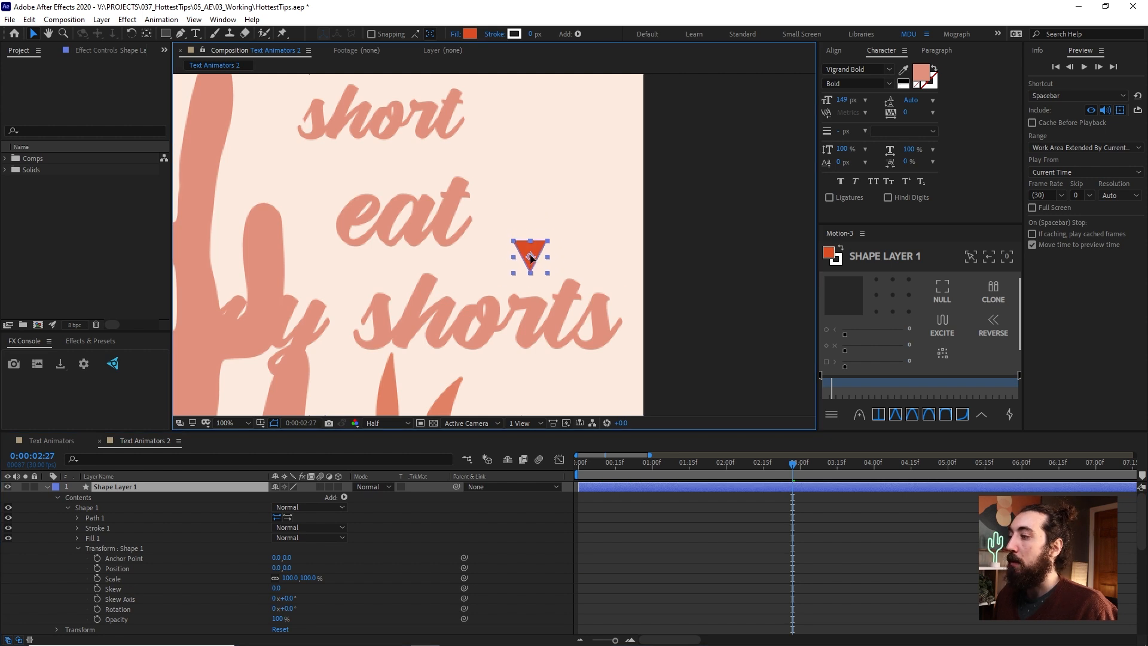
{"action": "left_click", "coordinate": [622, 462]}
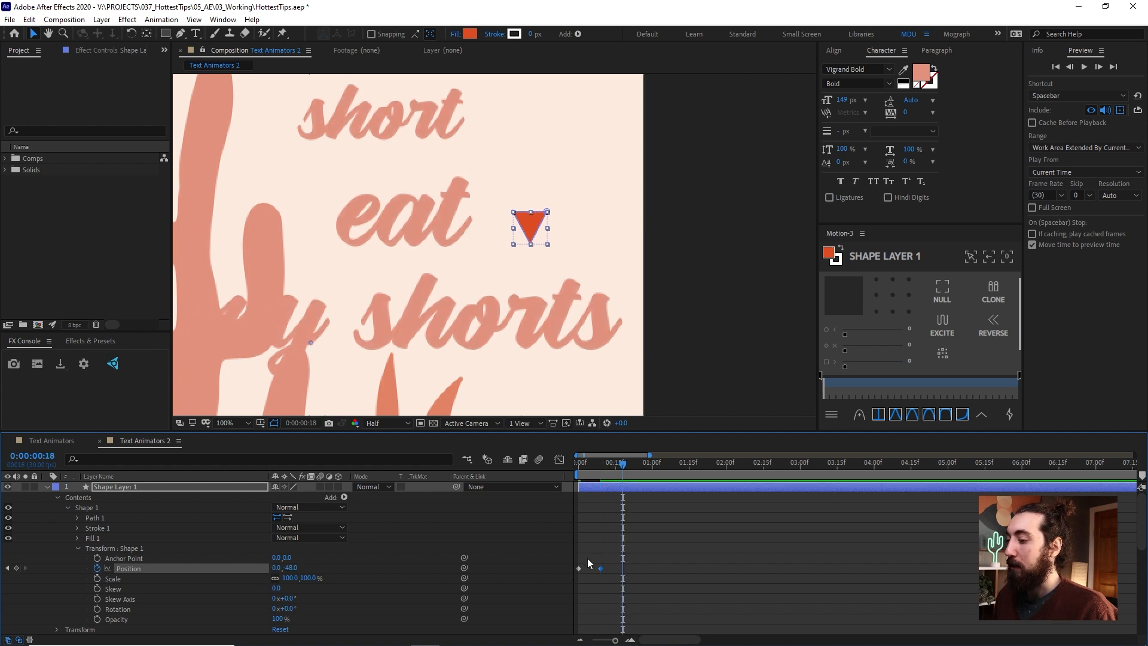
{"action": "key", "text": "Ctrl+C"}
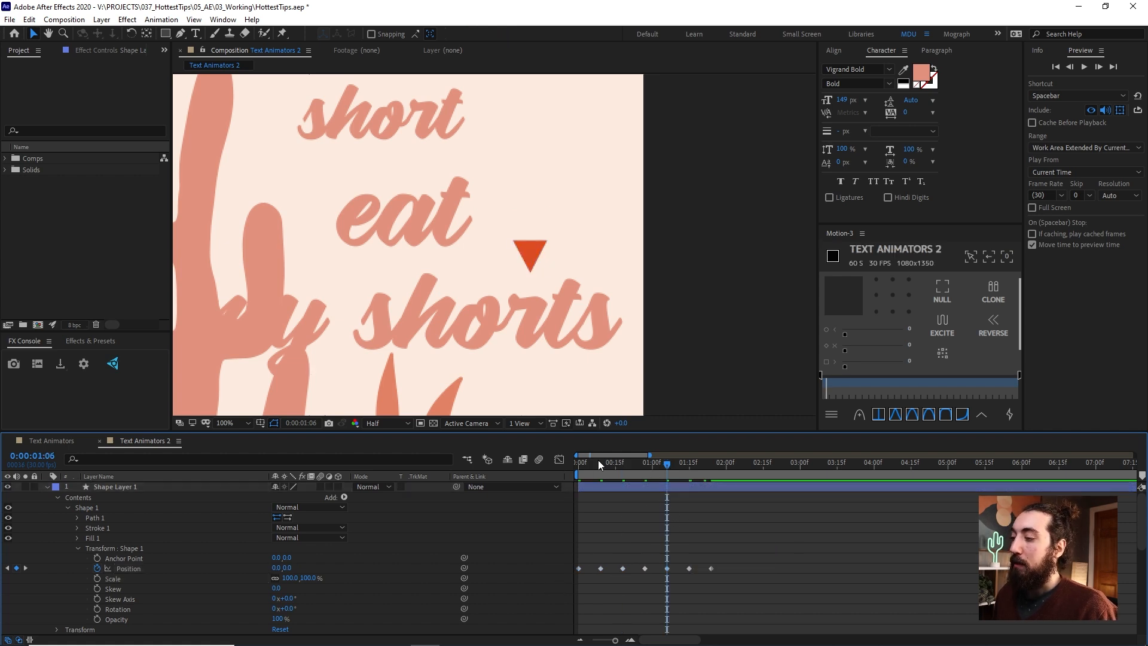
{"action": "key", "text": "Space"}
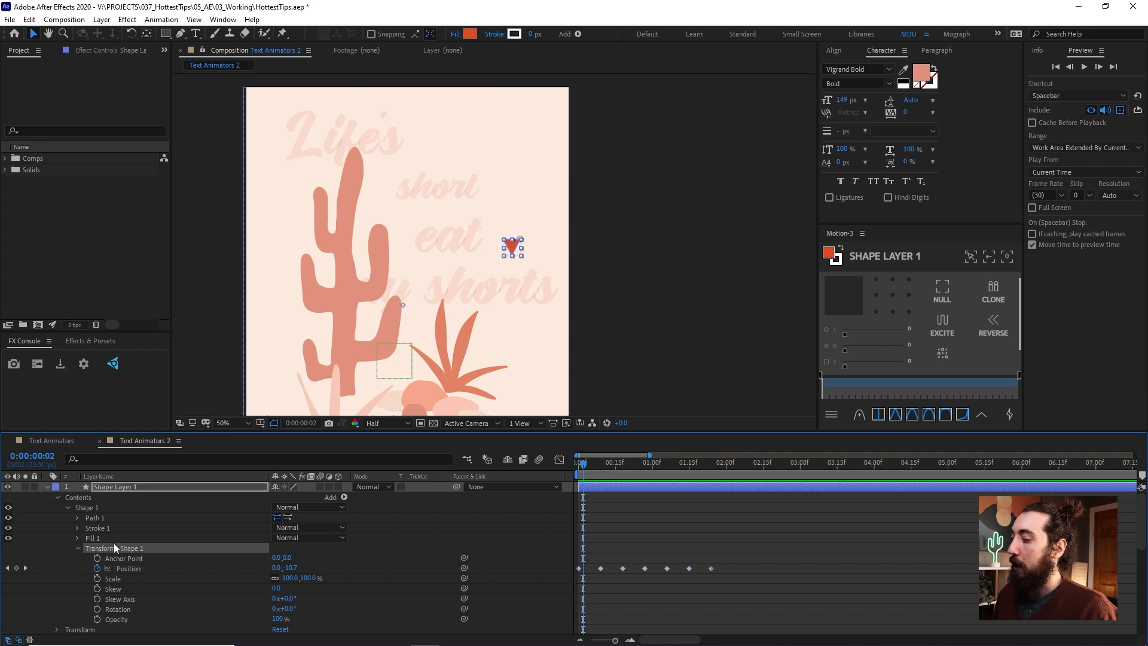
{"action": "mouse_move", "coordinate": [91, 598]}
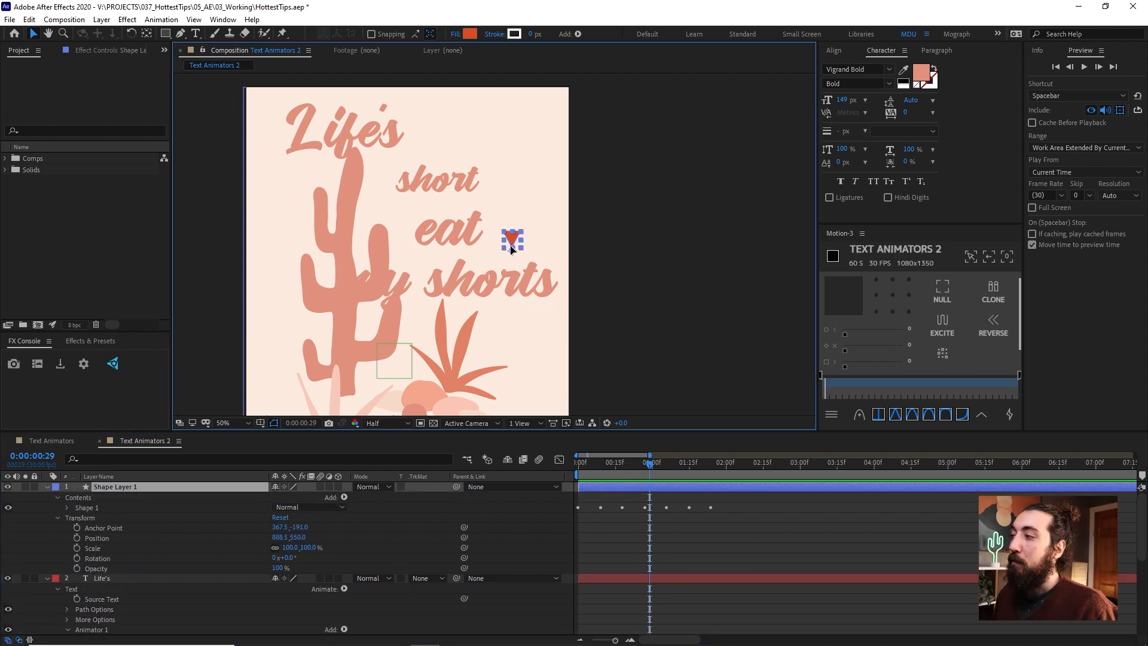
Drag the triangle into place right after the word short, below Life's
{"action": "left_click_drag", "start_coordinate": [512, 241], "coordinate": [438, 146]}
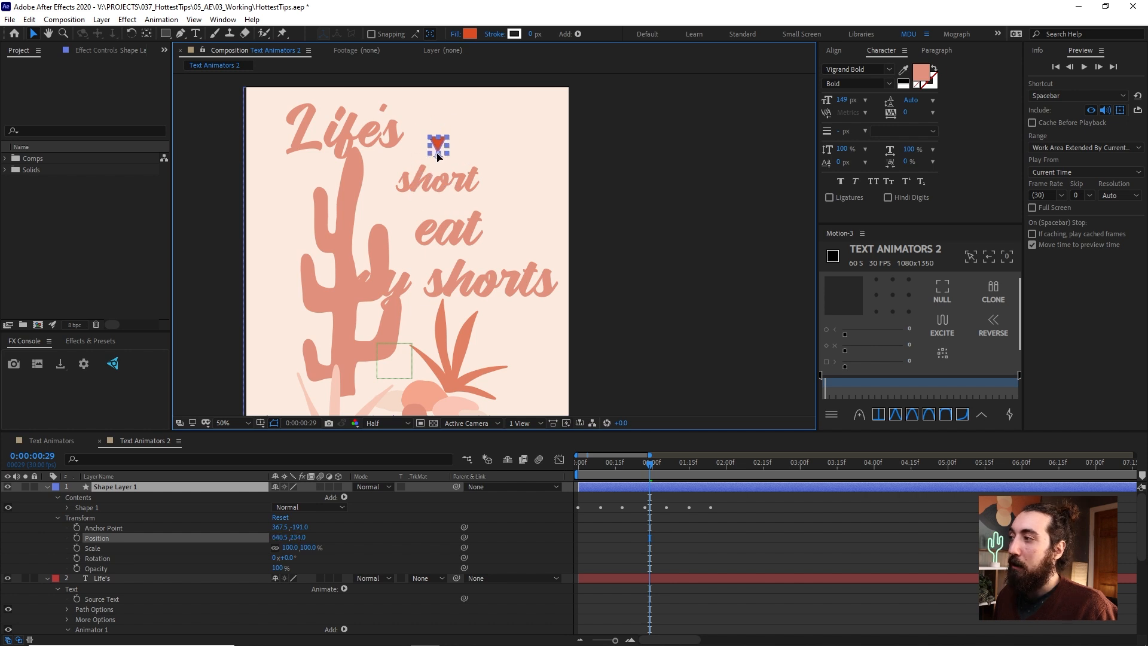
{"action": "left_click_drag", "start_coordinate": [438, 147], "coordinate": [470, 156]}
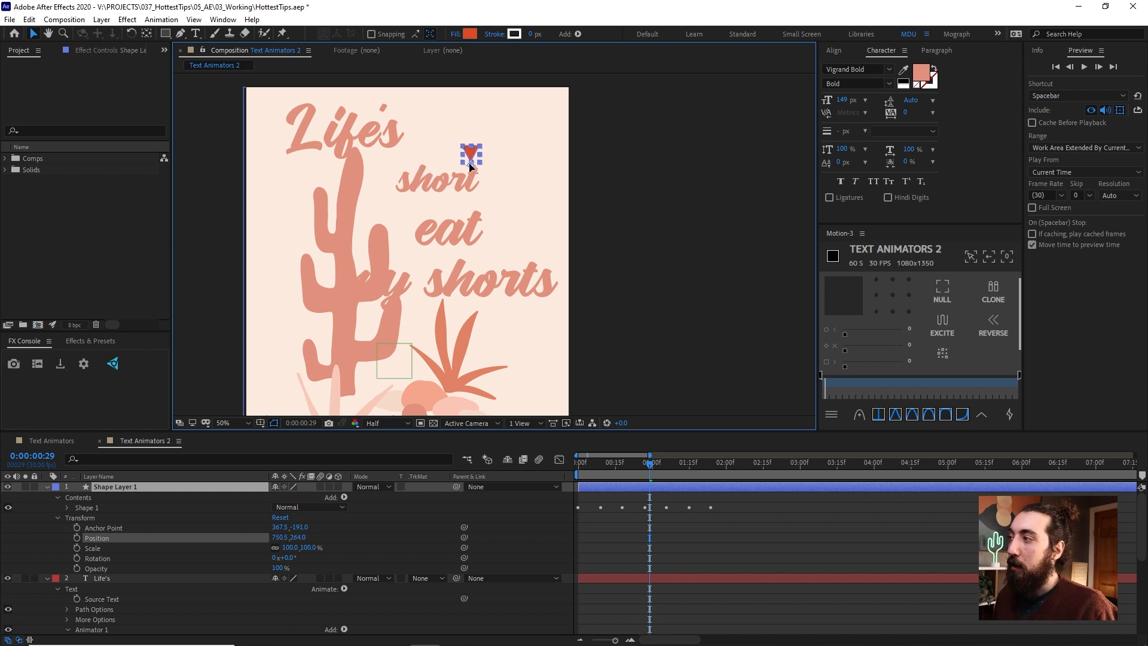
{"action": "left_click_drag", "start_coordinate": [470, 152], "coordinate": [487, 174]}
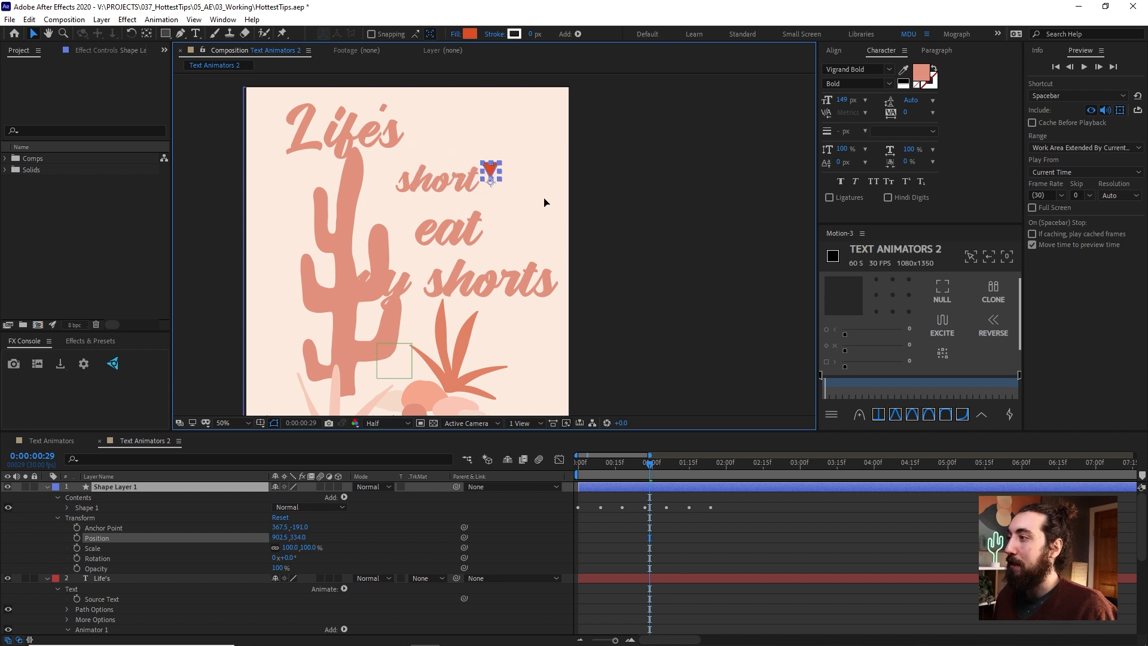
{"action": "left_click_drag", "start_coordinate": [490, 172], "coordinate": [436, 154]}
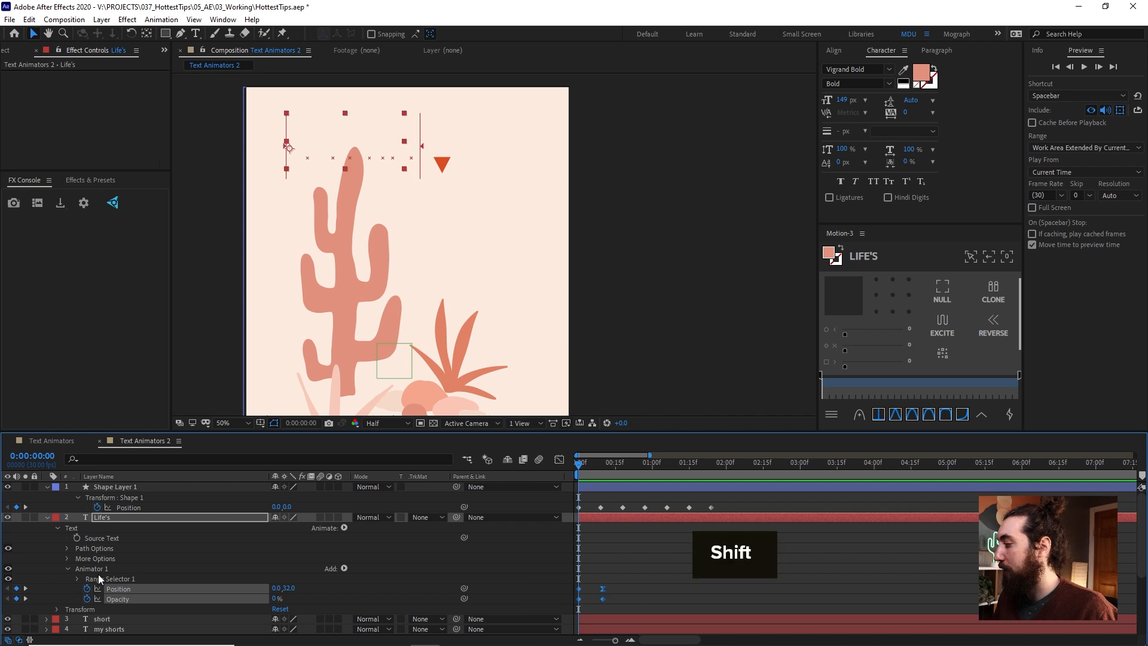
Bring up the Text Animators composition from its Timeline tab
{"action": "left_click", "coordinate": [157, 19]}
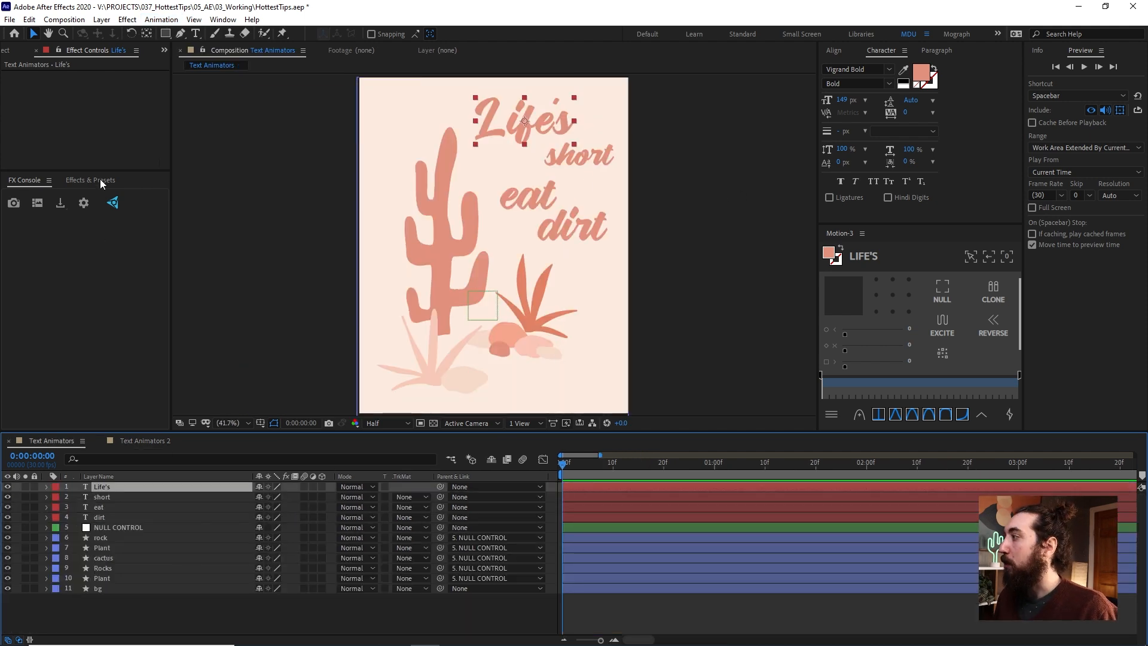
Open Effects & Presets and search for 'sexy'
{"action": "left_click", "coordinate": [89, 180]}
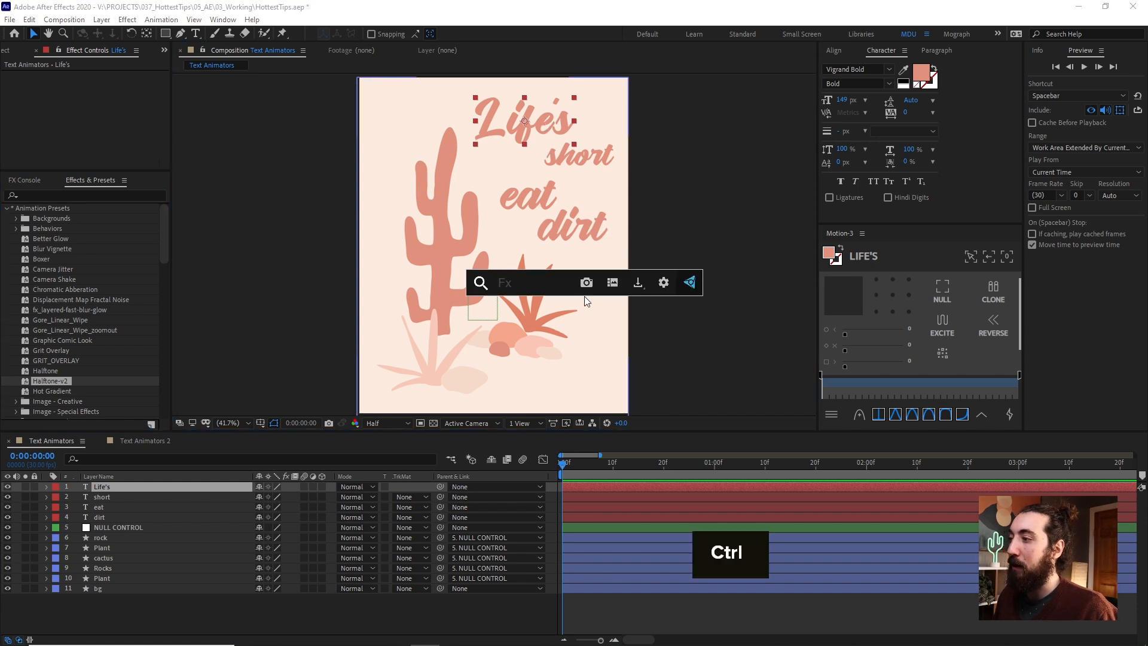
{"action": "type", "text": "sexy"}
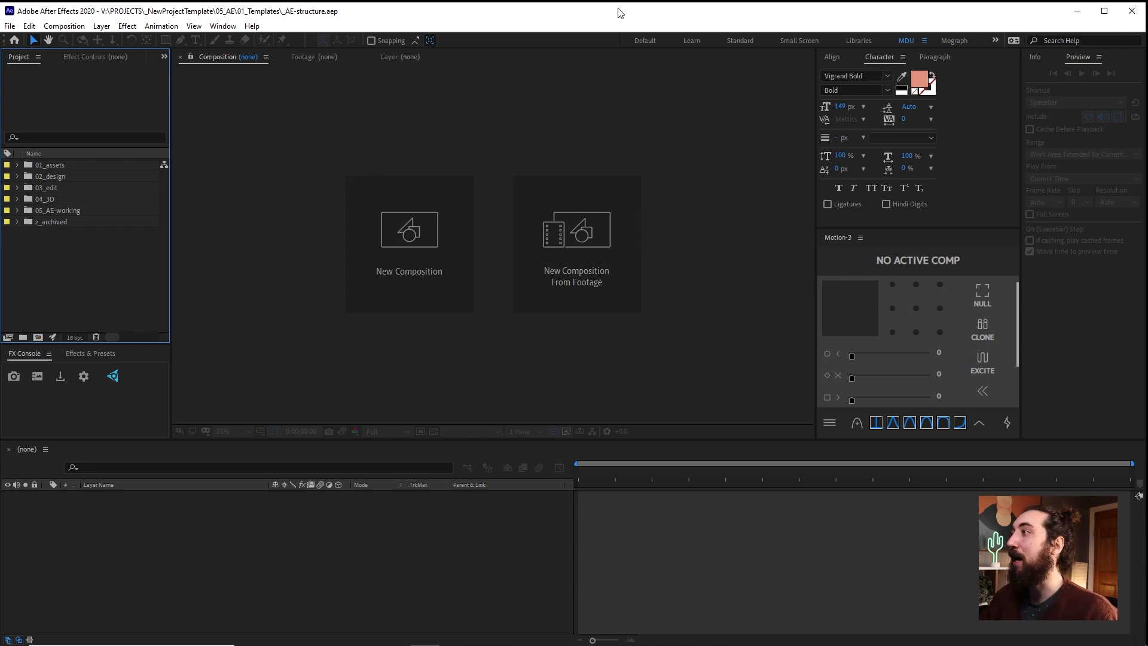
{"action": "mouse_move", "coordinate": [39, 232]}
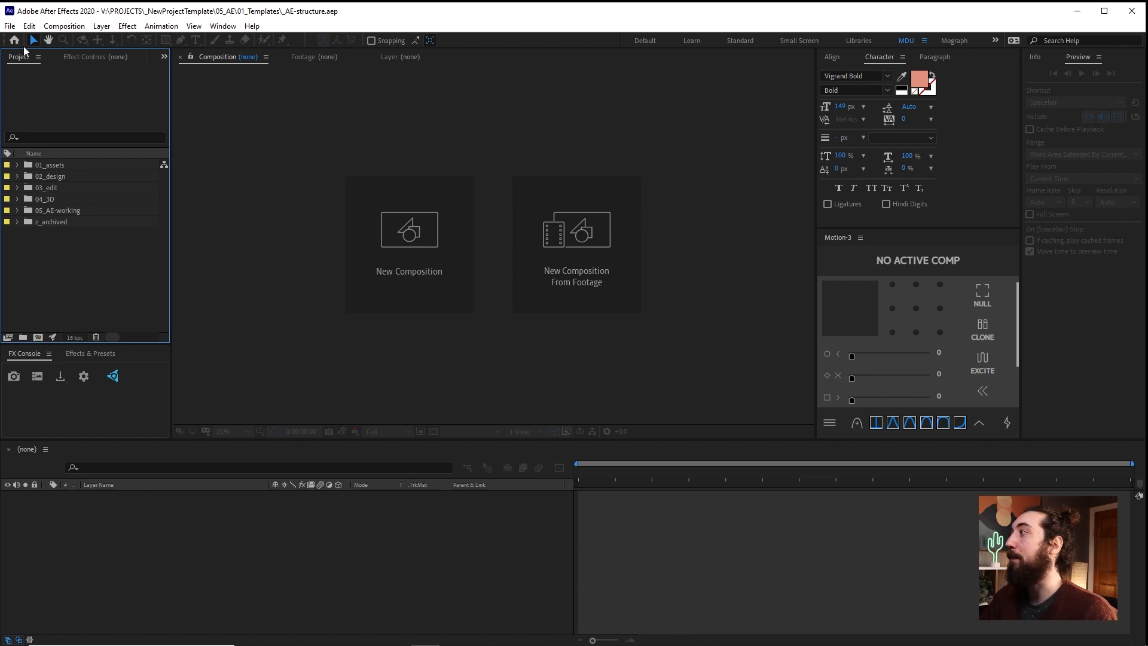
Set New Project preferences to load the _AE-structure template from 05_AE > 01_Templates
{"action": "left_click", "coordinate": [30, 26]}
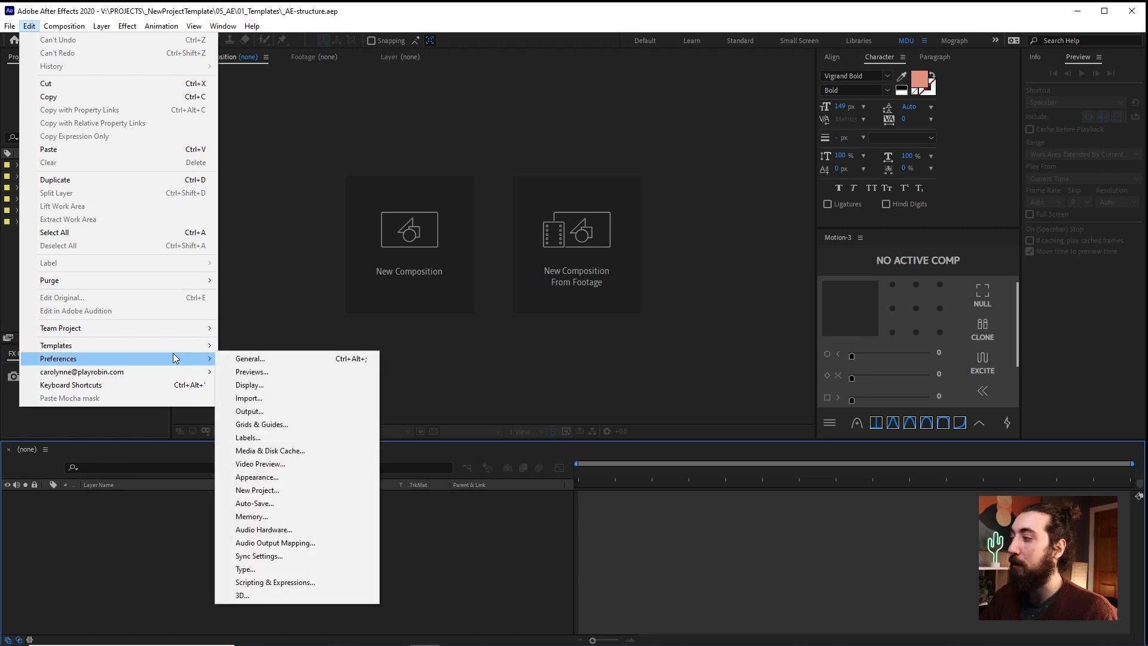
{"action": "mouse_move", "coordinate": [259, 385]}
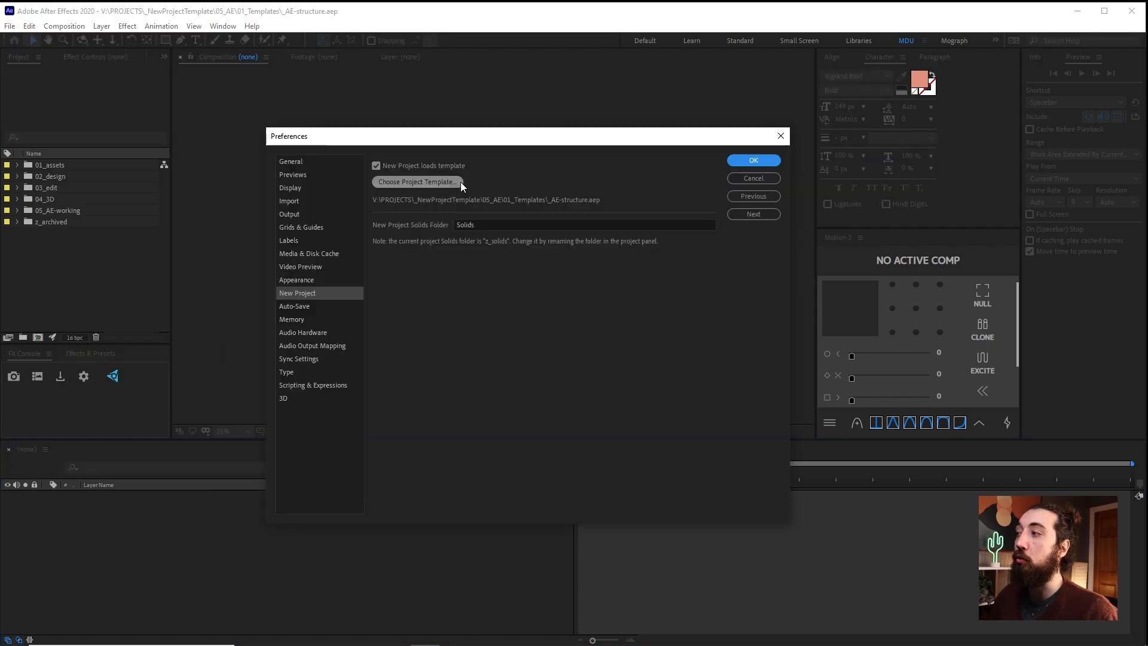
{"action": "mouse_move", "coordinate": [460, 178]}
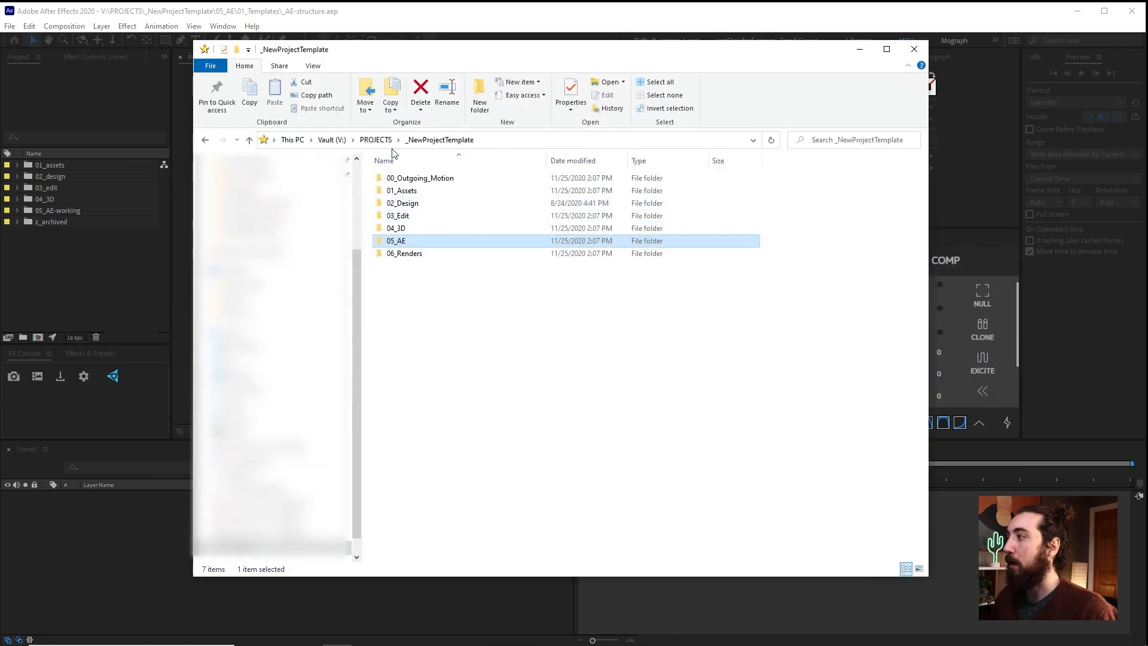
{"action": "double_click", "coordinate": [396, 241]}
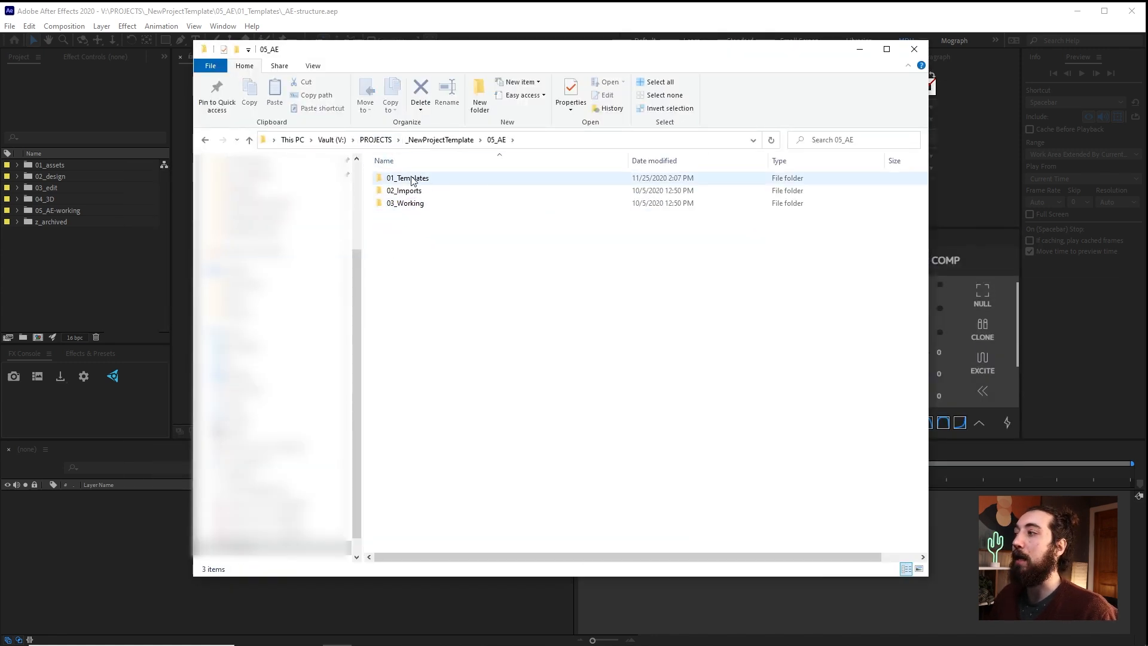
{"action": "left_click", "coordinate": [463, 155]}
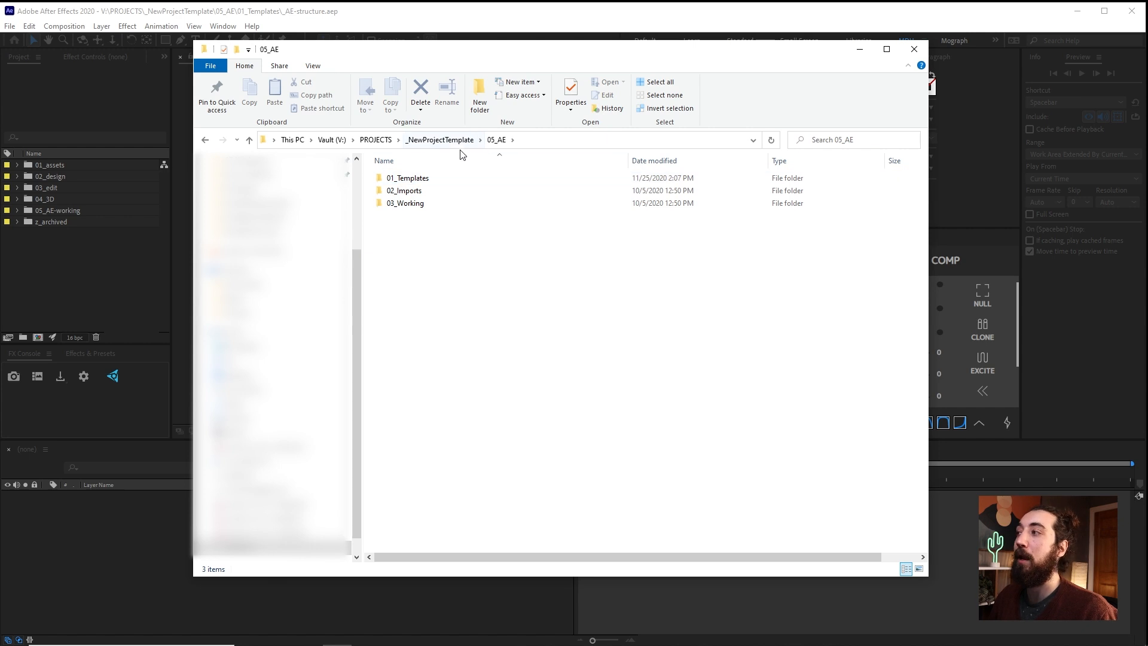
{"action": "double_click", "coordinate": [408, 178]}
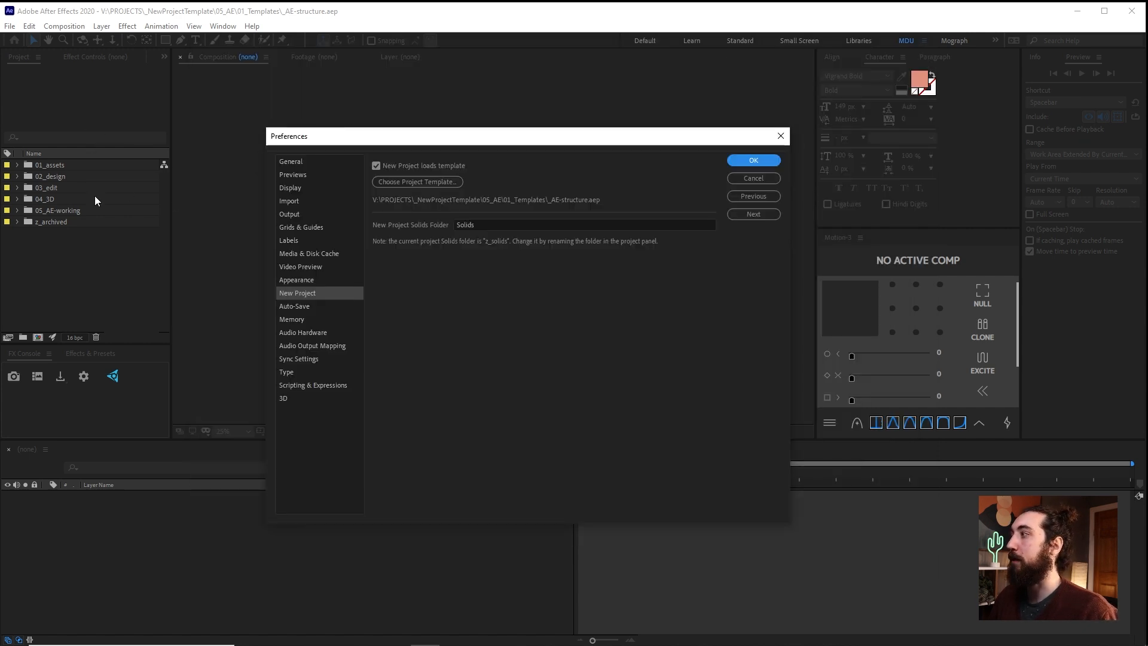
{"action": "mouse_move", "coordinate": [69, 195]}
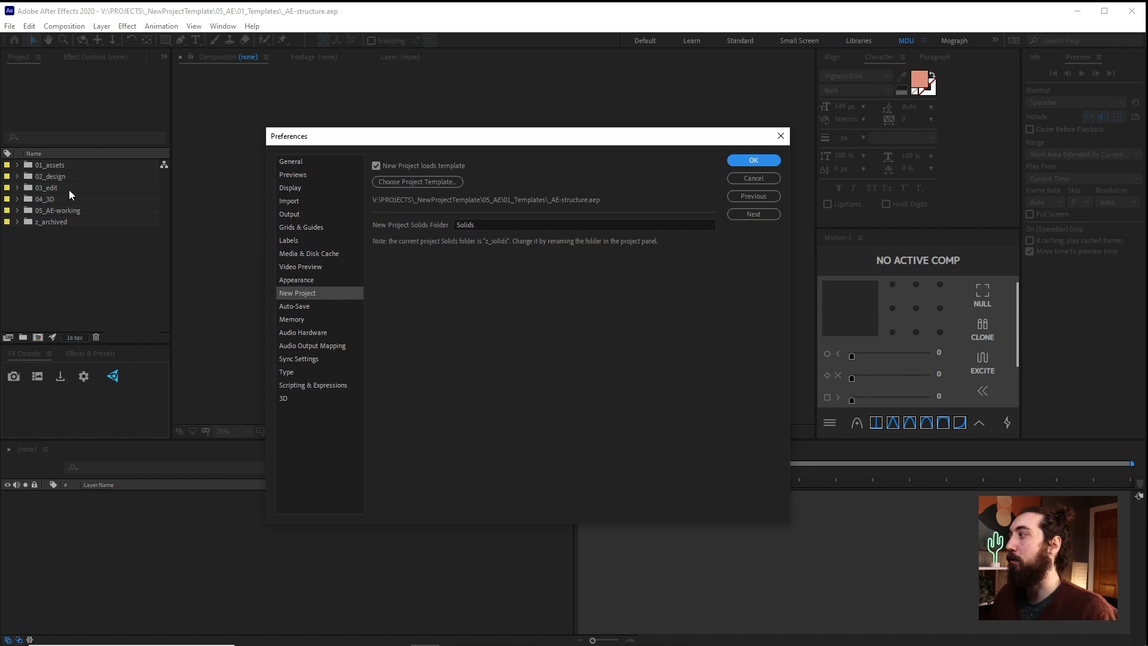
{"action": "left_click", "coordinate": [753, 161]}
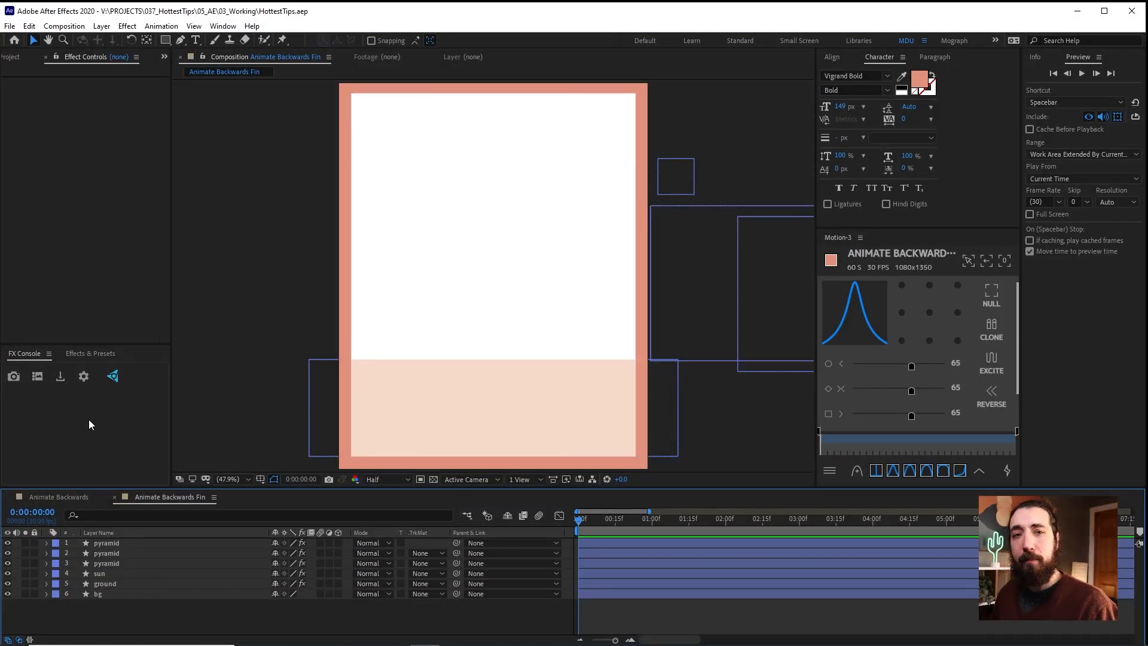
Preview the Animate Backwards Fin poster and scrub to about 3:27, pyramids fully risen
{"action": "key", "text": "Space"}
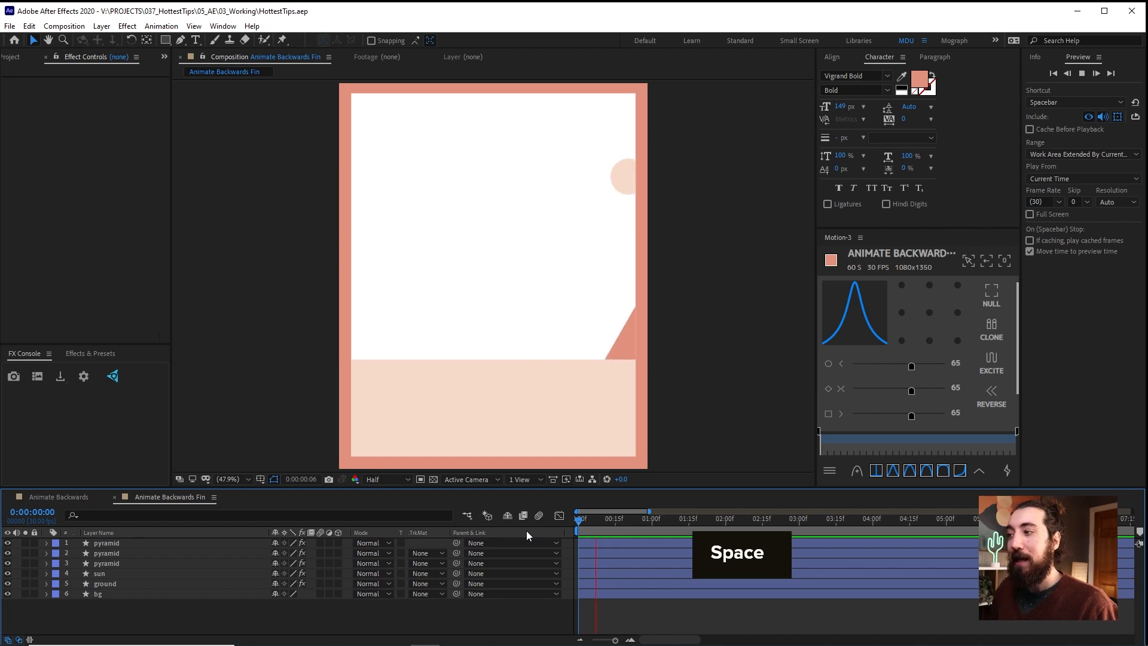
{"action": "key", "text": "Space"}
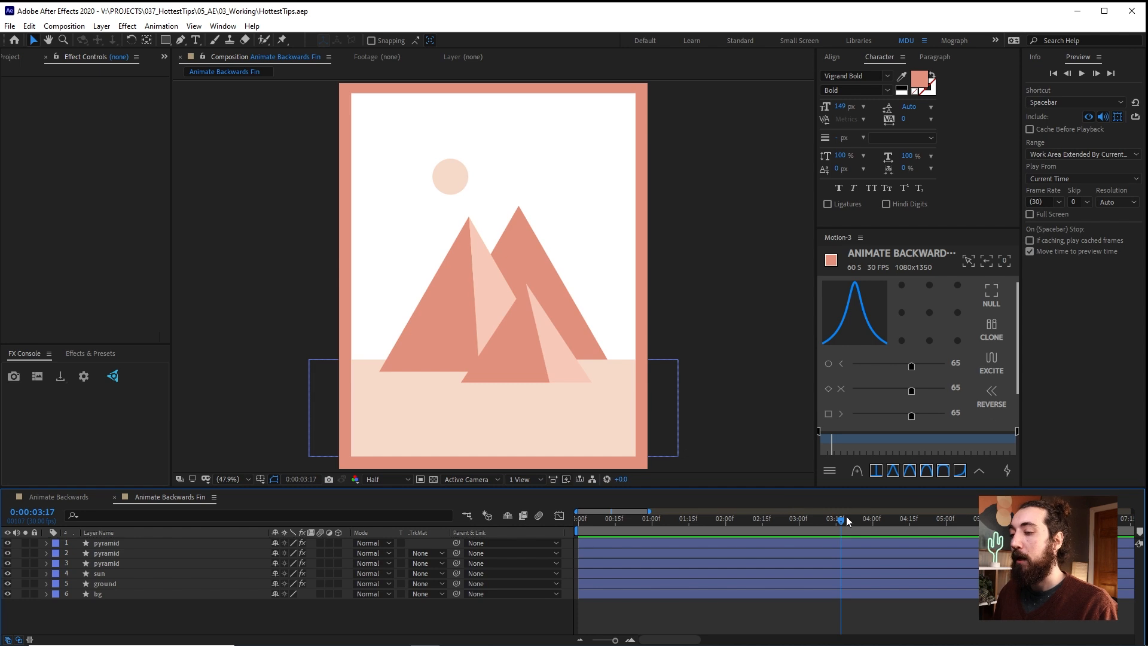
{"action": "left_click_drag", "start_coordinate": [838, 519], "coordinate": [864, 518]}
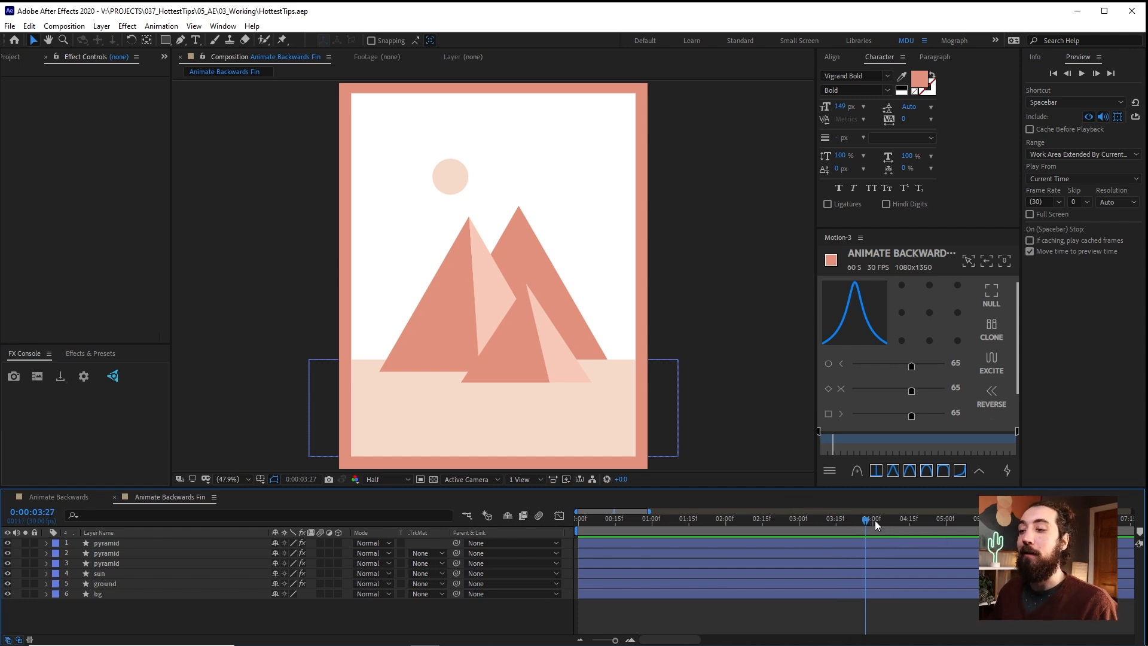
{"action": "left_click", "coordinate": [915, 518]}
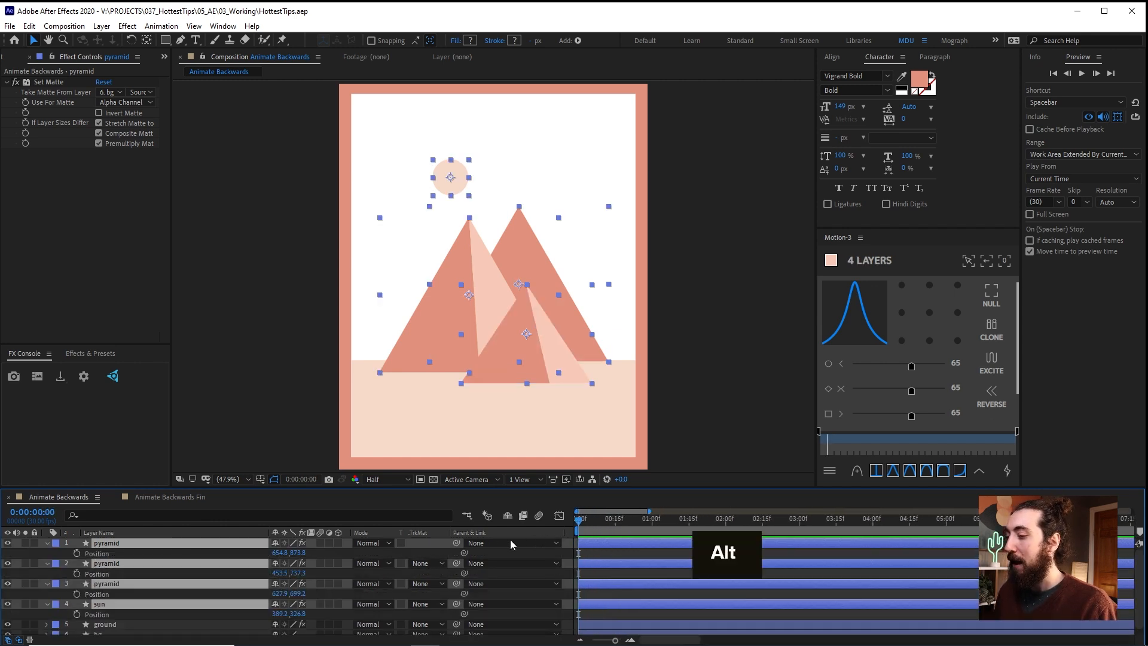
Keyframe Position at 0s and 2s, starting the pyramids off the card's right edge
{"action": "left_click", "coordinate": [724, 536]}
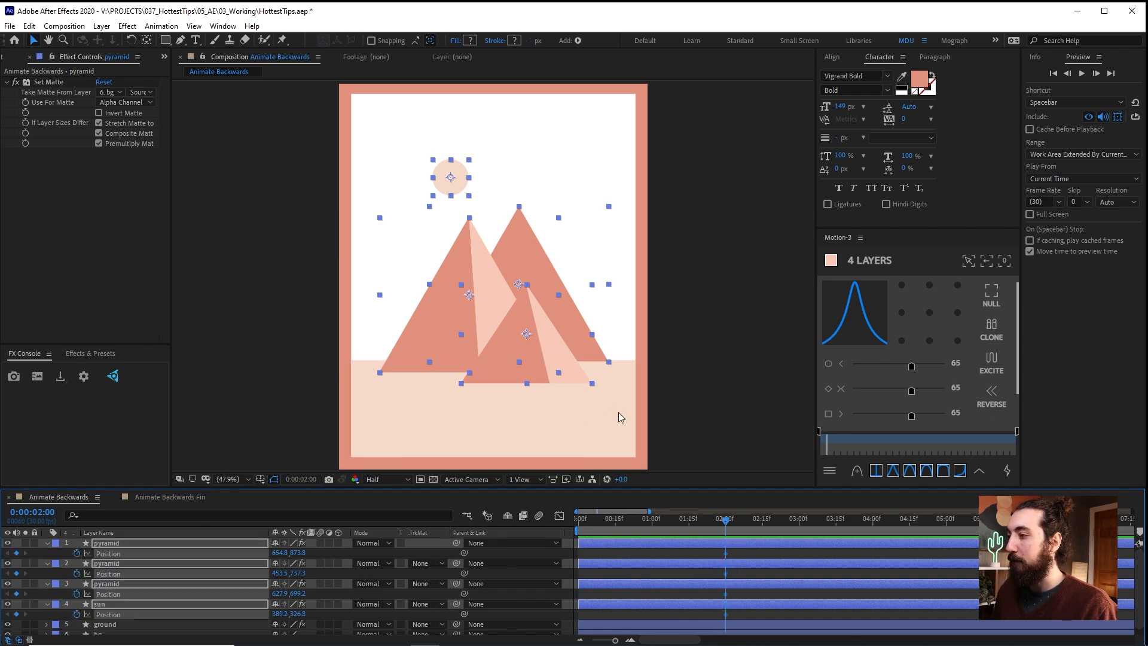
{"action": "mouse_move", "coordinate": [538, 291]}
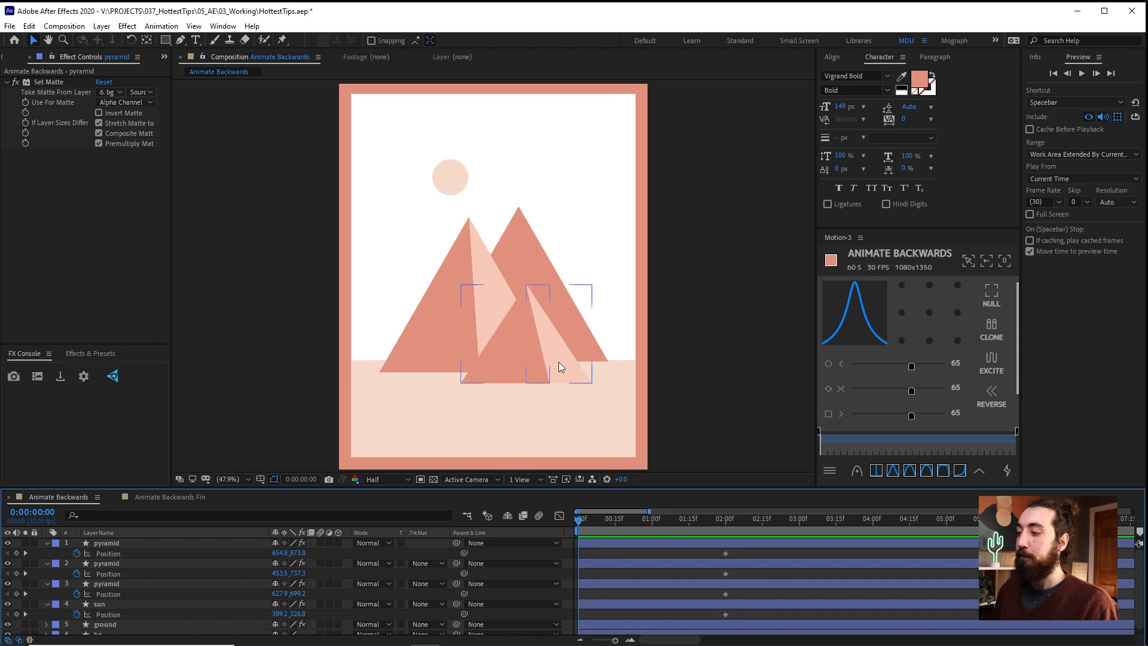
{"action": "left_click", "coordinate": [725, 532]}
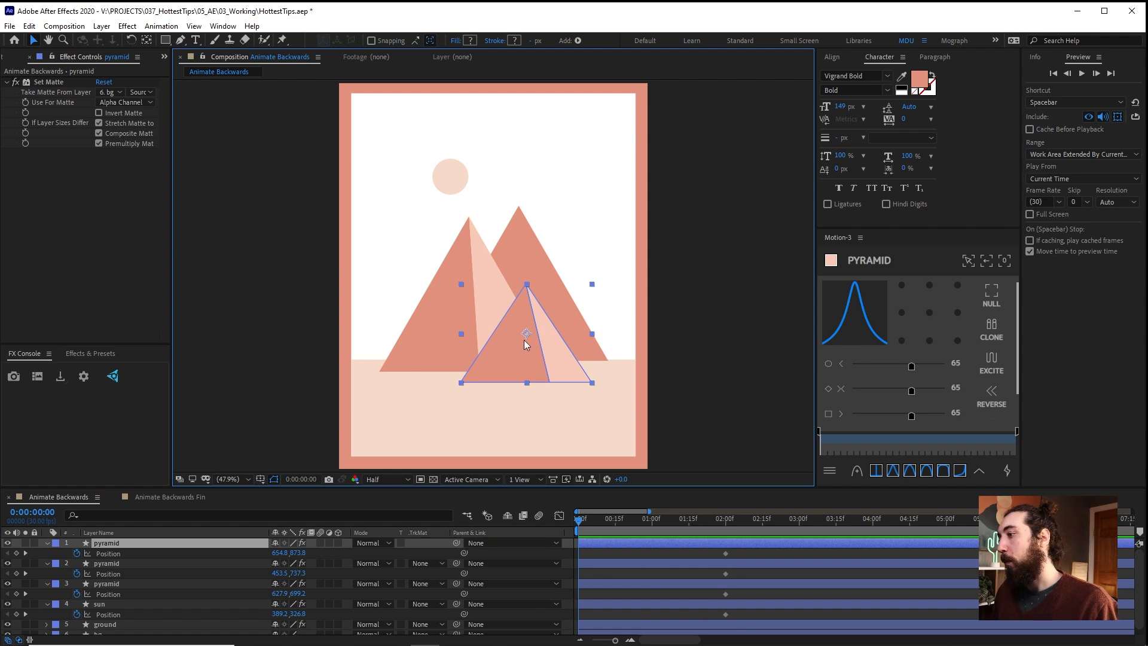
{"action": "mouse_move", "coordinate": [517, 355]}
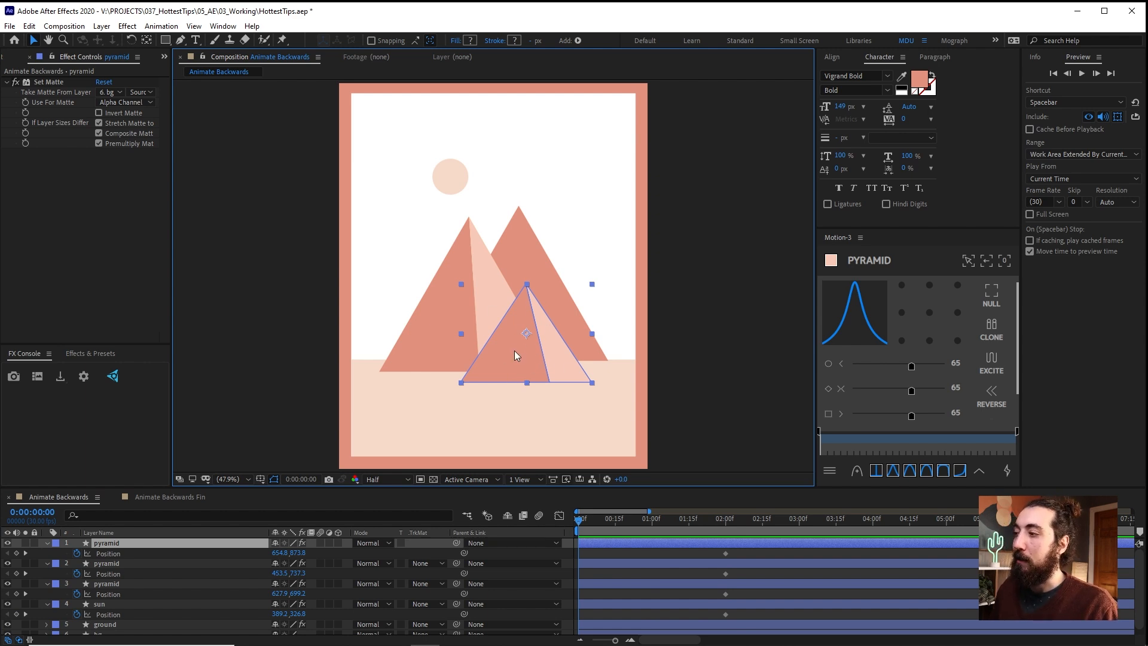
{"action": "mouse_move", "coordinate": [535, 360]}
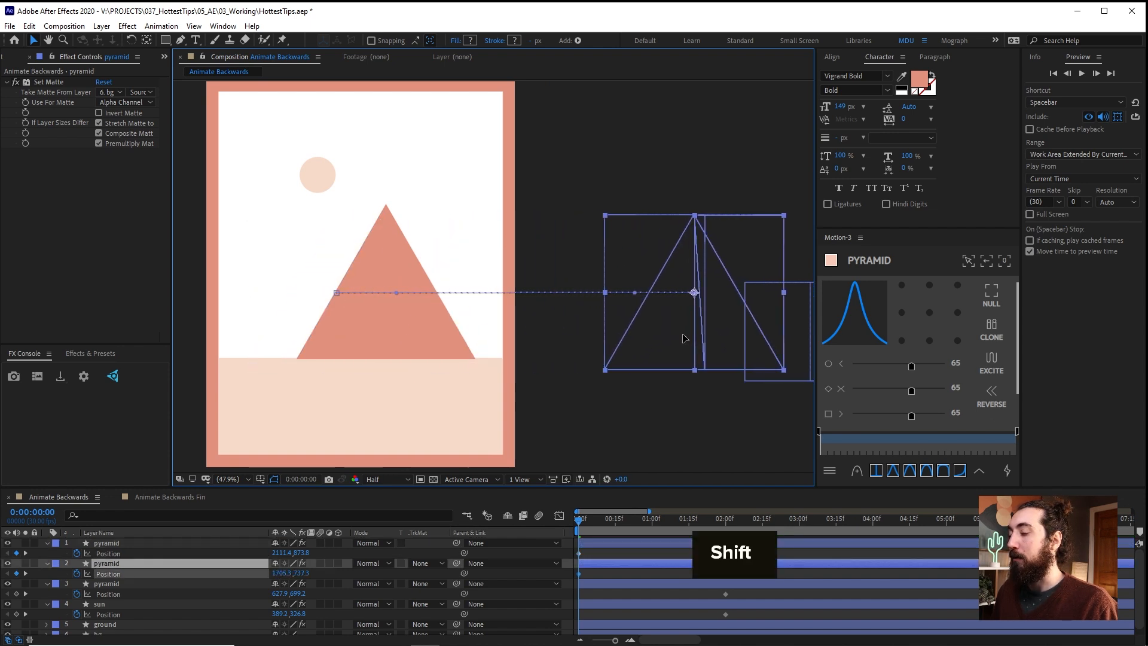
{"action": "left_click_drag", "start_coordinate": [694, 292], "coordinate": [730, 292]}
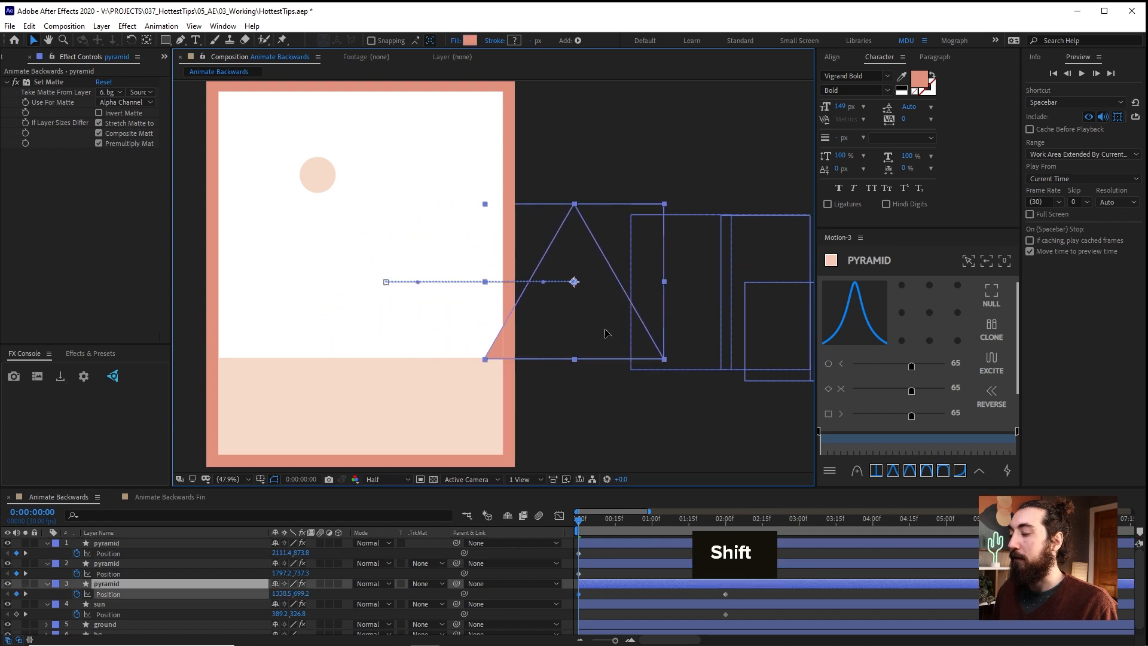
{"action": "left_click_drag", "start_coordinate": [575, 281], "coordinate": [608, 282]}
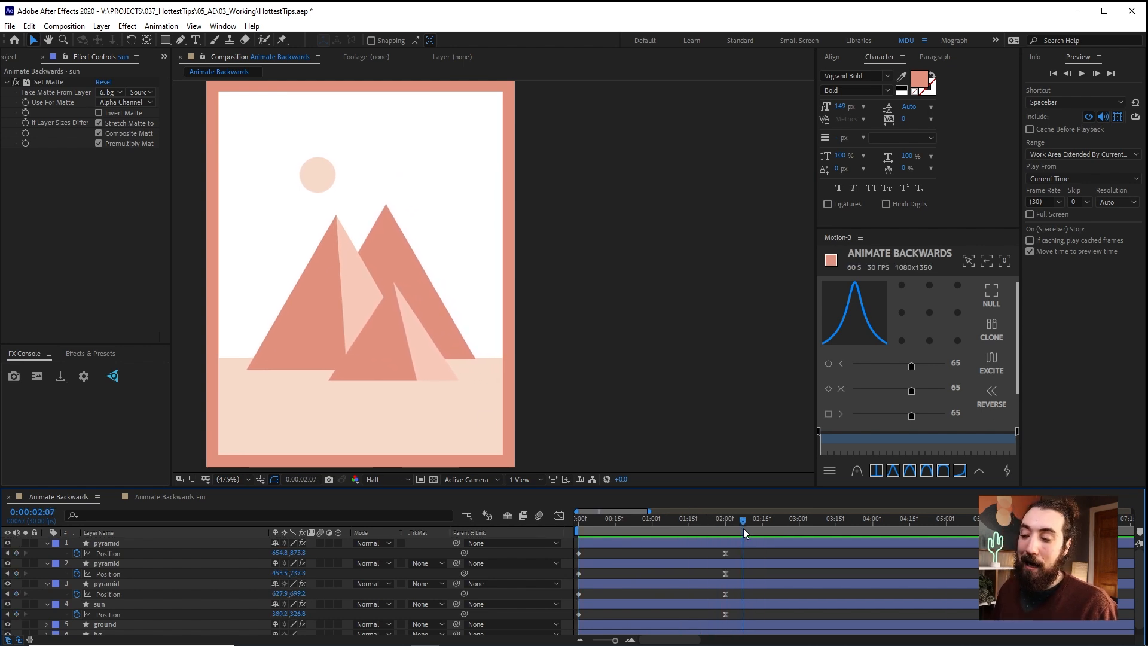
Move the front pyramid farther left at 2s and replay the slide-in preview
{"action": "key", "text": "Space"}
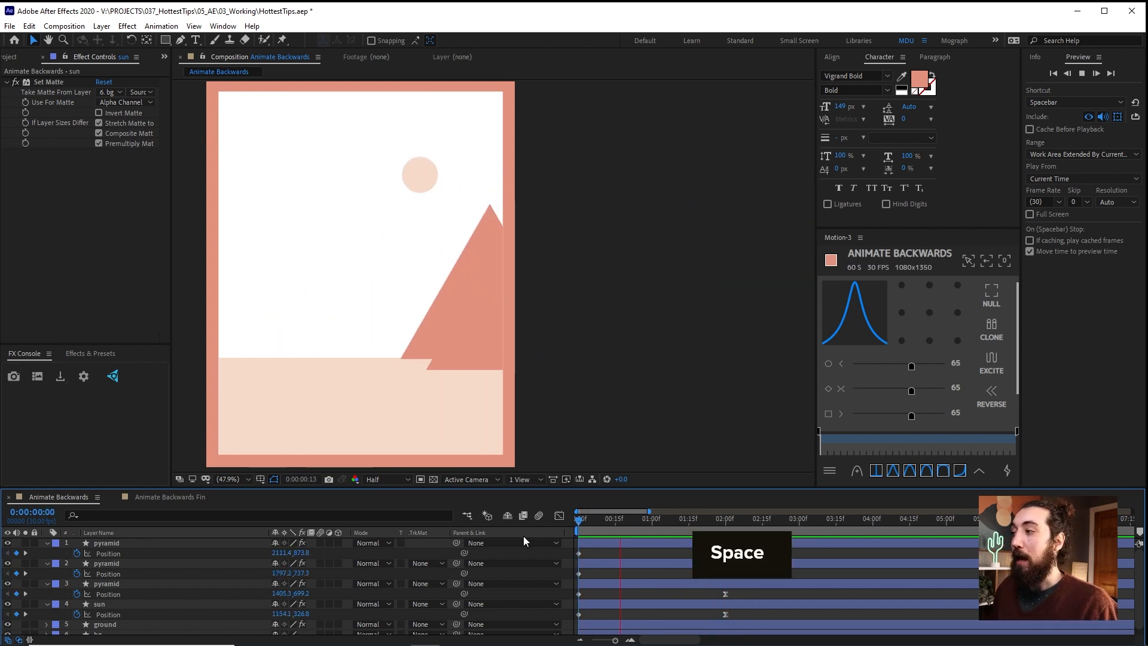
{"action": "key", "text": "Space"}
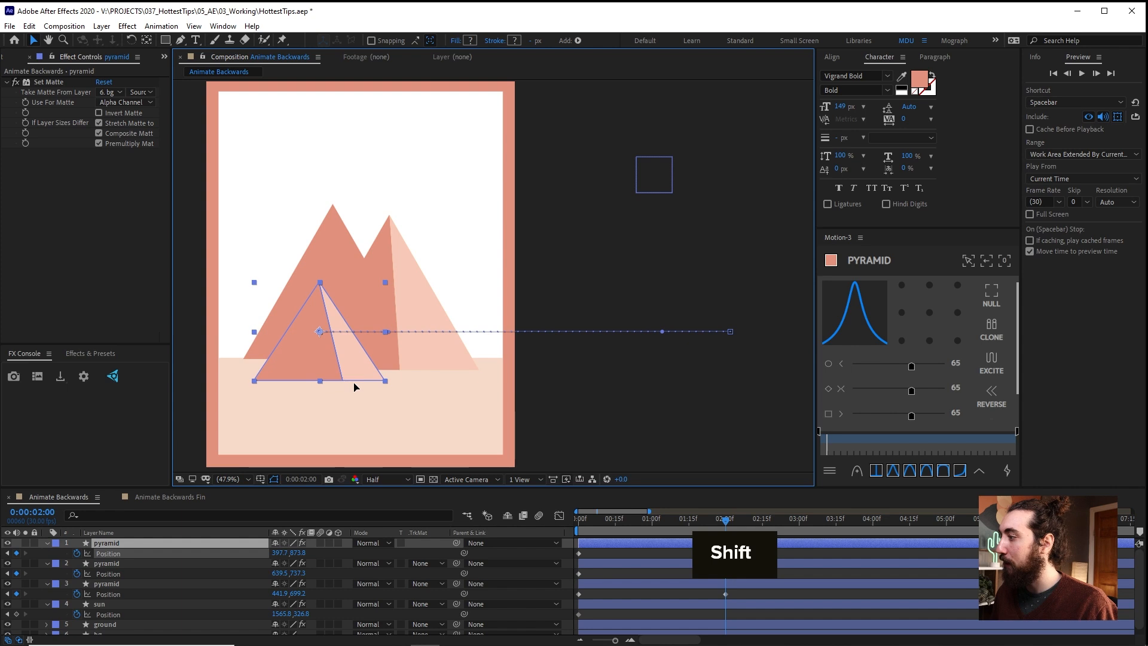
{"action": "left_click", "coordinate": [97, 605]}
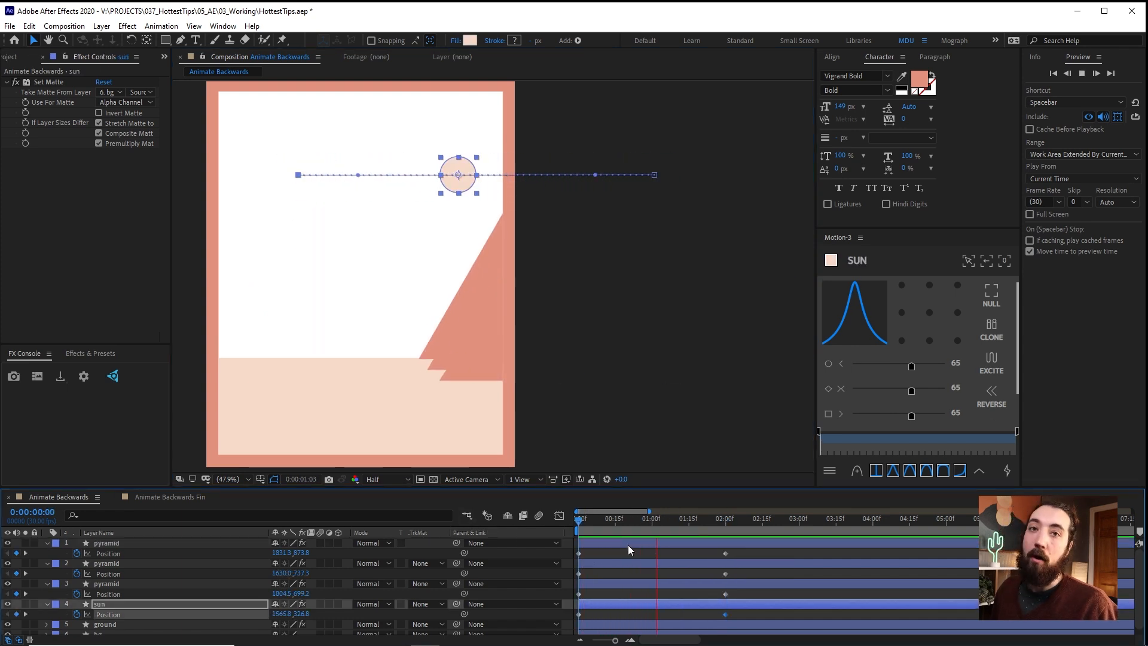
{"action": "key", "text": "Space"}
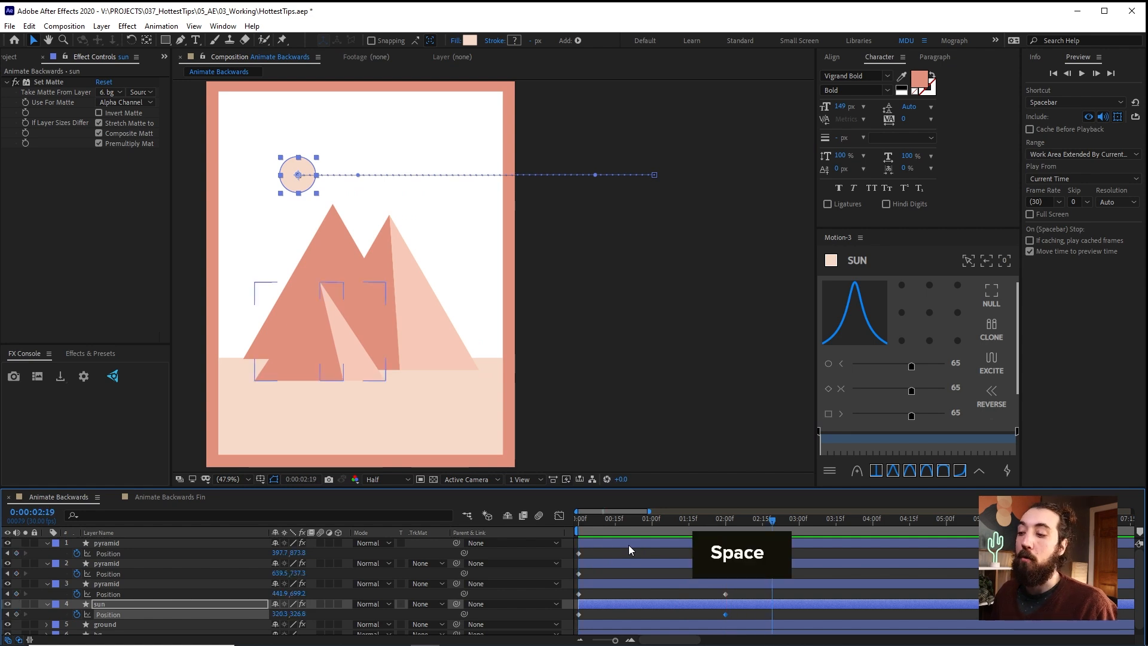
{"action": "key", "text": "Space"}
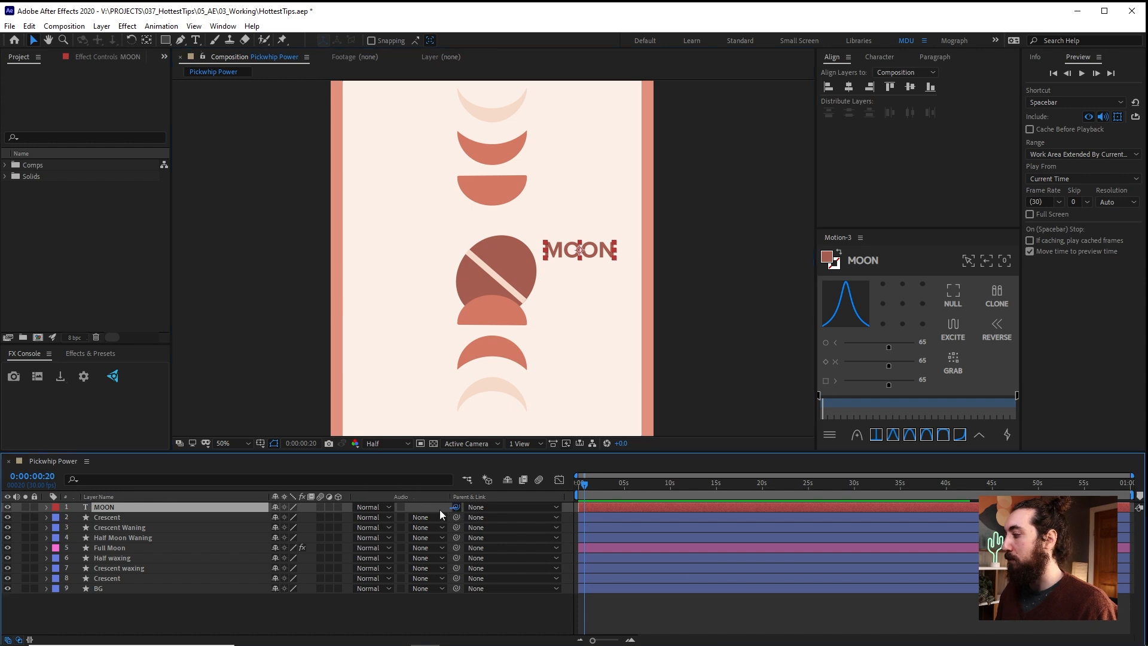
Pick-whip MOON's Parent to the Full Moon layer, then undo the link
{"action": "left_click_drag", "start_coordinate": [454, 507], "coordinate": [120, 548]}
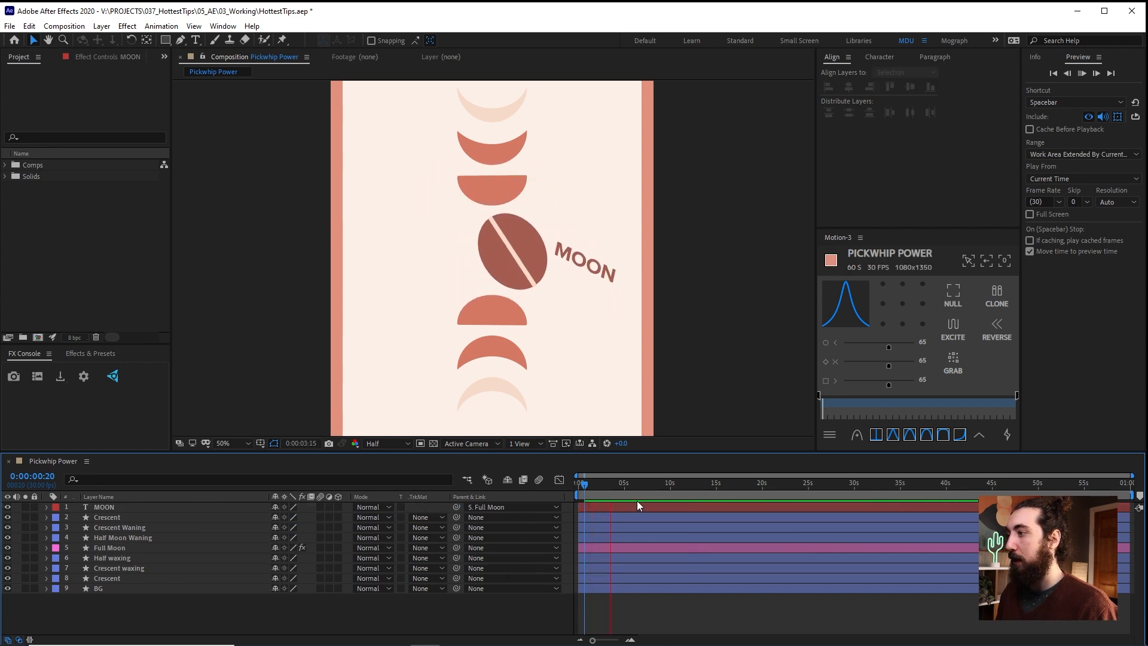
{"action": "key", "text": "ctrl+z"}
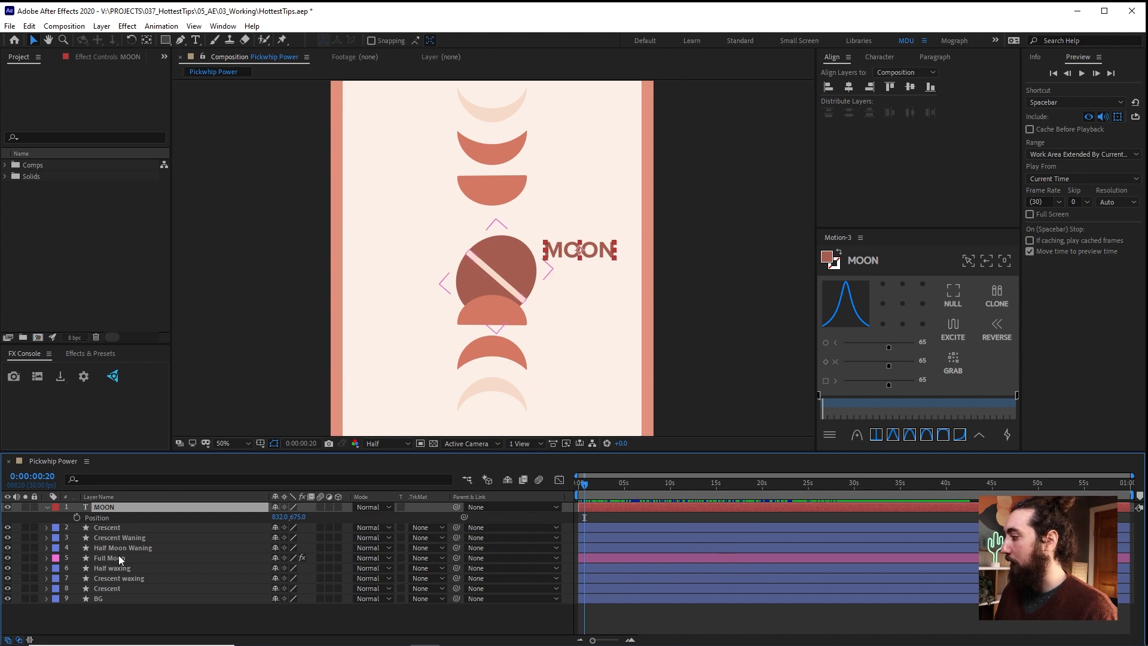
Preview the MOON label, then pick-whip its Source Text to another layer's property
{"action": "left_click", "coordinate": [109, 558]}
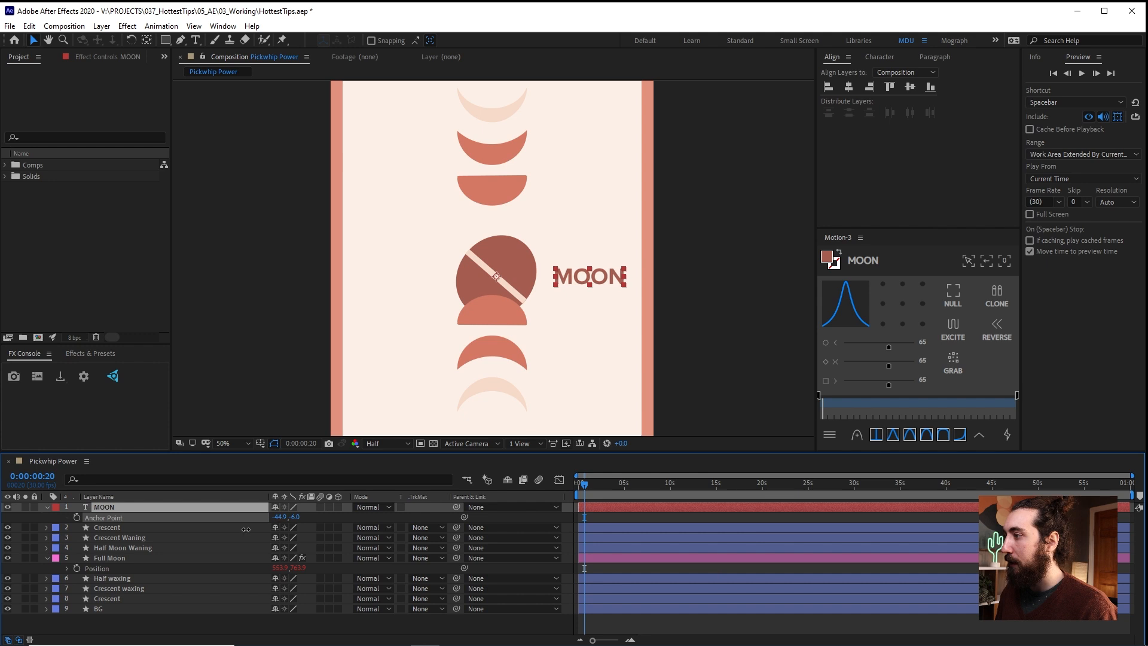
{"action": "key", "text": "Space"}
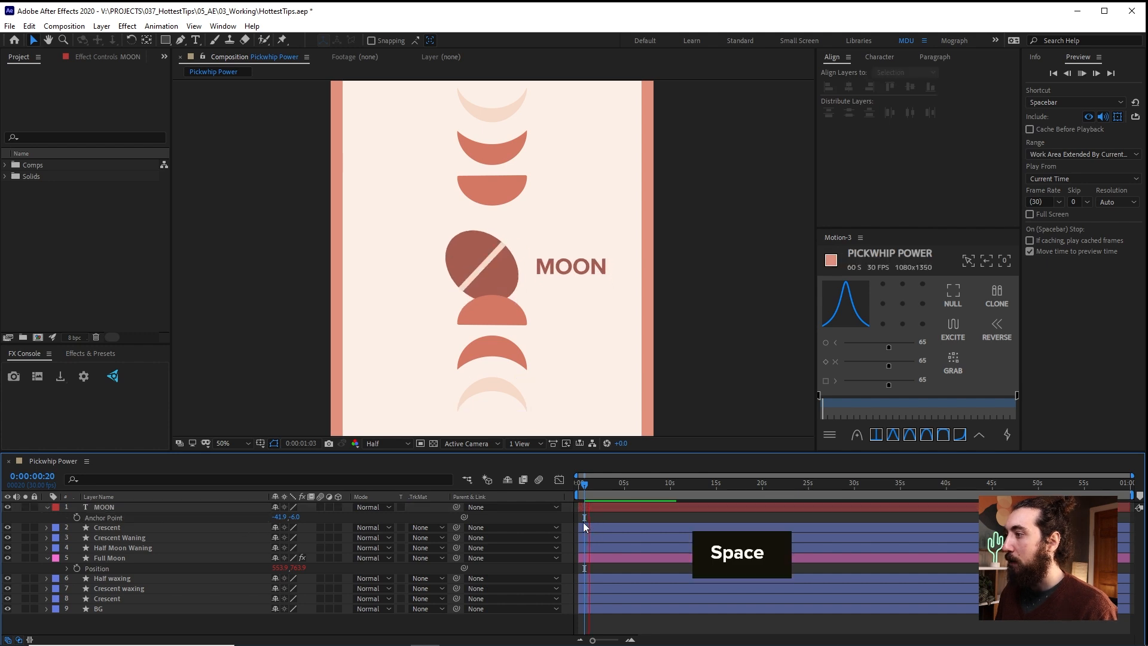
{"action": "key", "text": "Space"}
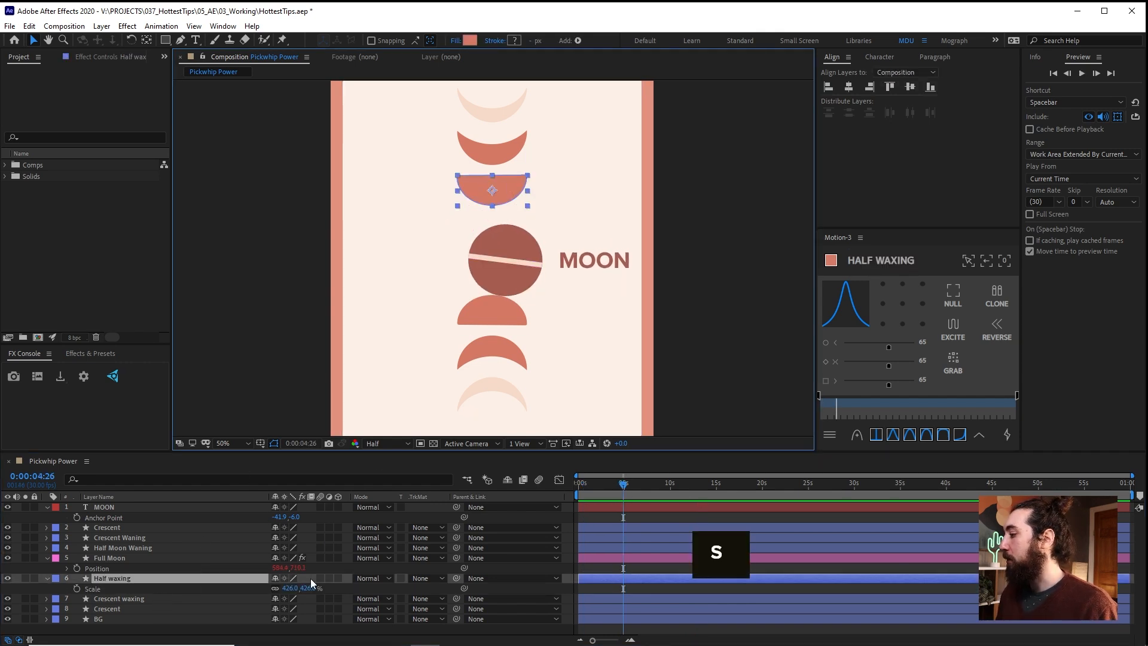
{"action": "mouse_move", "coordinate": [225, 572]}
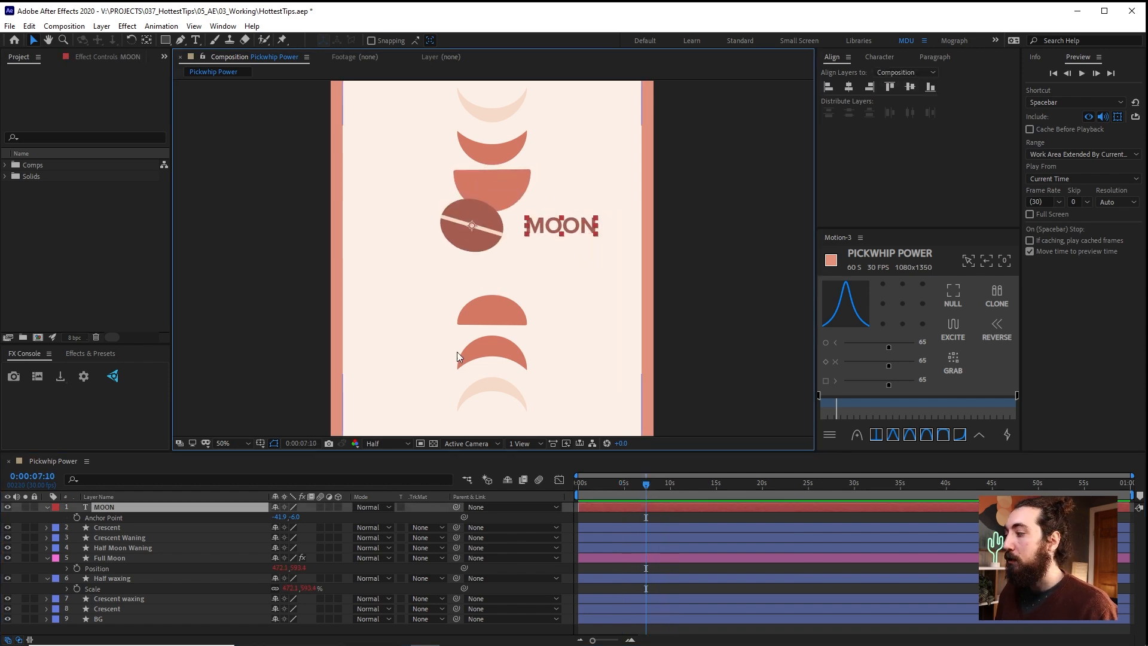
{"action": "left_click", "coordinate": [46, 507]}
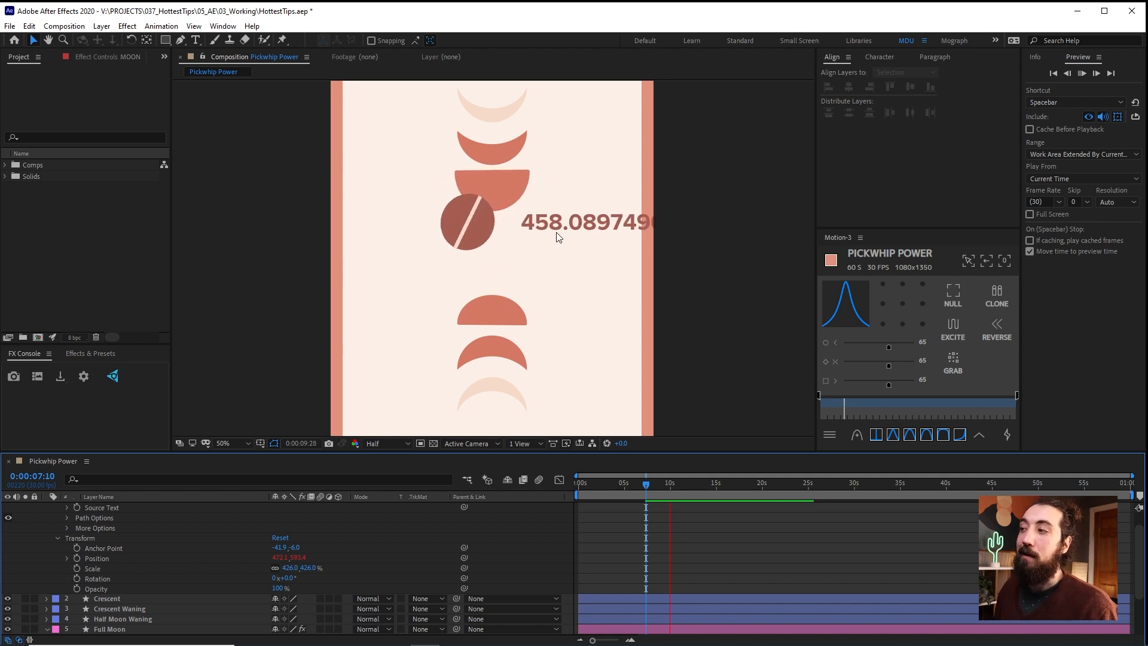
{"action": "left_click", "coordinate": [647, 484]}
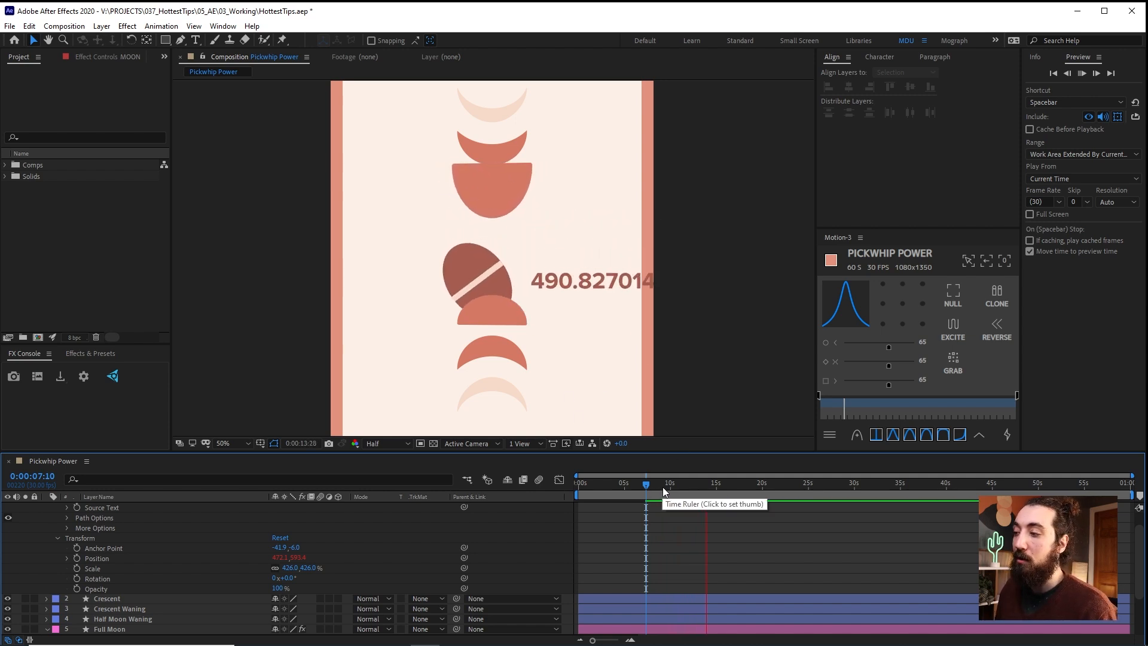
Undo the Source Text link, parent MOON to Full Moon, and scrub its orbit
{"action": "key", "text": "ctrl+z"}
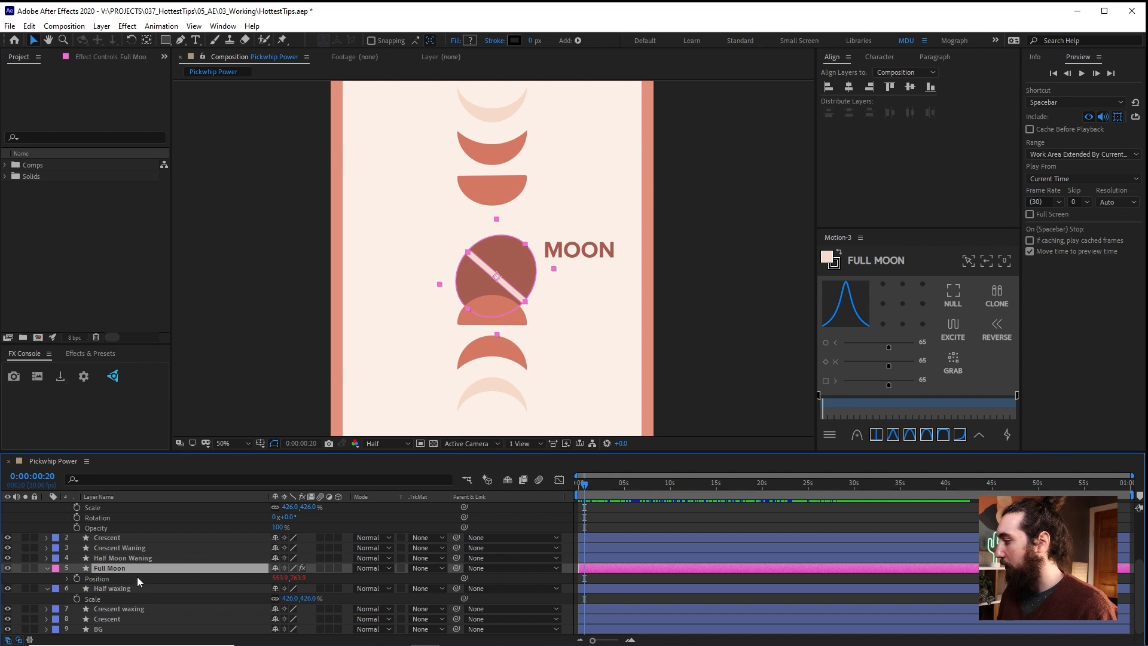
{"action": "left_click", "coordinate": [56, 568]}
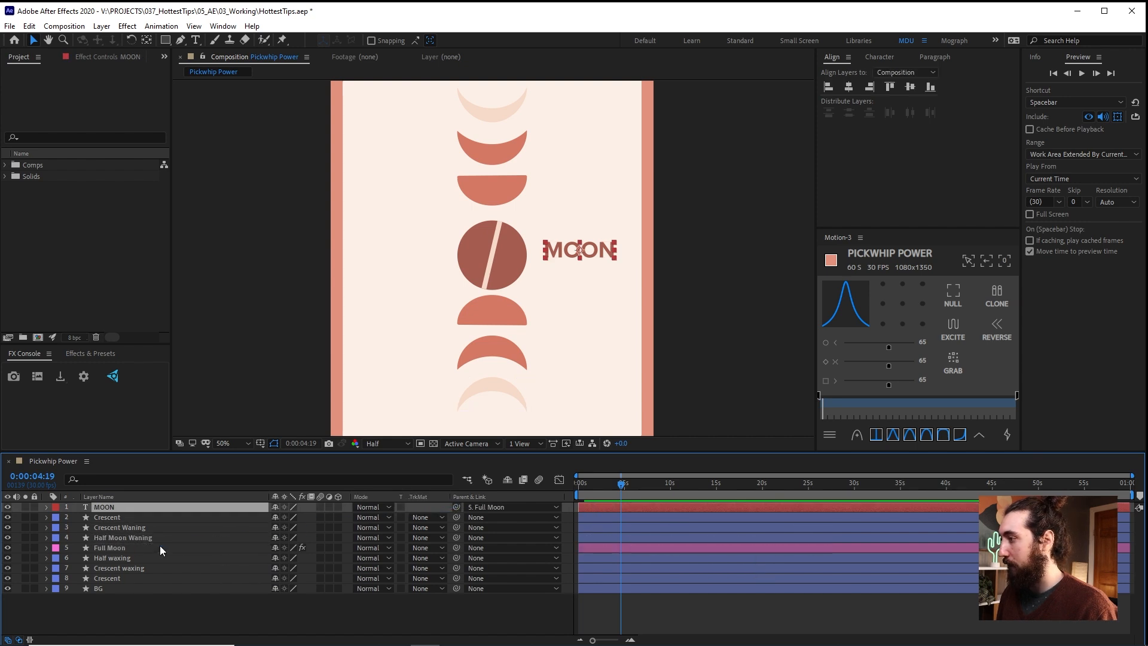
{"action": "key", "text": "Space"}
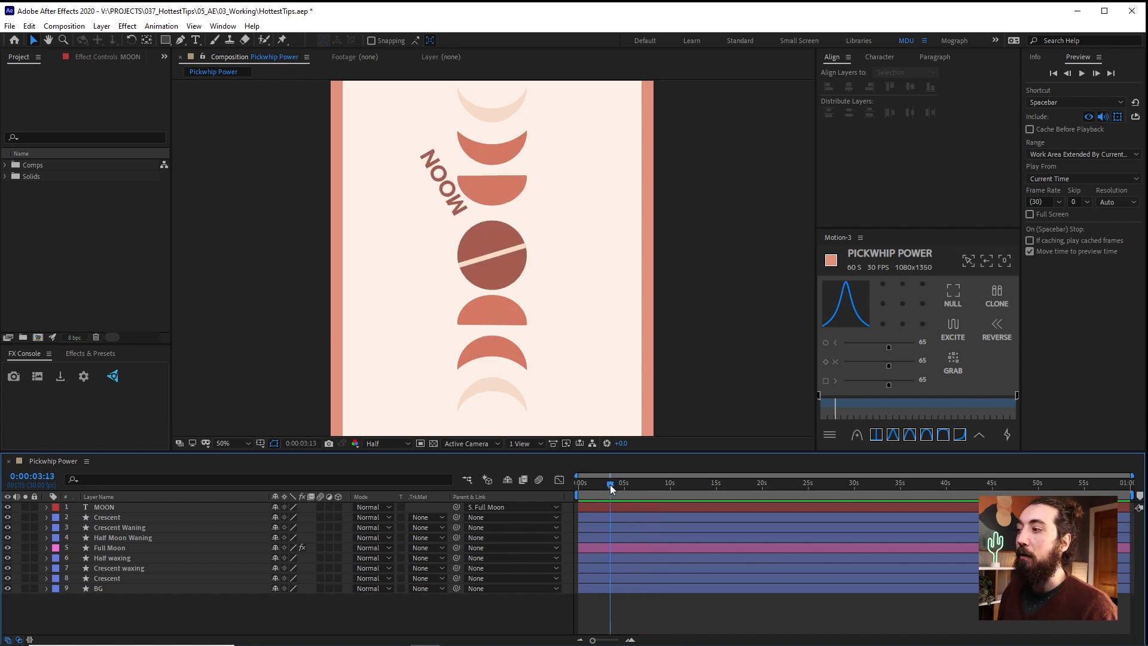
{"action": "left_click_drag", "start_coordinate": [612, 486], "coordinate": [622, 486]}
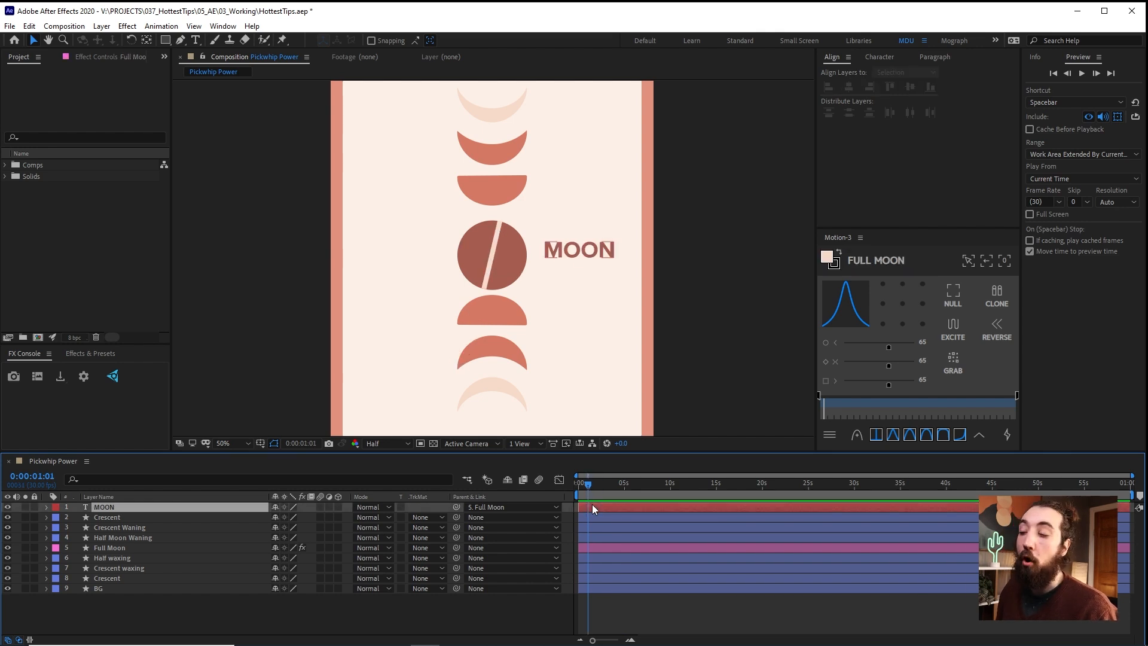
Counter-rotate MOON and give Full Moon's Rotation the expression time*200+value
{"action": "key", "text": "r"}
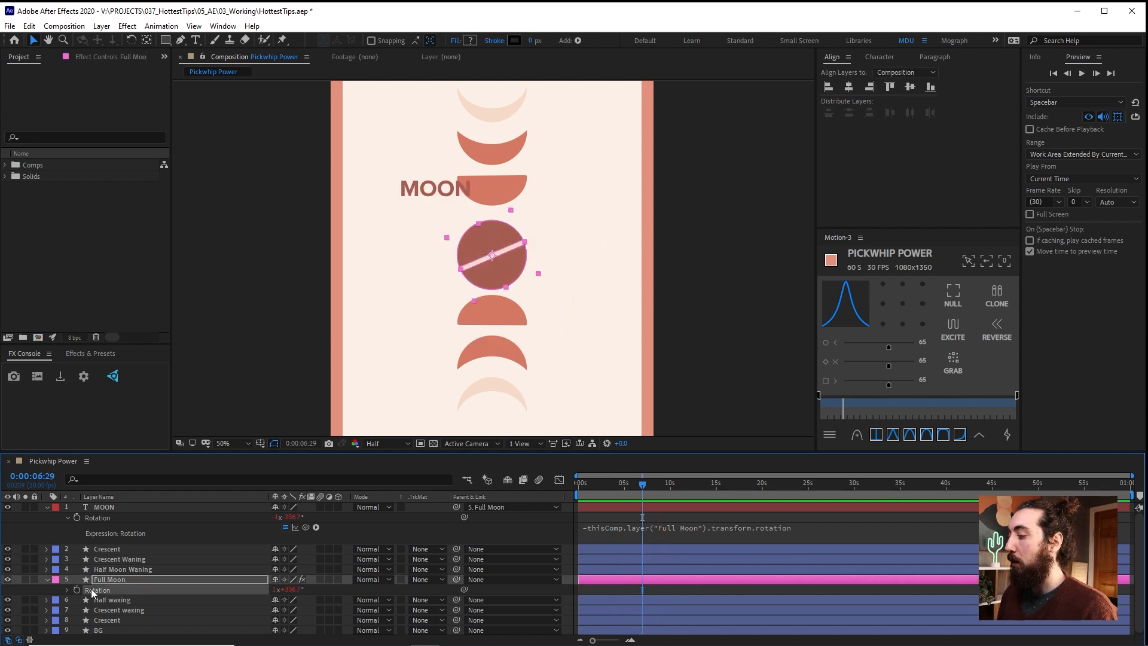
{"action": "left_click", "coordinate": [60, 590]}
{"action": "type", "text": "time*200"}
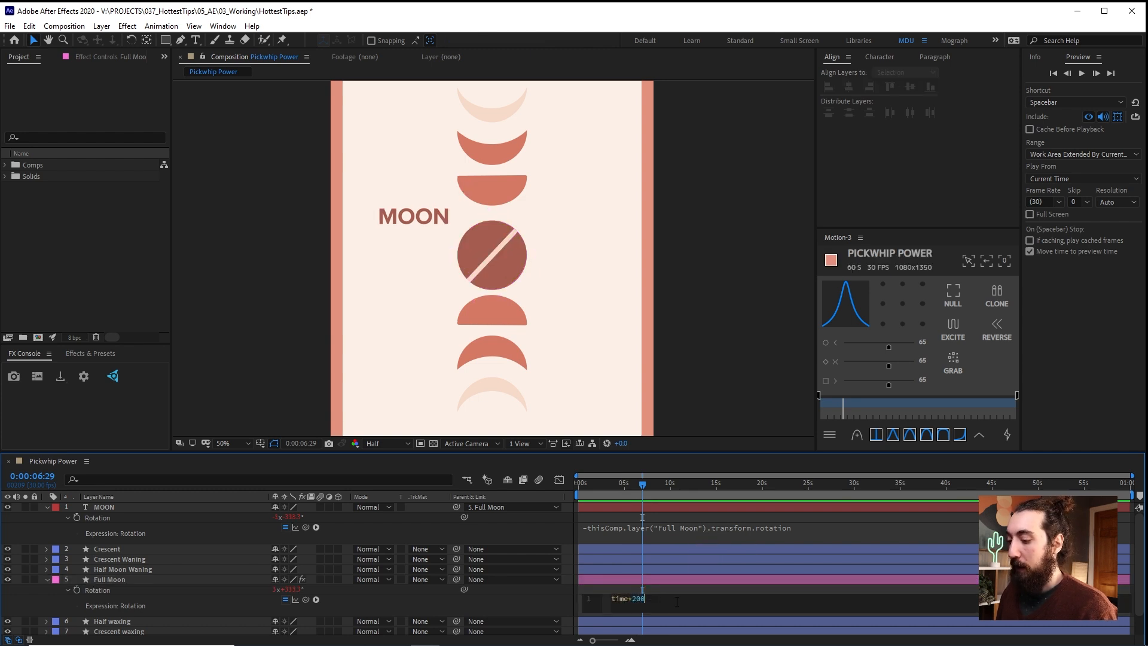
{"action": "type", "text": "value"}
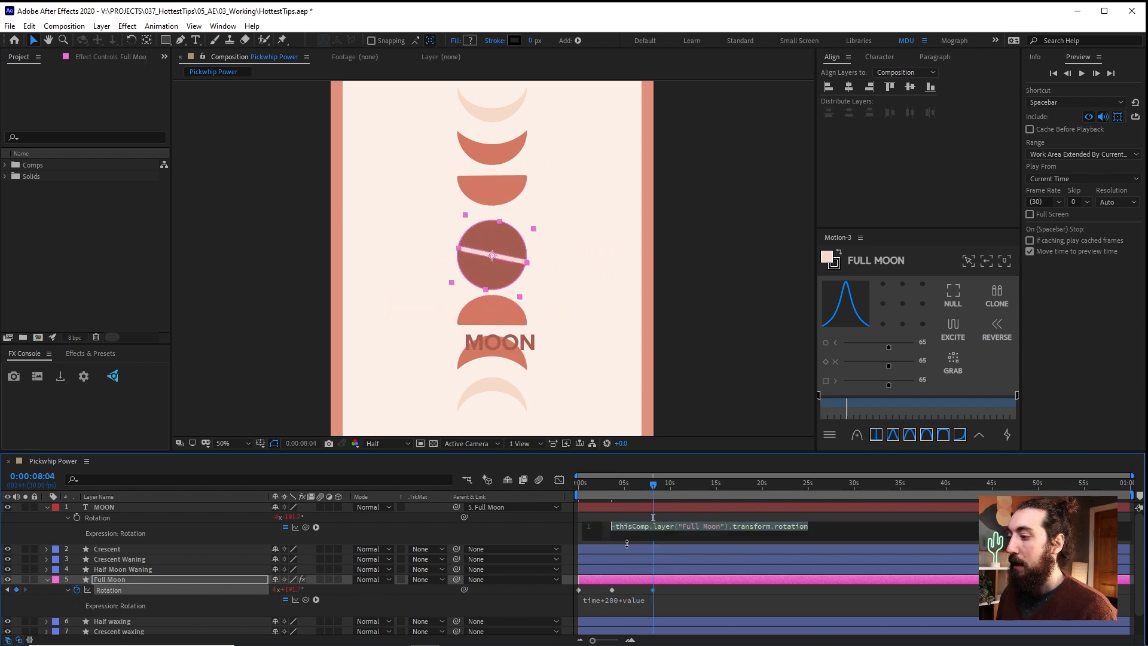
{"action": "key", "text": "Space"}
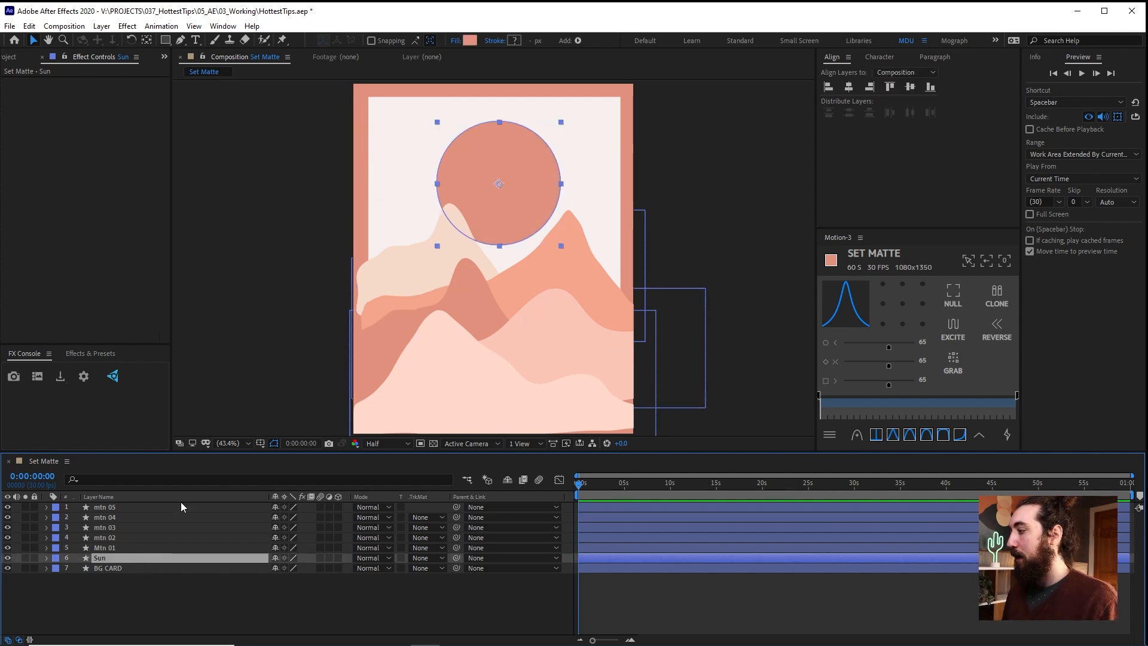
{"action": "left_click", "coordinate": [105, 537]}
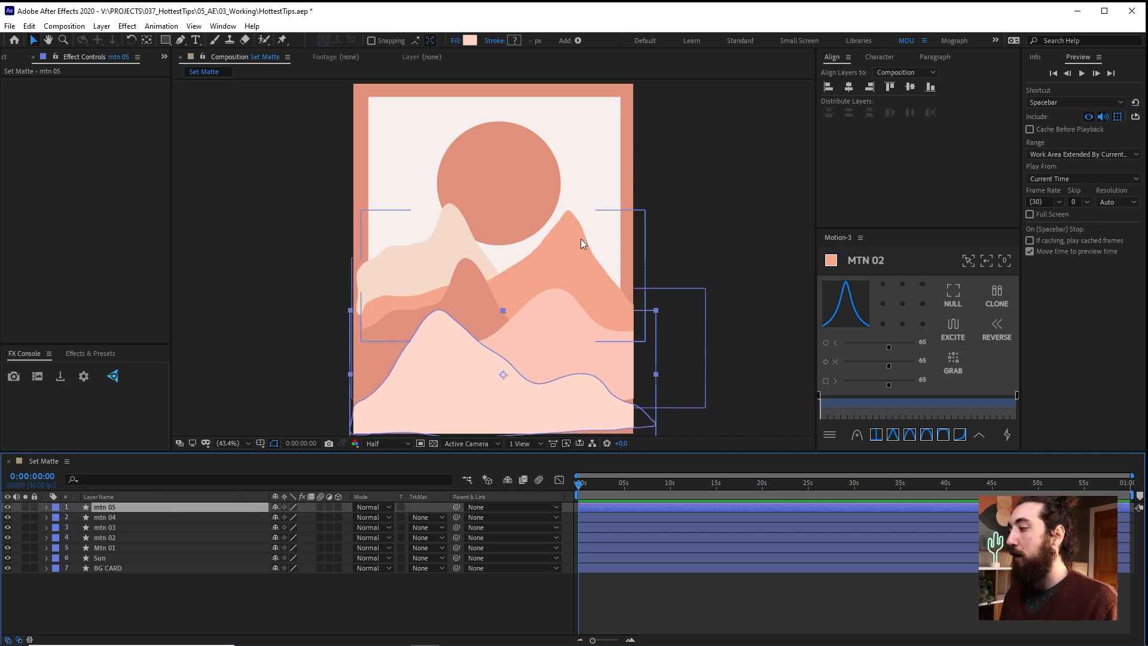
{"action": "left_click", "coordinate": [106, 538]}
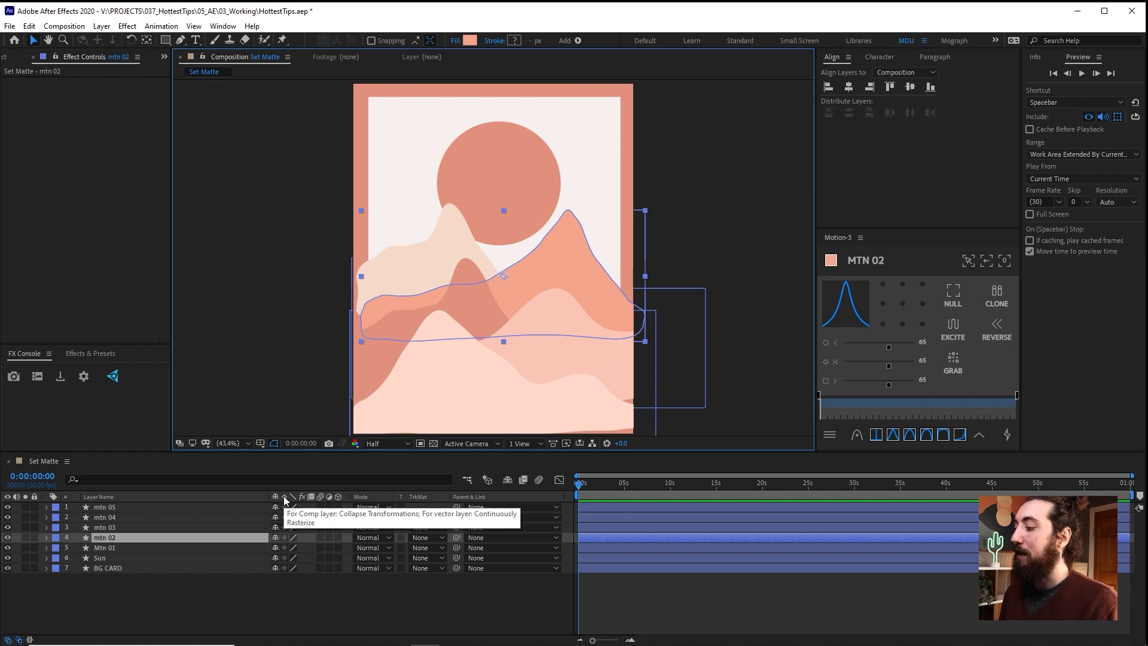
{"action": "mouse_move", "coordinate": [143, 581]}
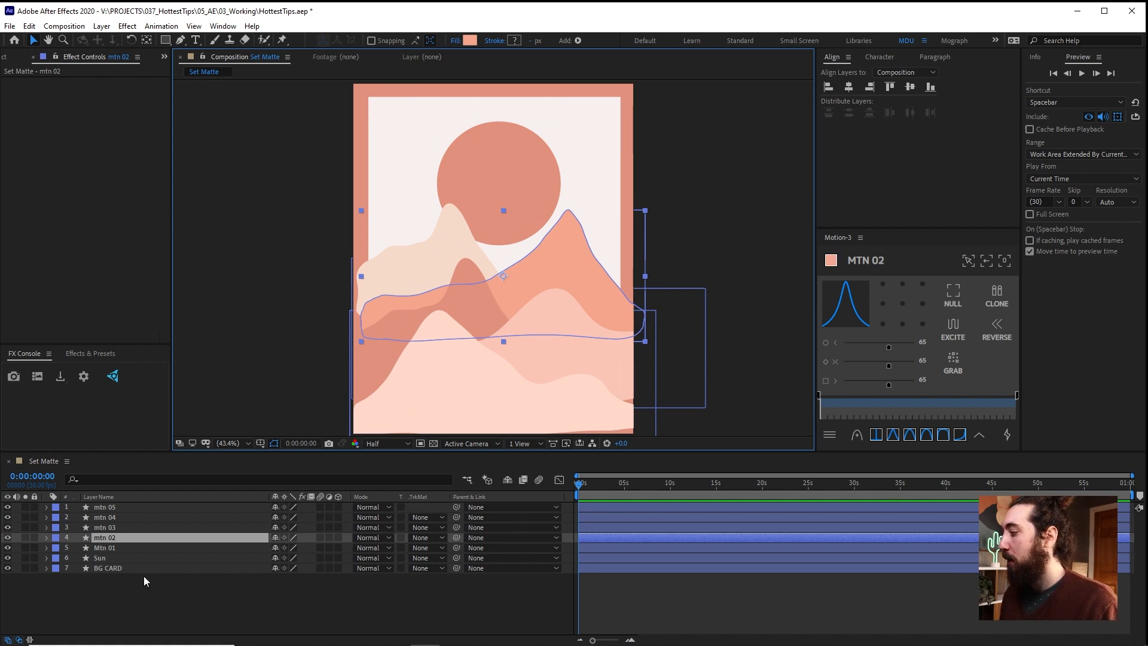
{"action": "left_click", "coordinate": [108, 568]}
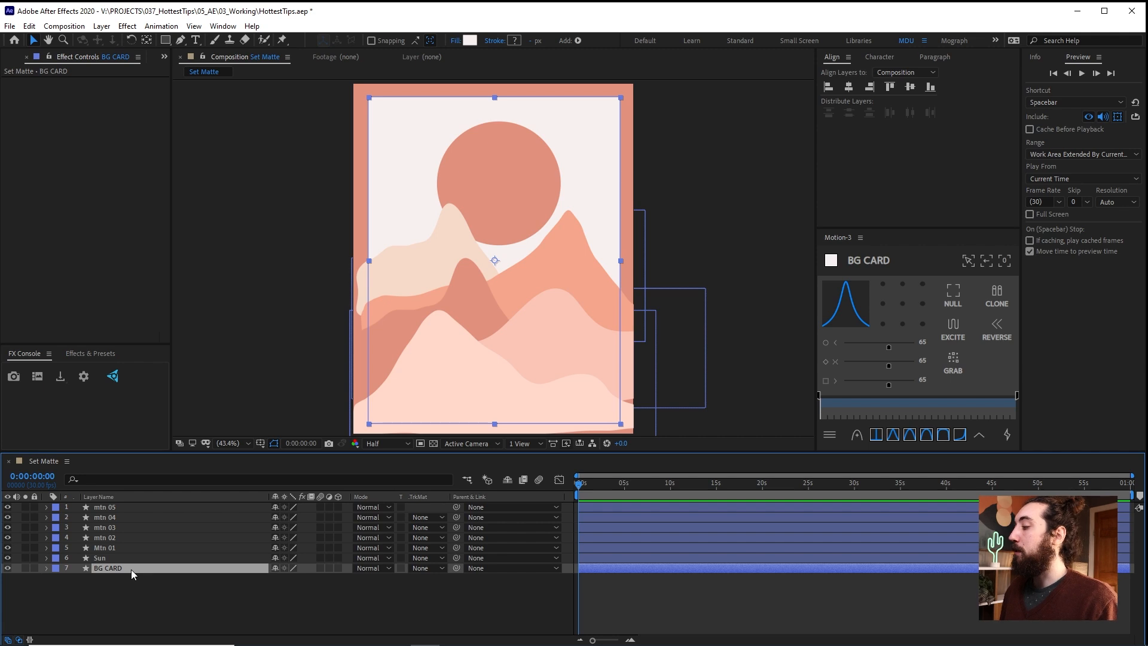
{"action": "key", "text": "Ctrl"}
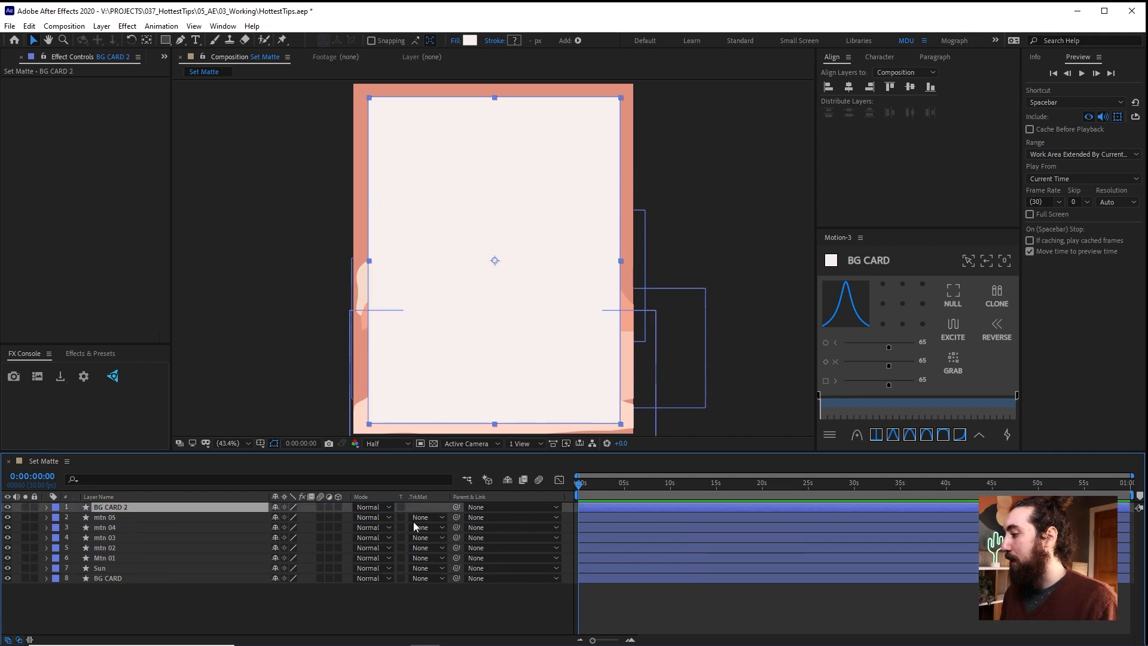
{"action": "left_click", "coordinate": [424, 516]}
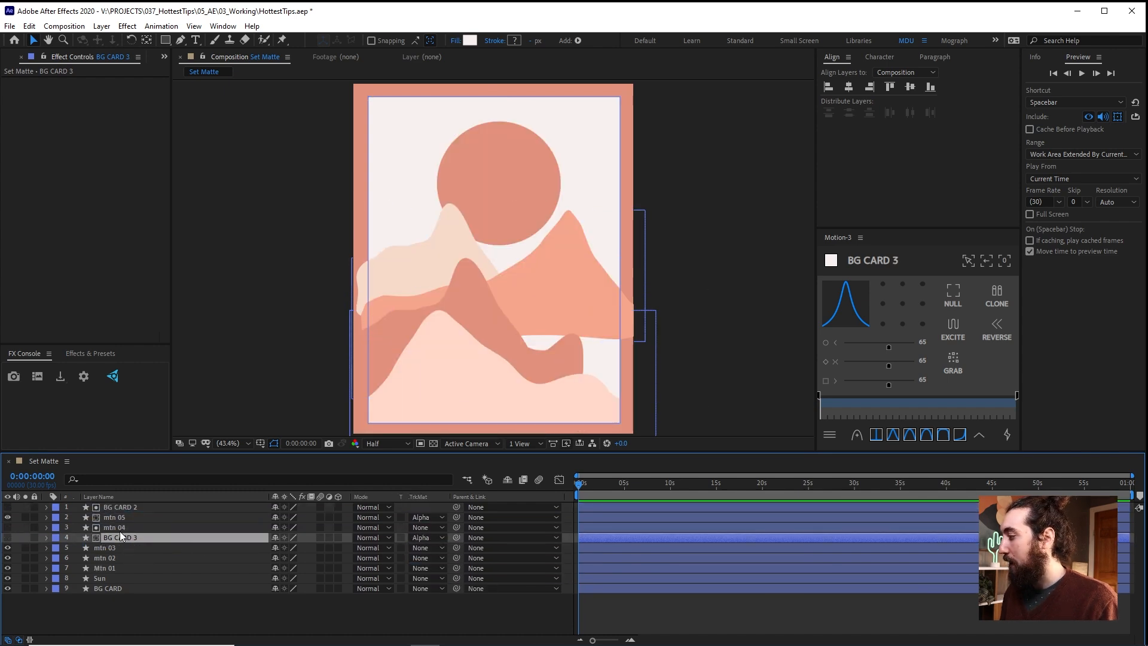
{"action": "key", "text": "ctrl+z"}
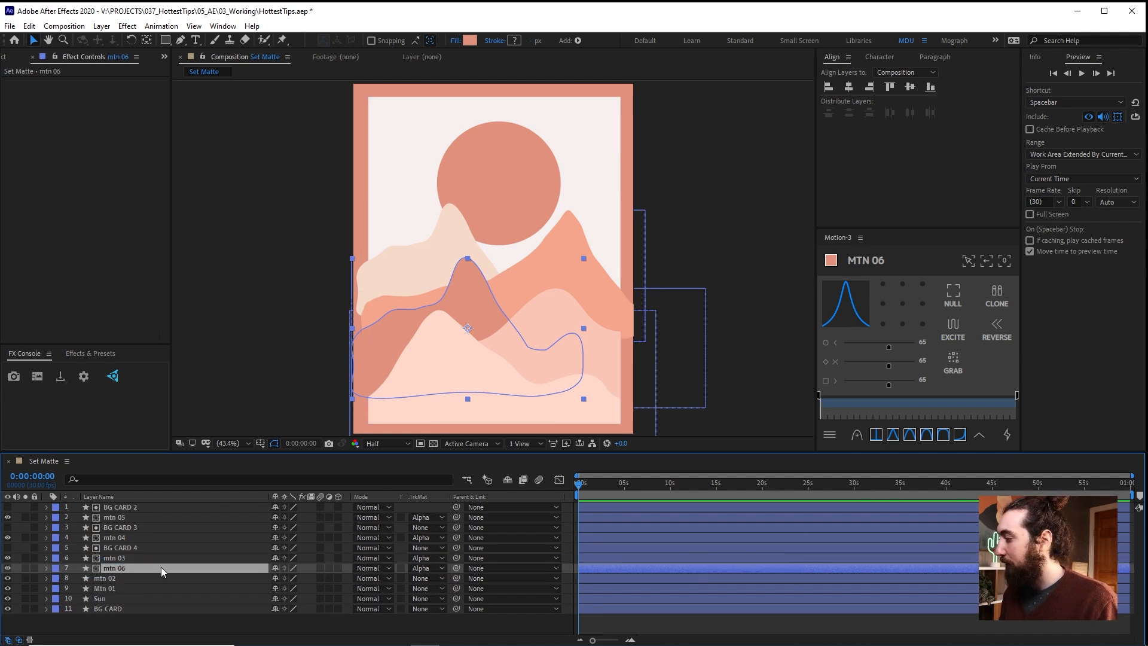
{"action": "mouse_move", "coordinate": [401, 465]}
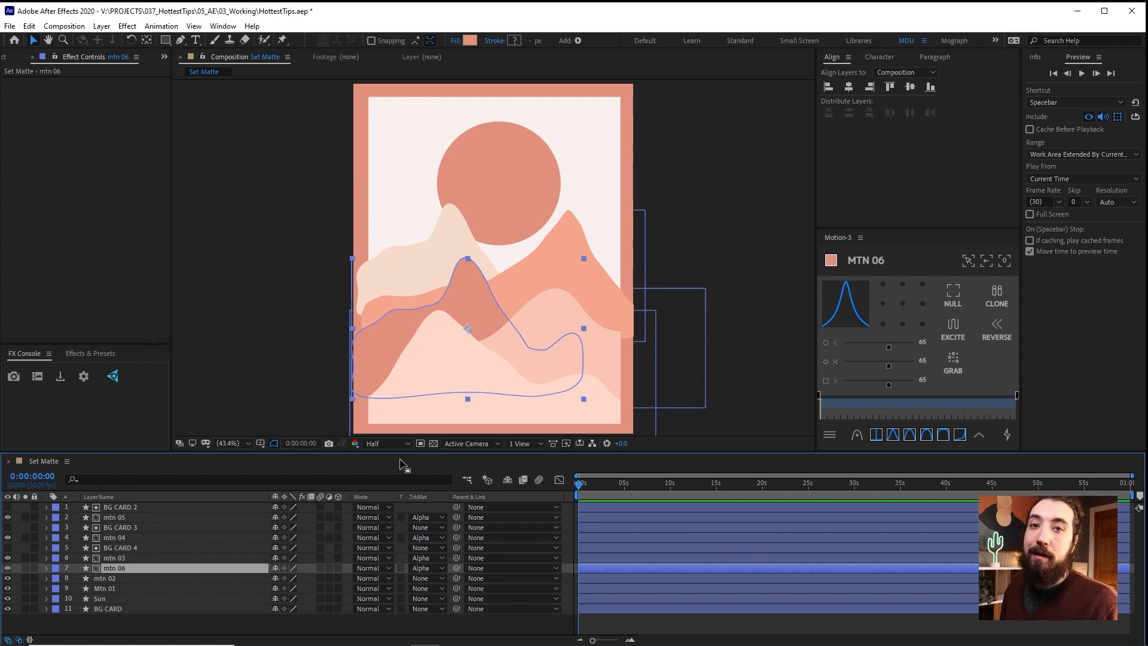
{"action": "left_click", "coordinate": [114, 517]}
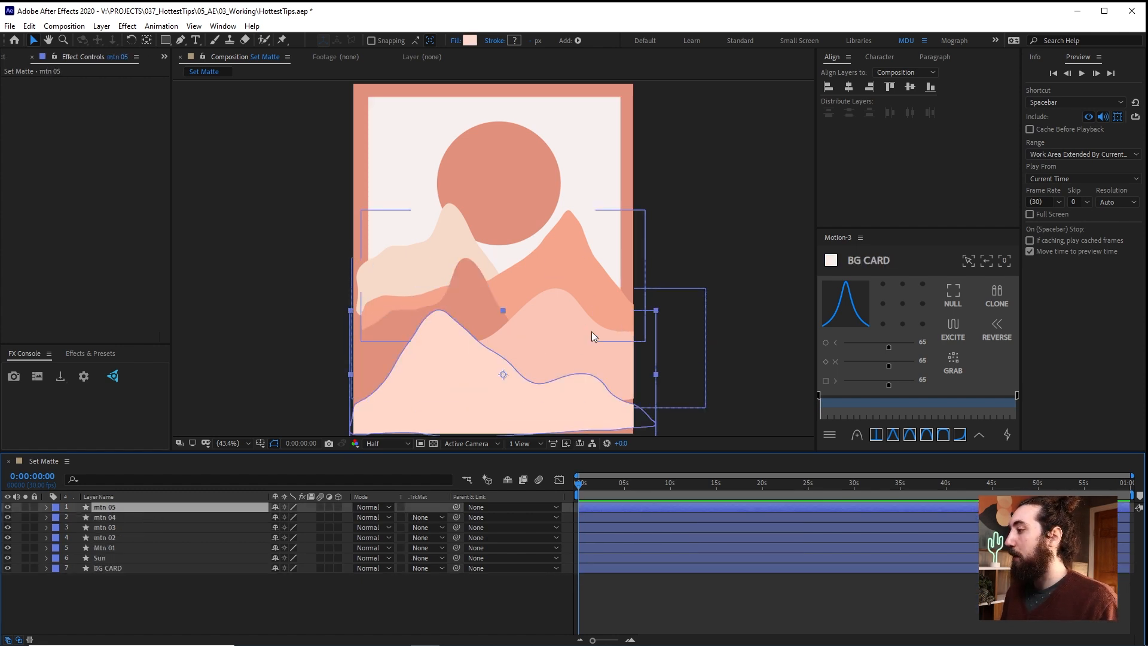
Apply Set Matte to mtn 05, taking the matte from BG CARD's Source Alpha
{"action": "type", "text": "s"}
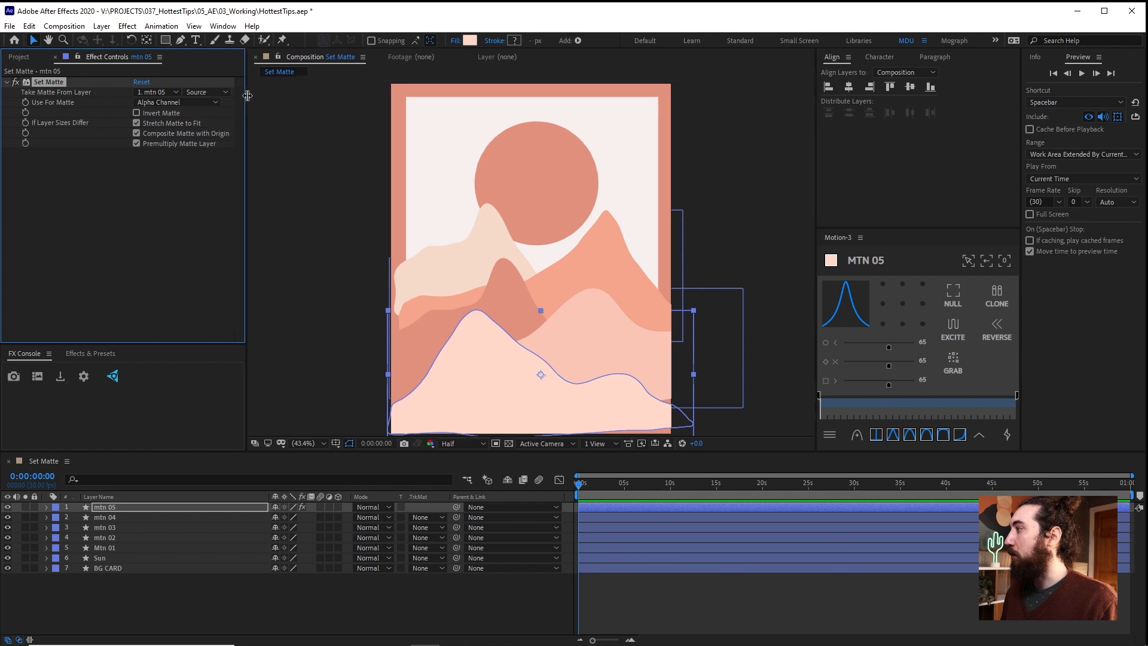
{"action": "left_click", "coordinate": [156, 91]}
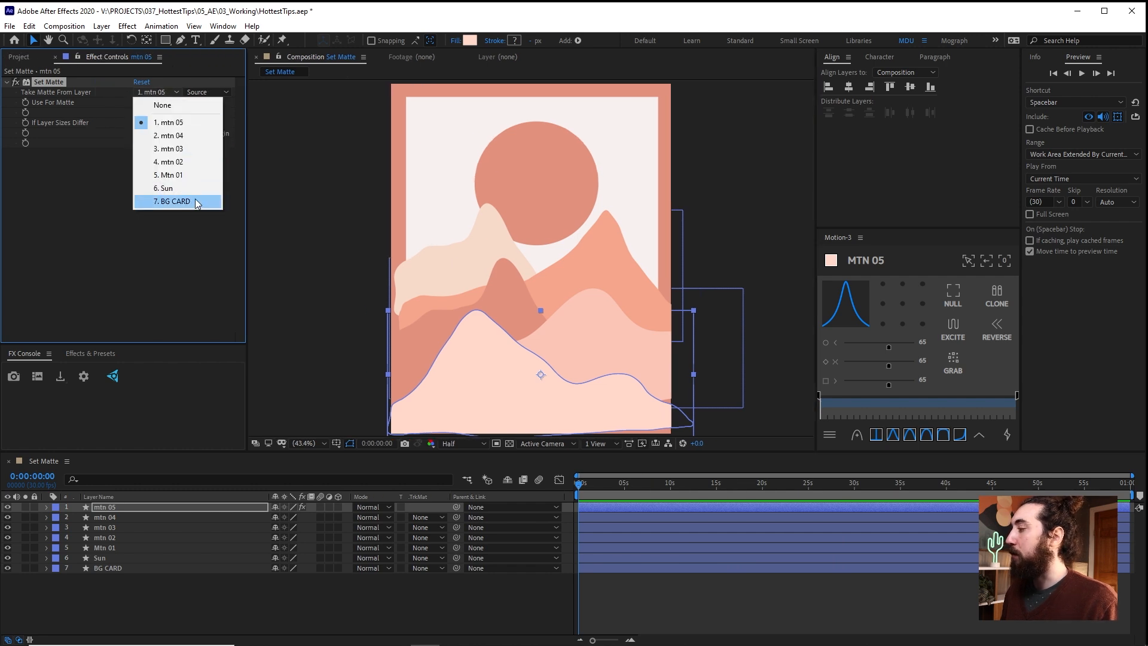
{"action": "mouse_move", "coordinate": [173, 189]}
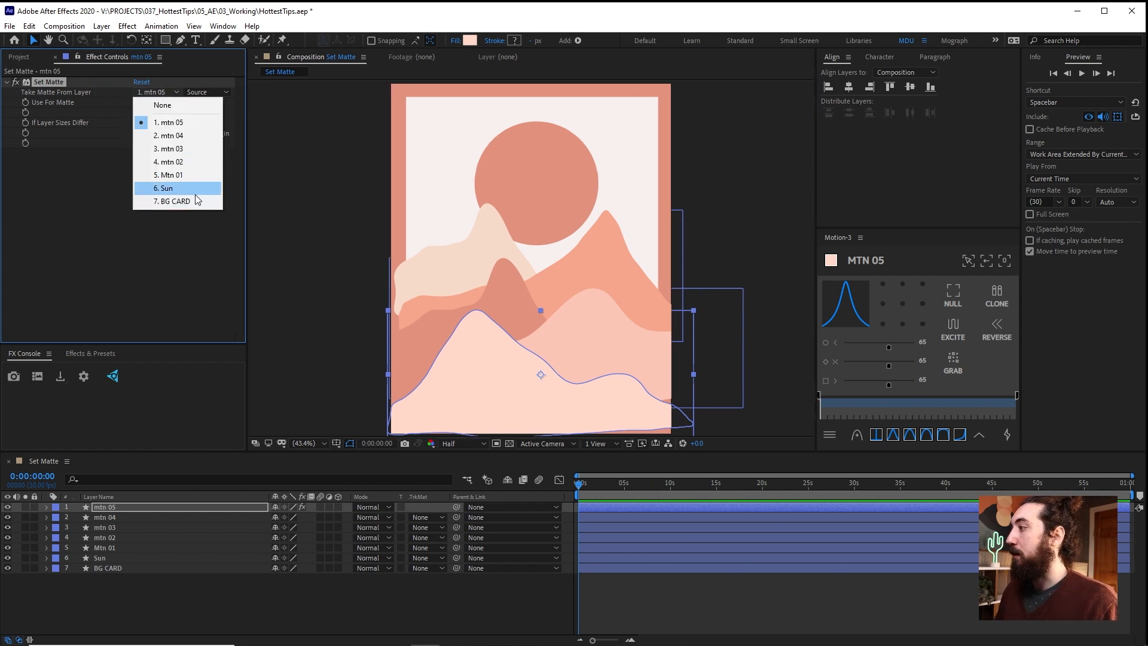
{"action": "left_click", "coordinate": [173, 201]}
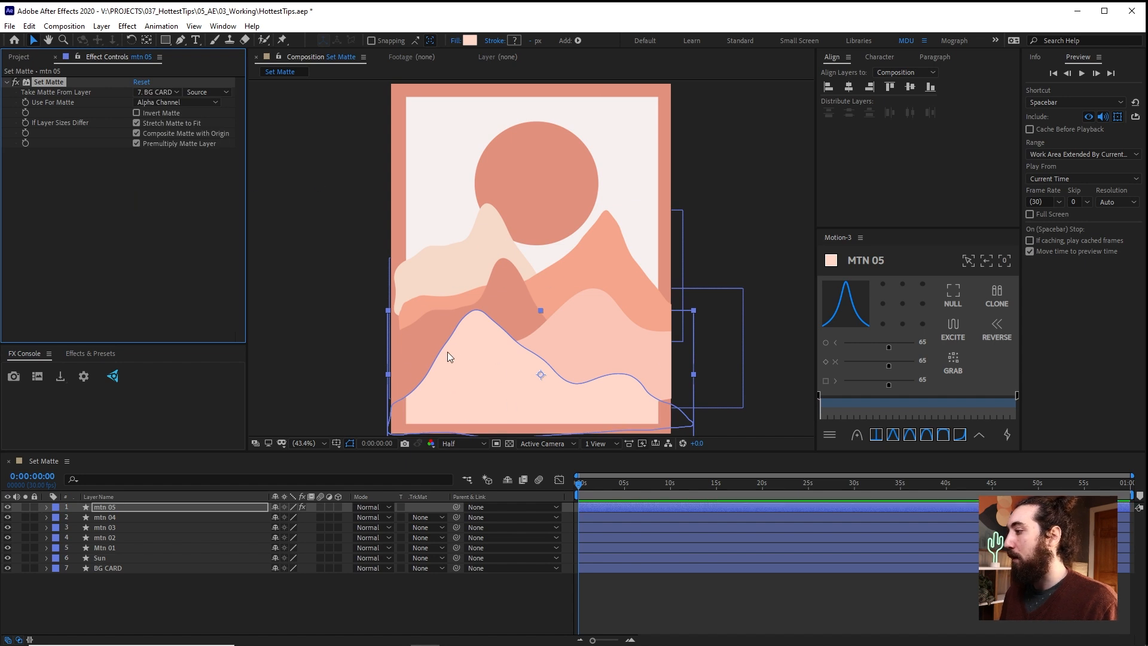
{"action": "mouse_move", "coordinate": [662, 348]}
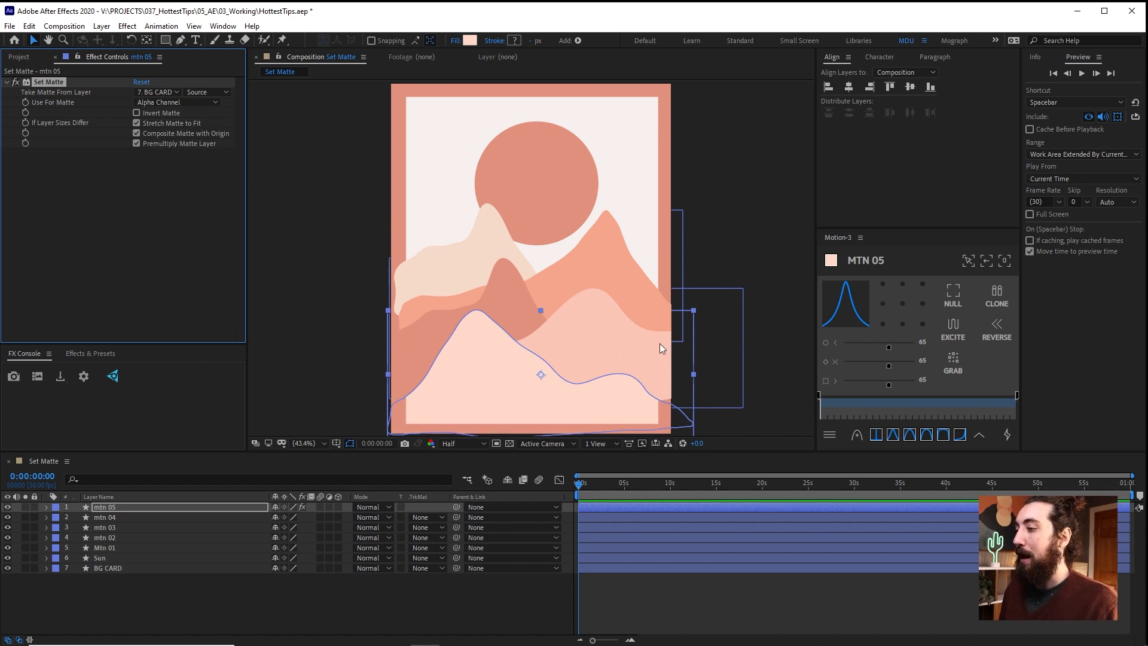
{"action": "left_click", "coordinate": [135, 113]}
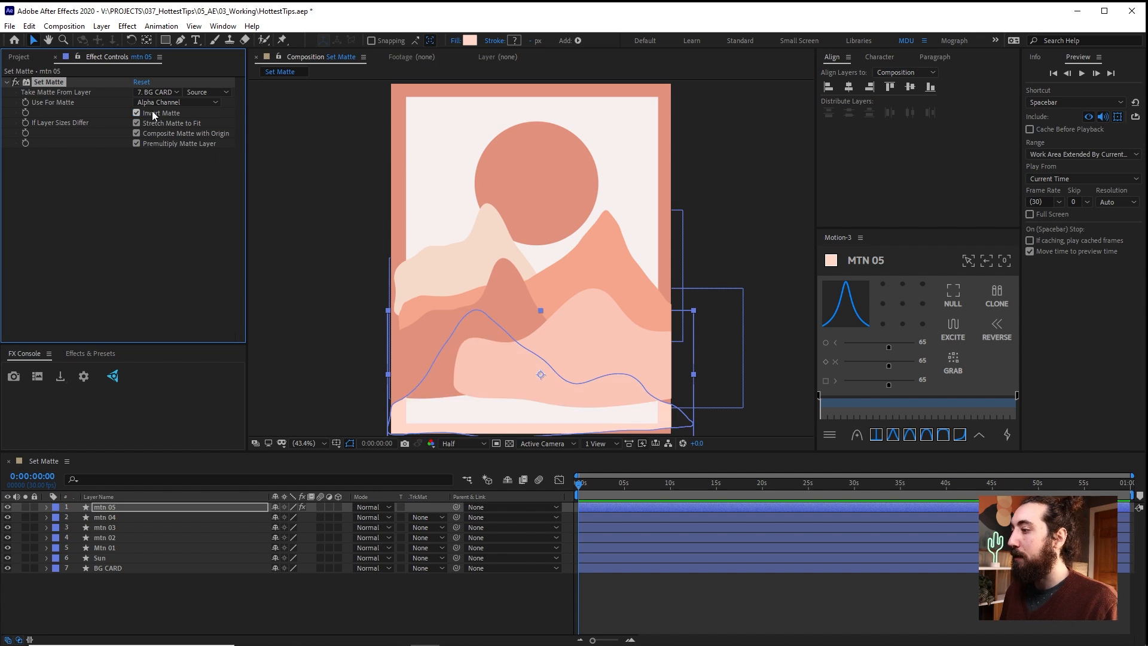
{"action": "left_click", "coordinate": [134, 113]}
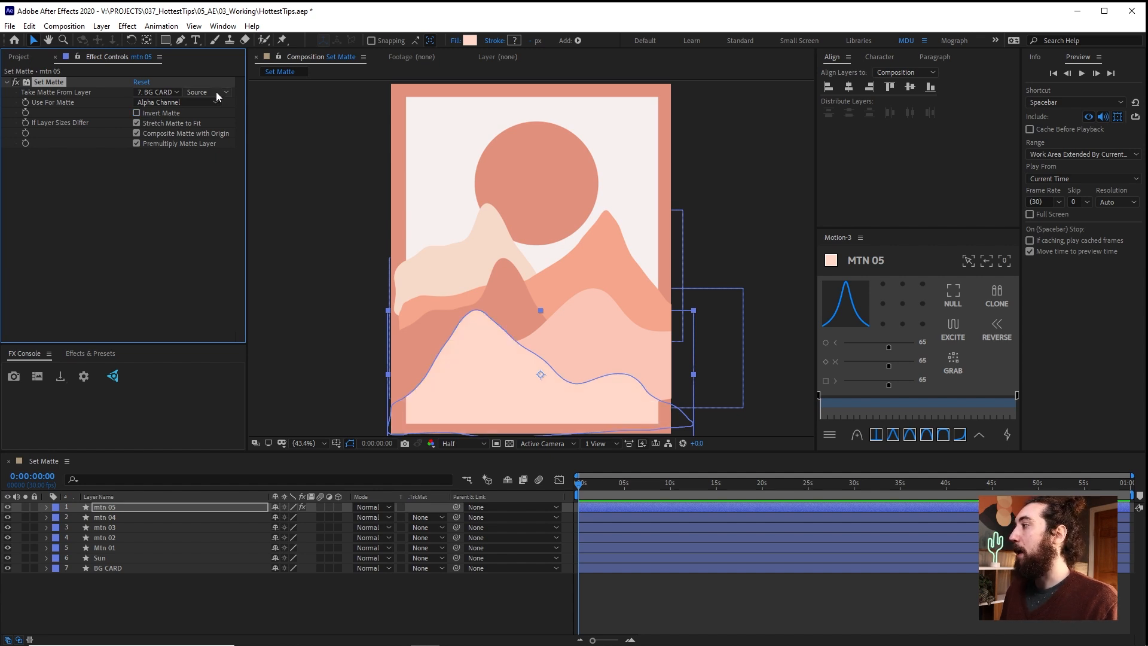
{"action": "left_click", "coordinate": [207, 92]}
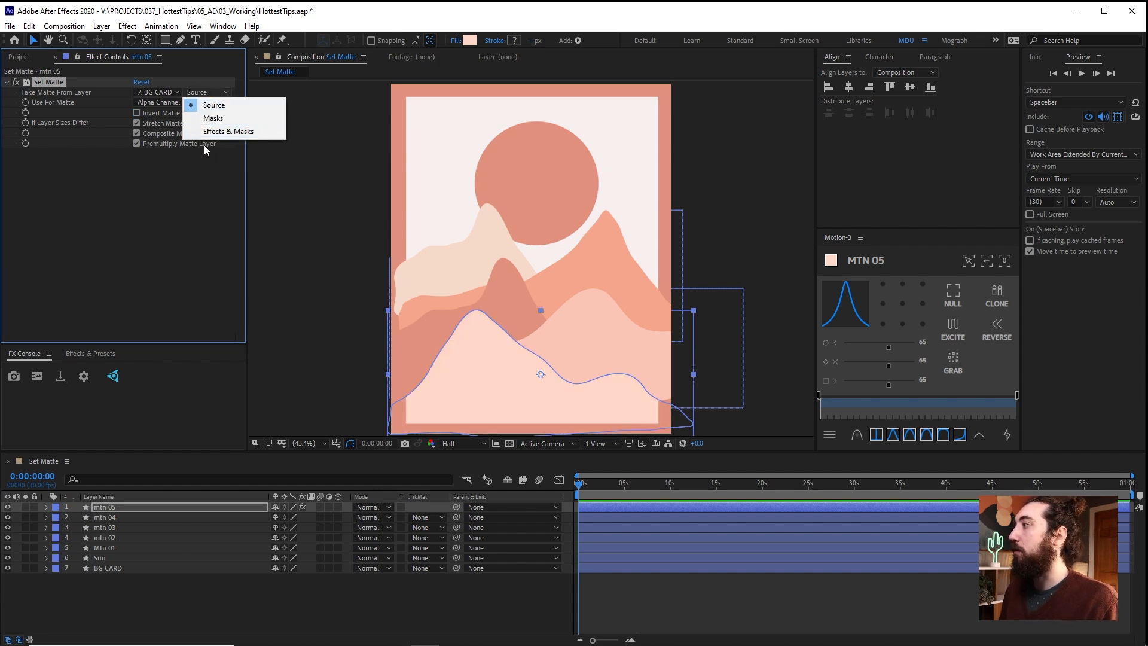
{"action": "left_click", "coordinate": [215, 104]}
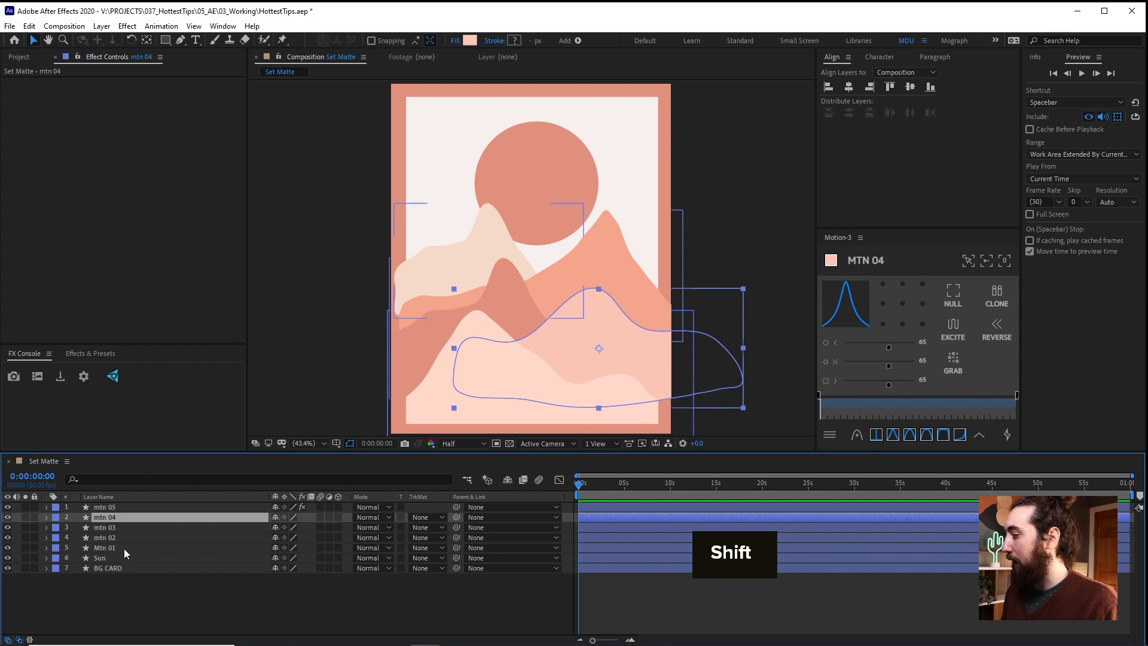
Paste Set Matte onto the other mountain and sun layers, then preview them rising in
{"action": "key", "text": "ctrl+v"}
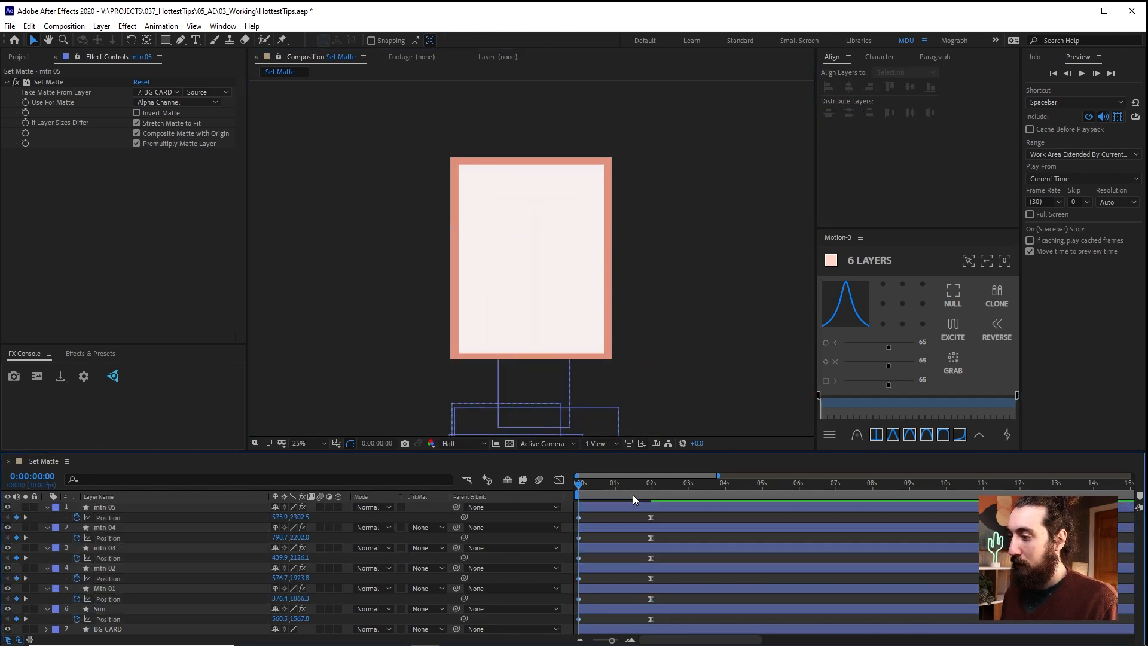
{"action": "key", "text": "Space"}
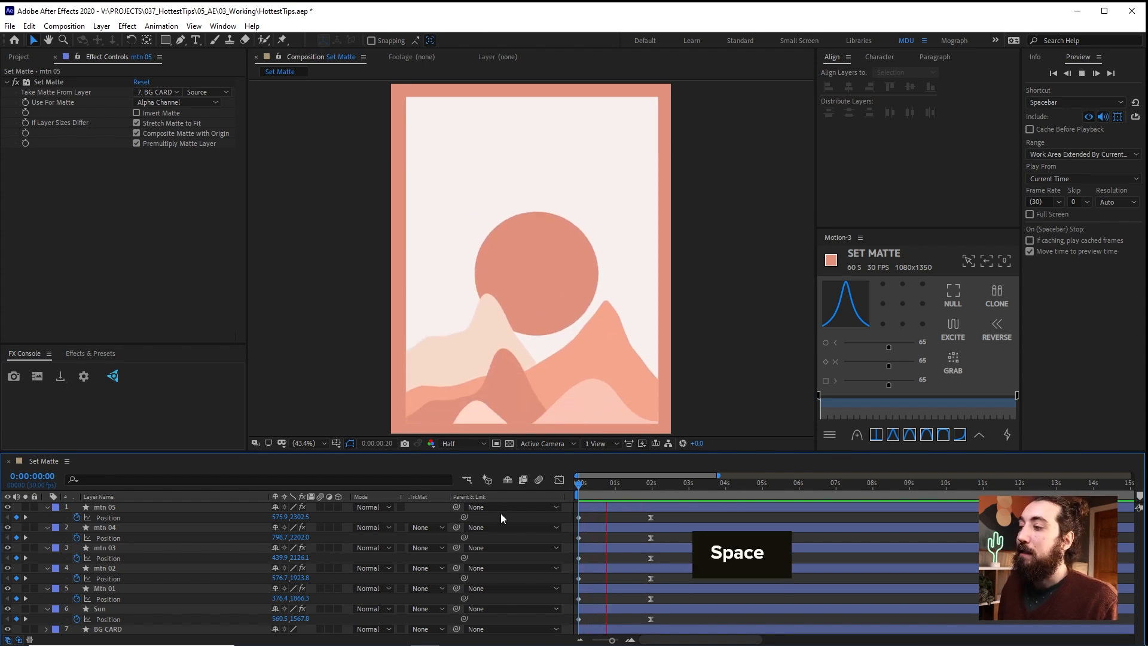
{"action": "key", "text": "Space"}
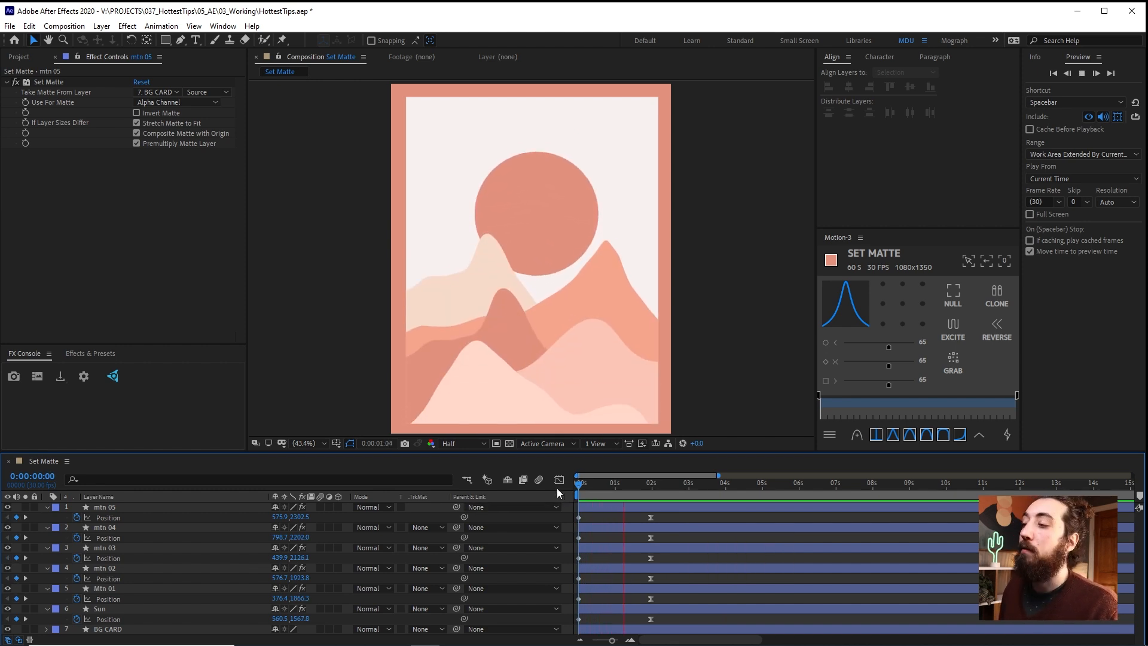
{"action": "left_click", "coordinate": [700, 483]}
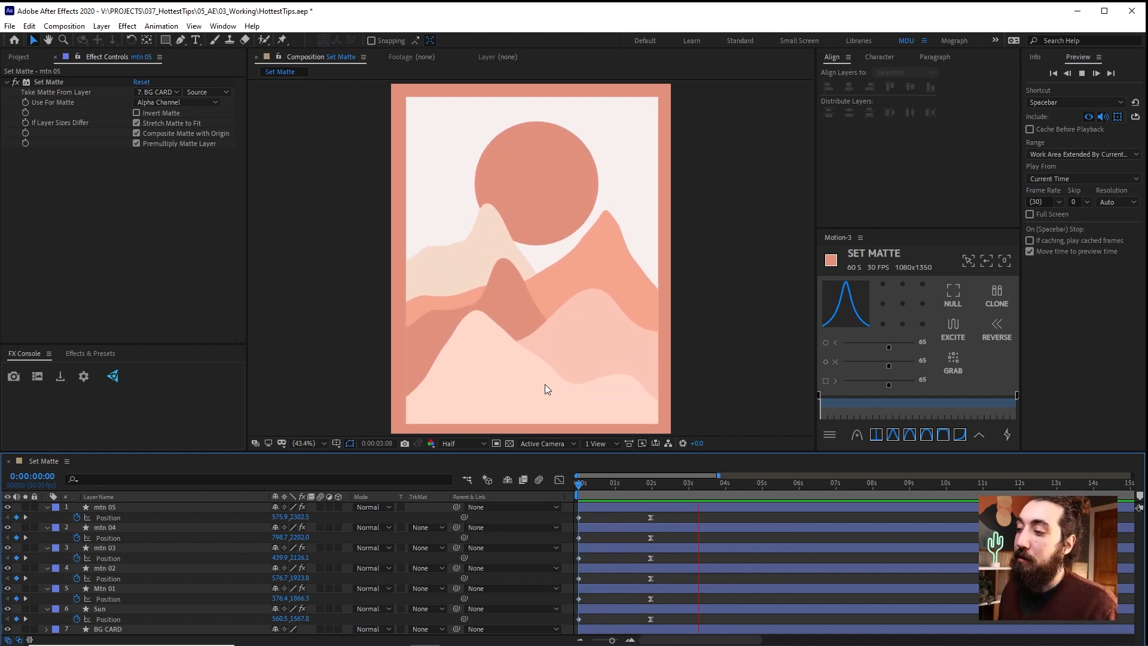